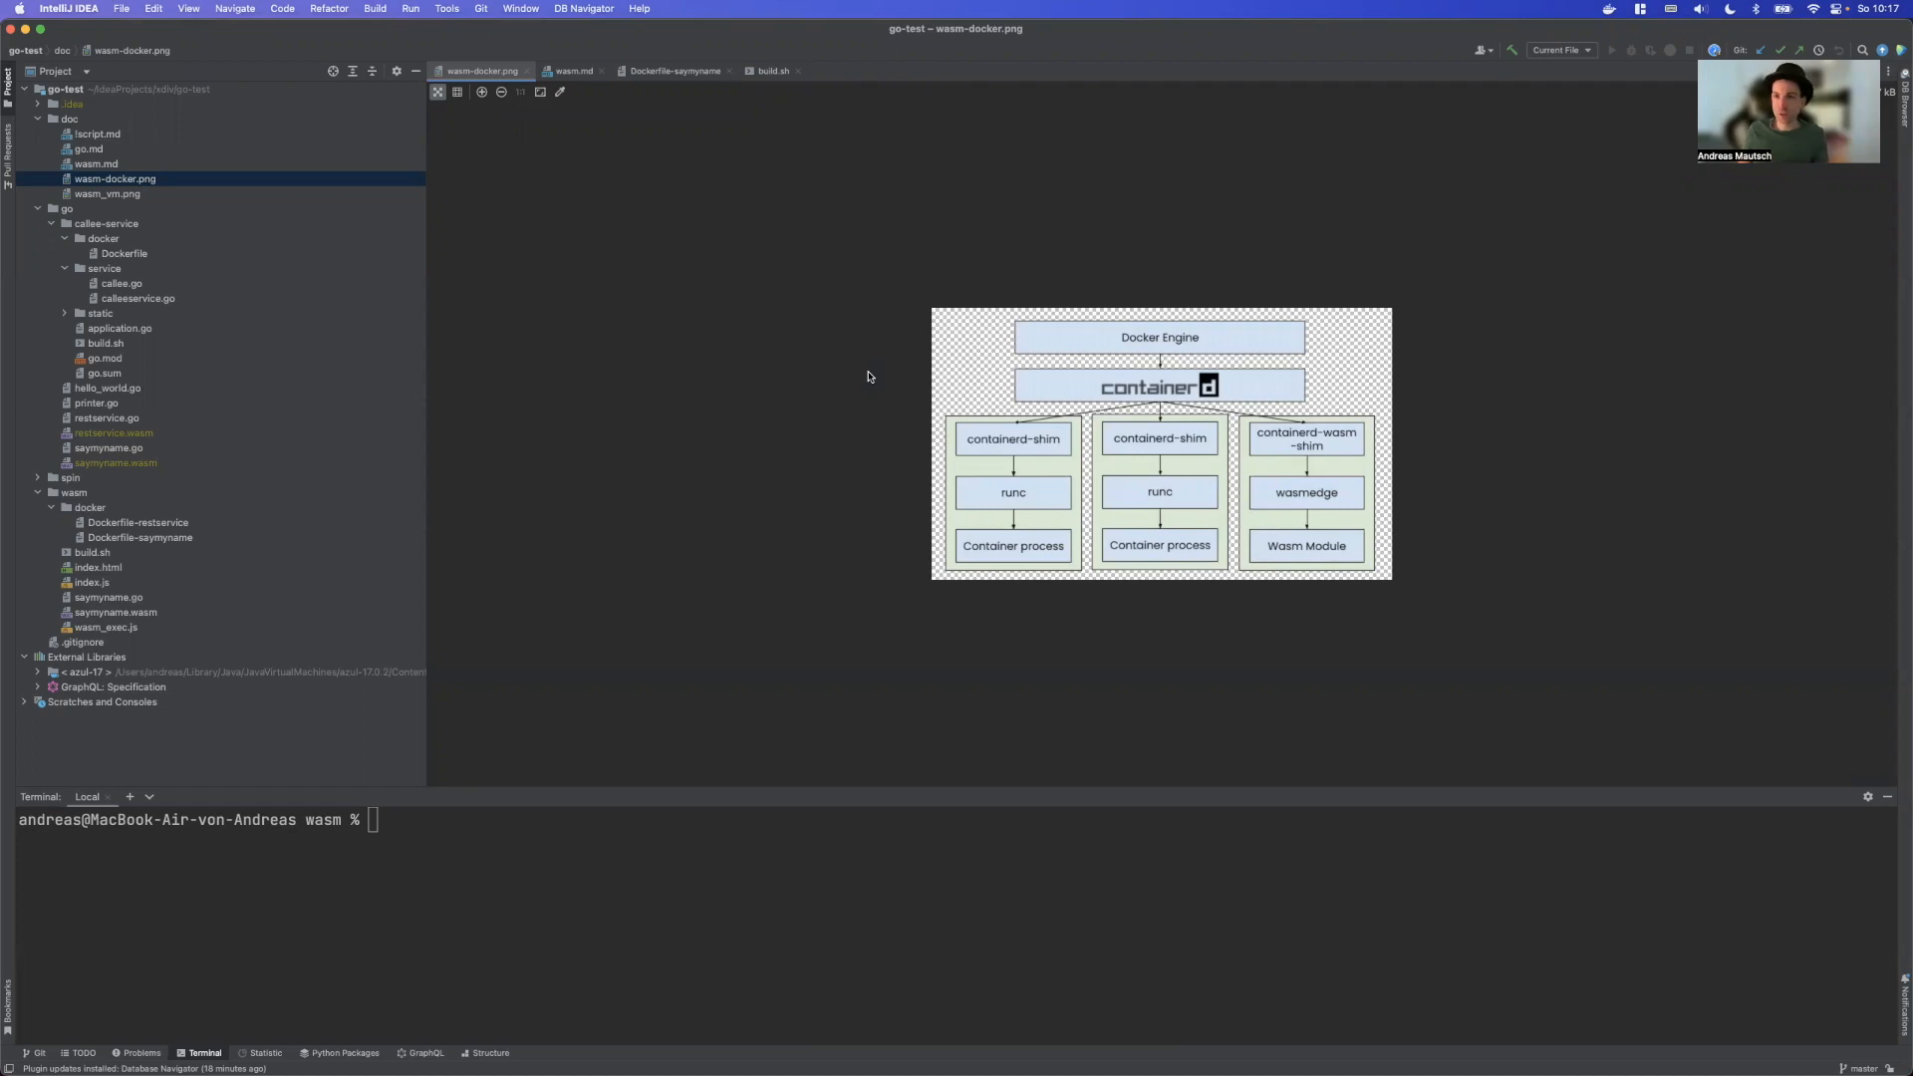
pyautogui.moveTo(1161, 344)
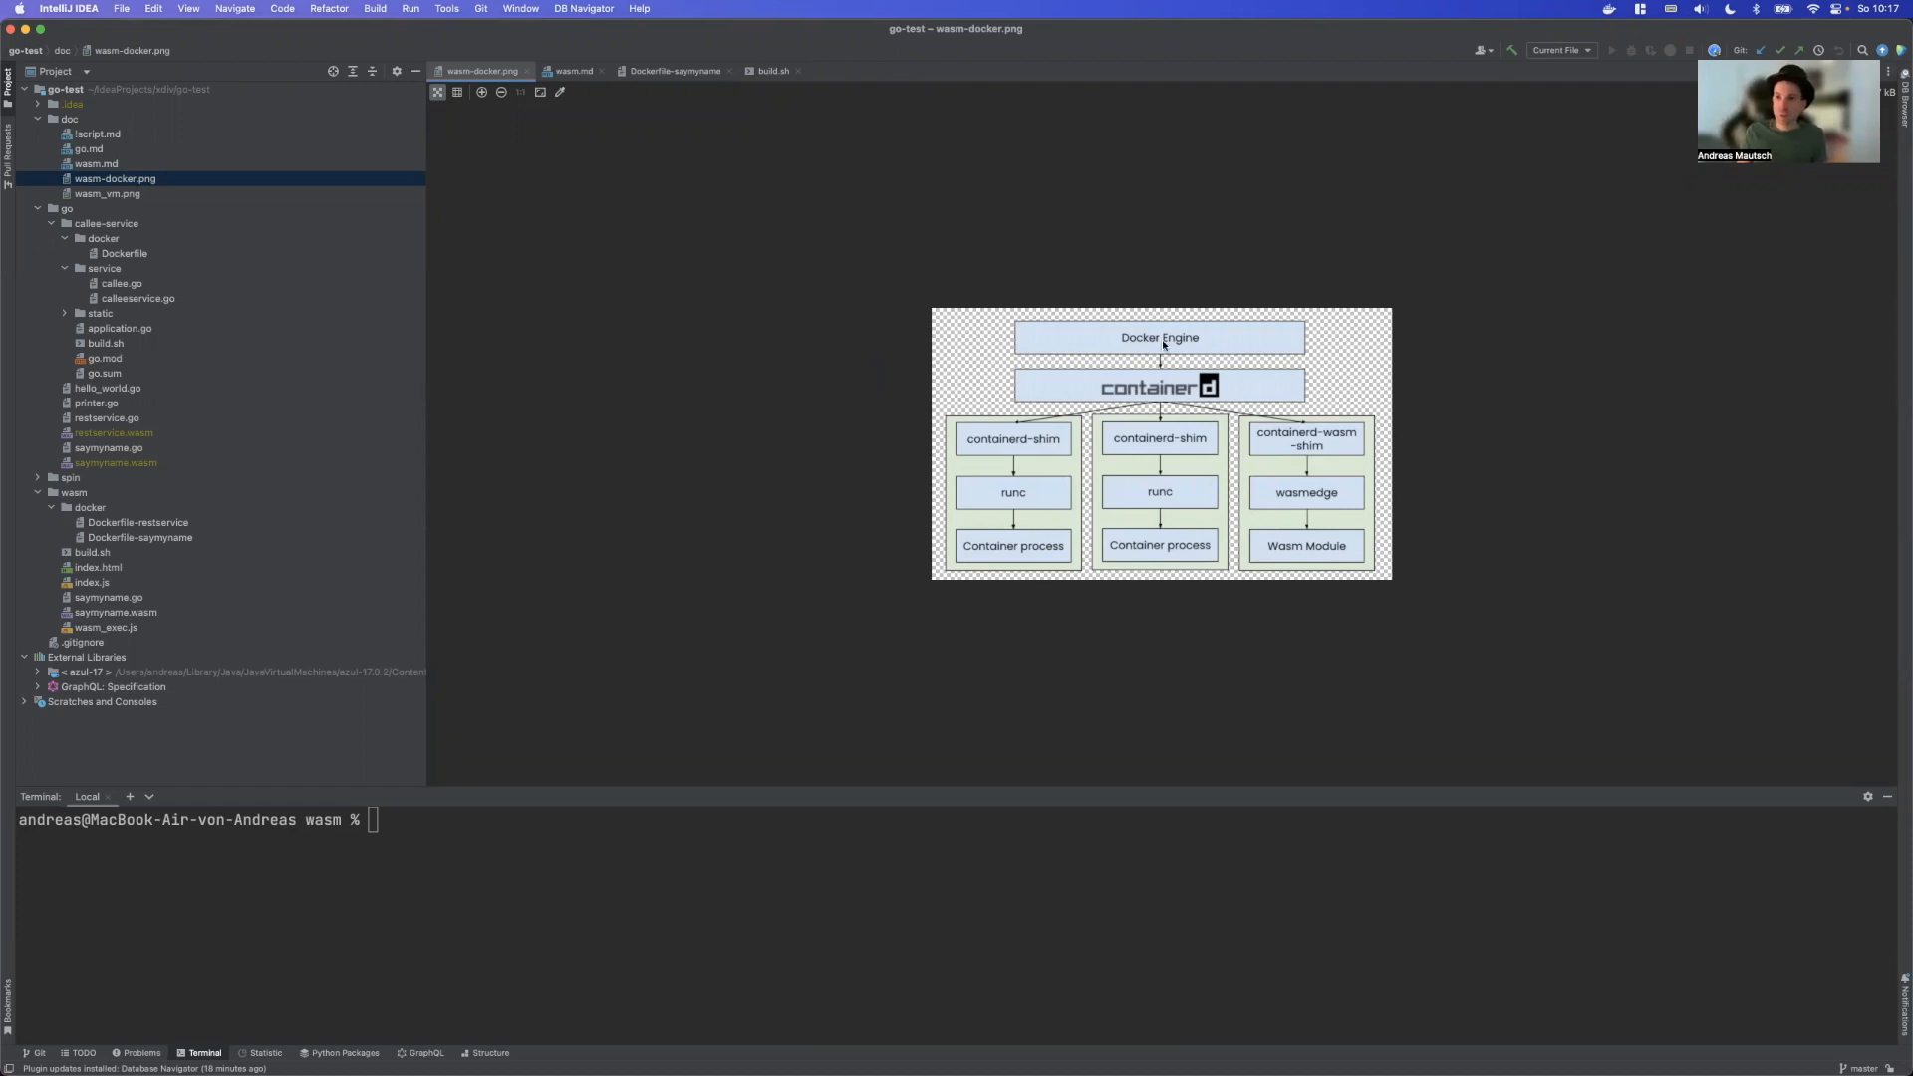
pyautogui.moveTo(1291, 329)
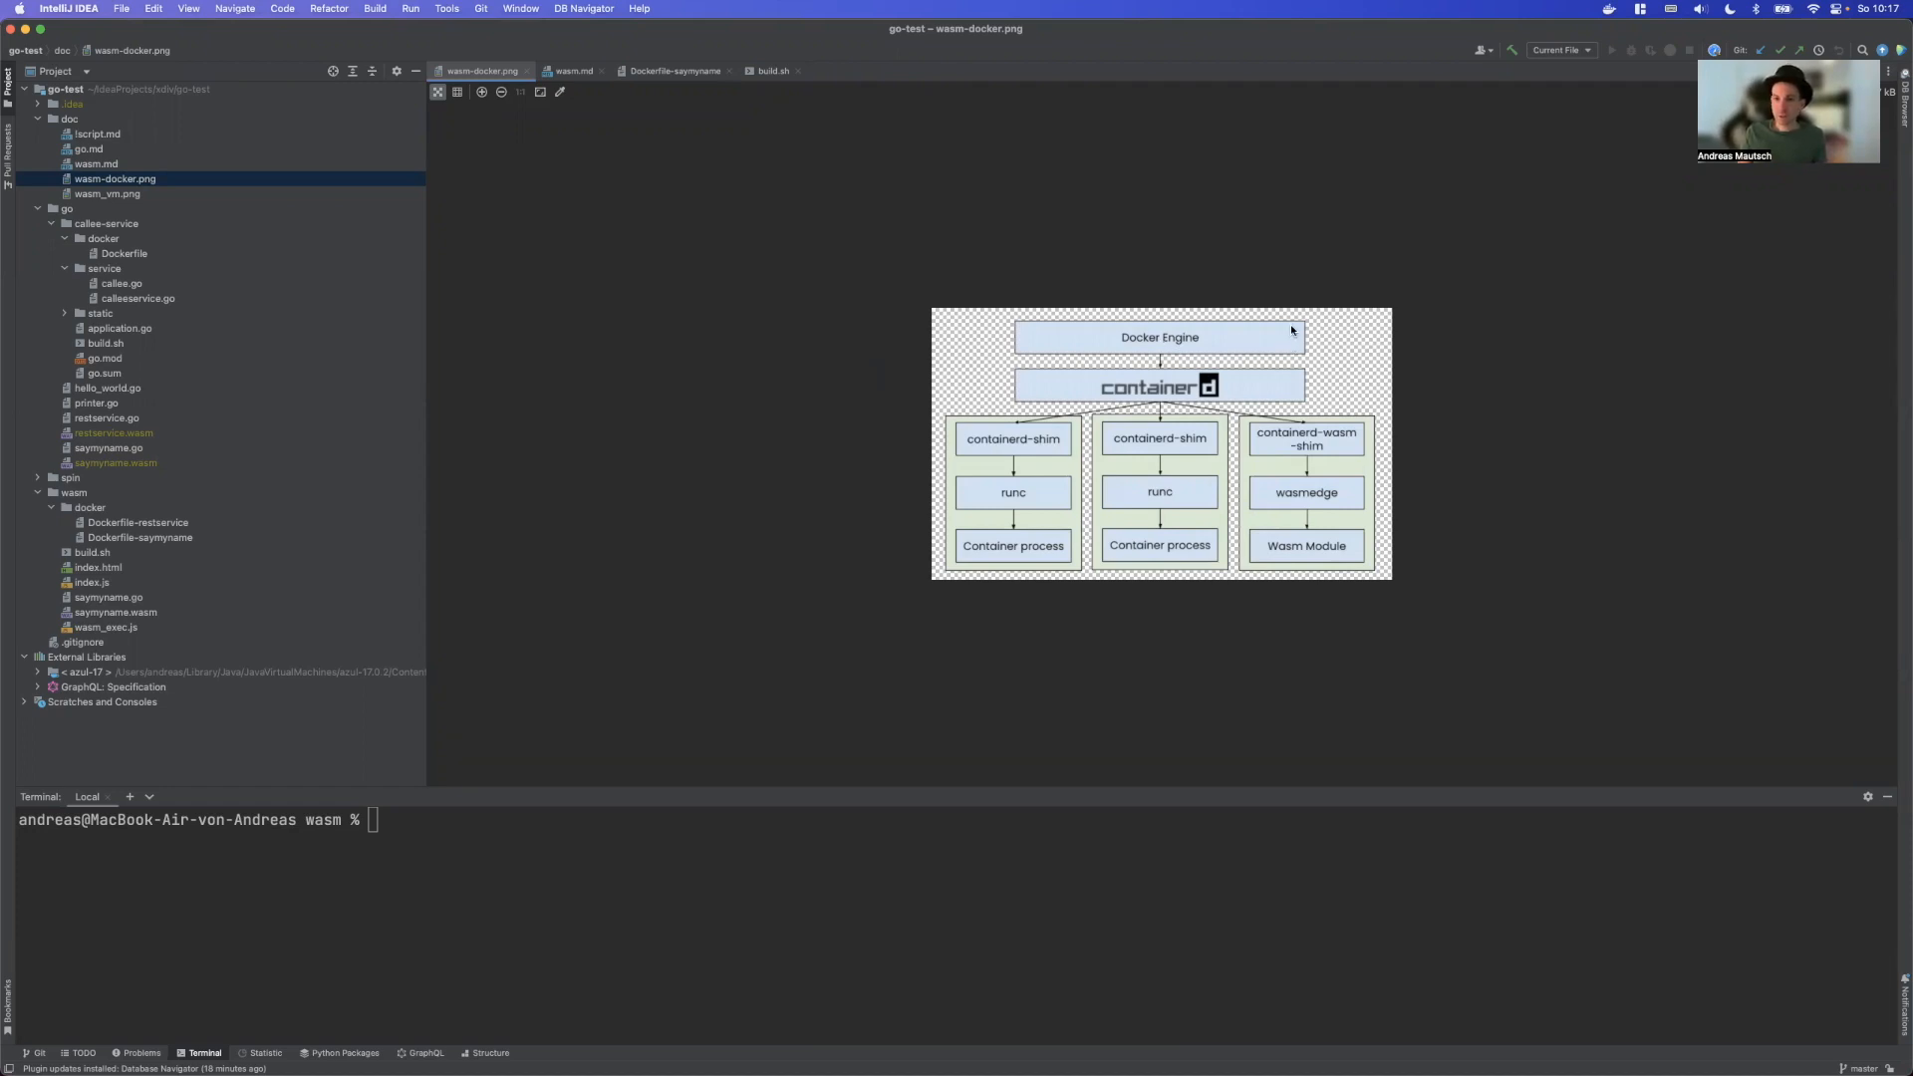
pyautogui.moveTo(1558, 111)
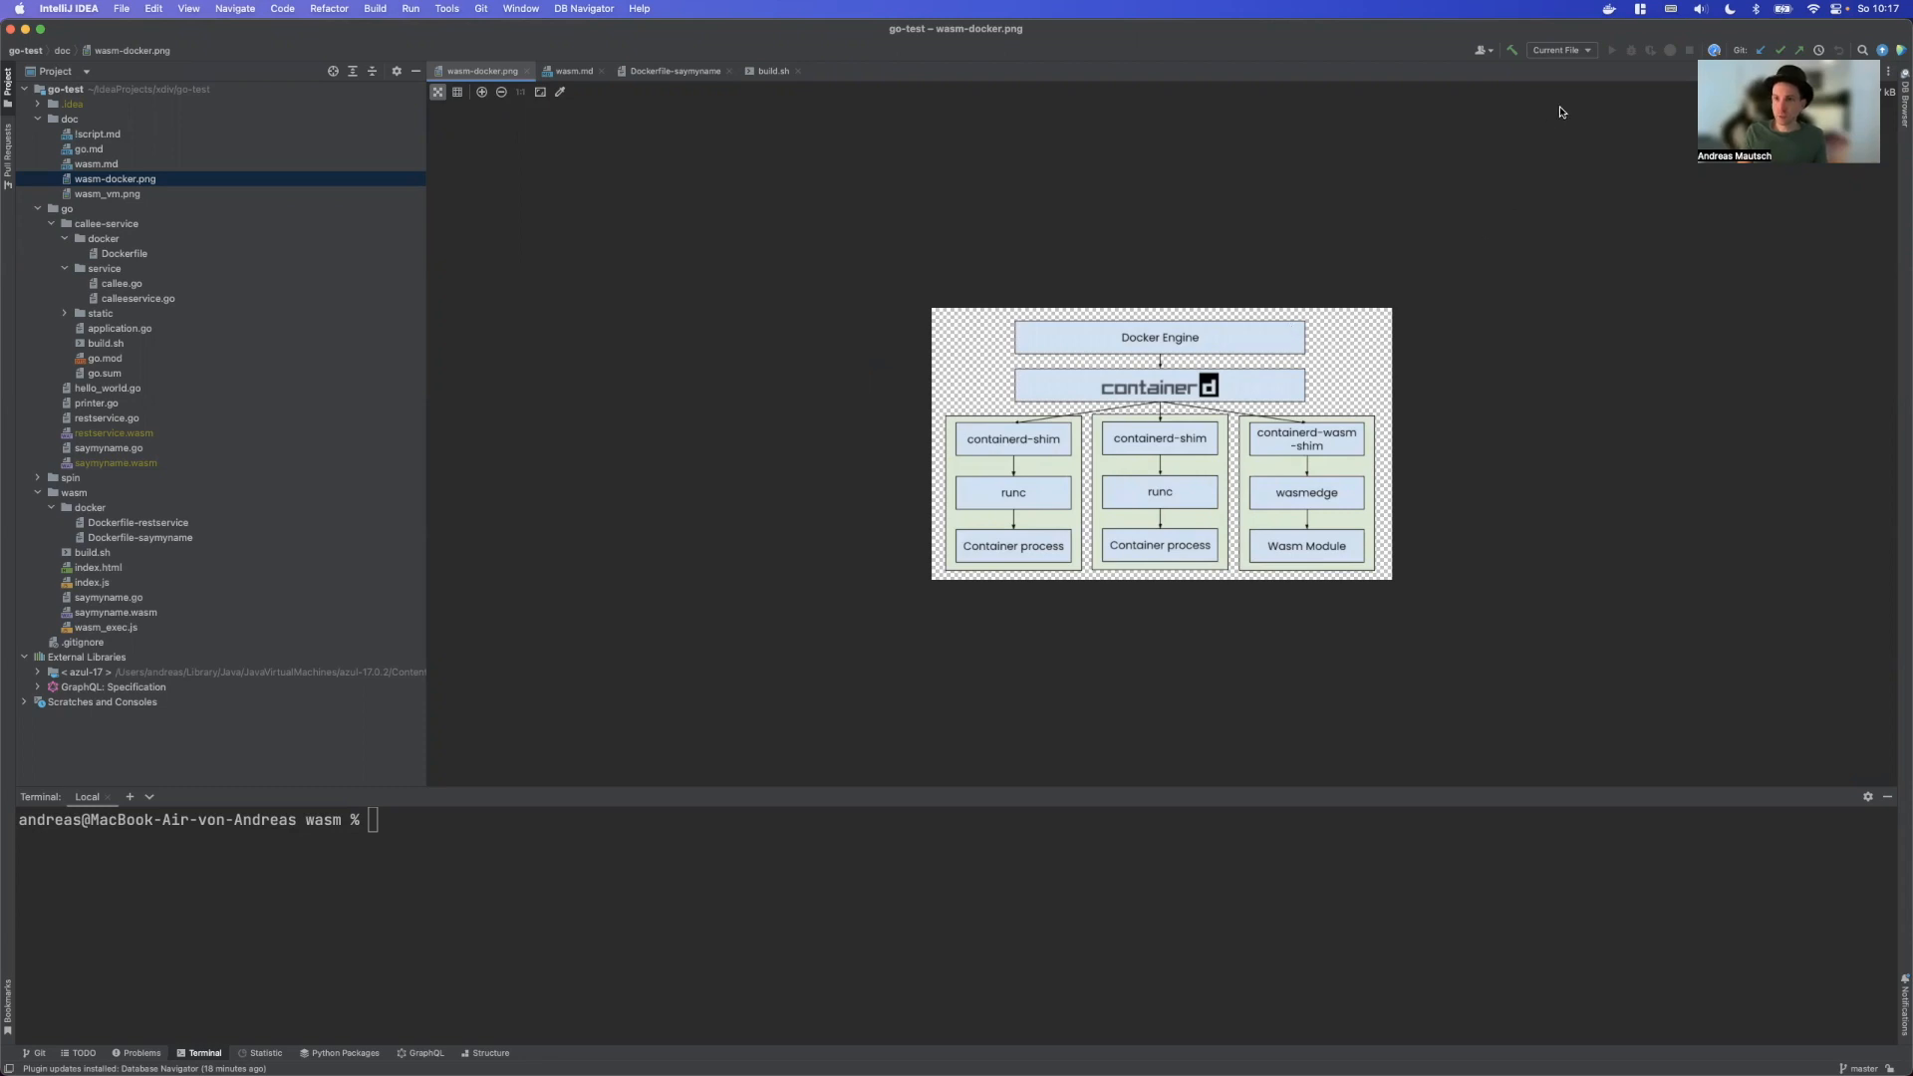
pyautogui.moveTo(1604, 12)
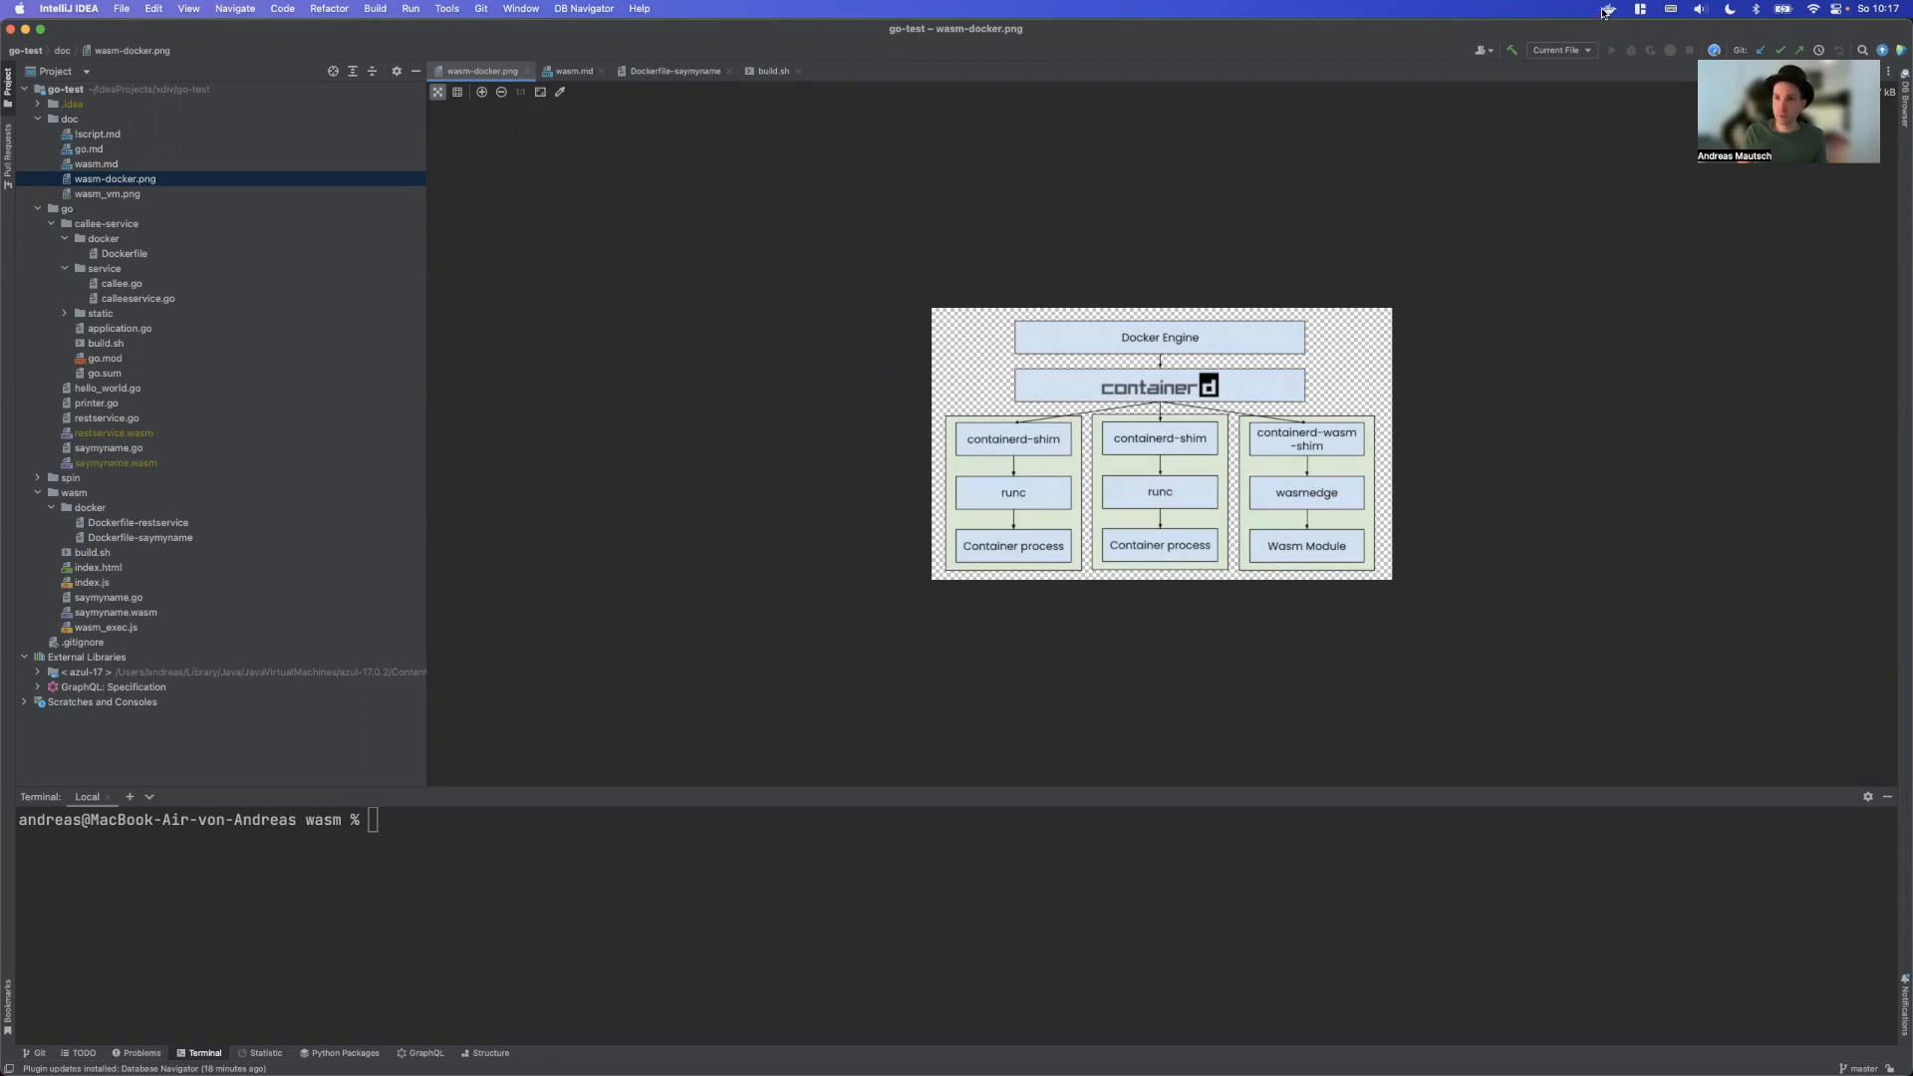
# Reach Docker Desktop Preferences > Features in development, where the containerd image store is enabled
pyautogui.click(1608, 8)
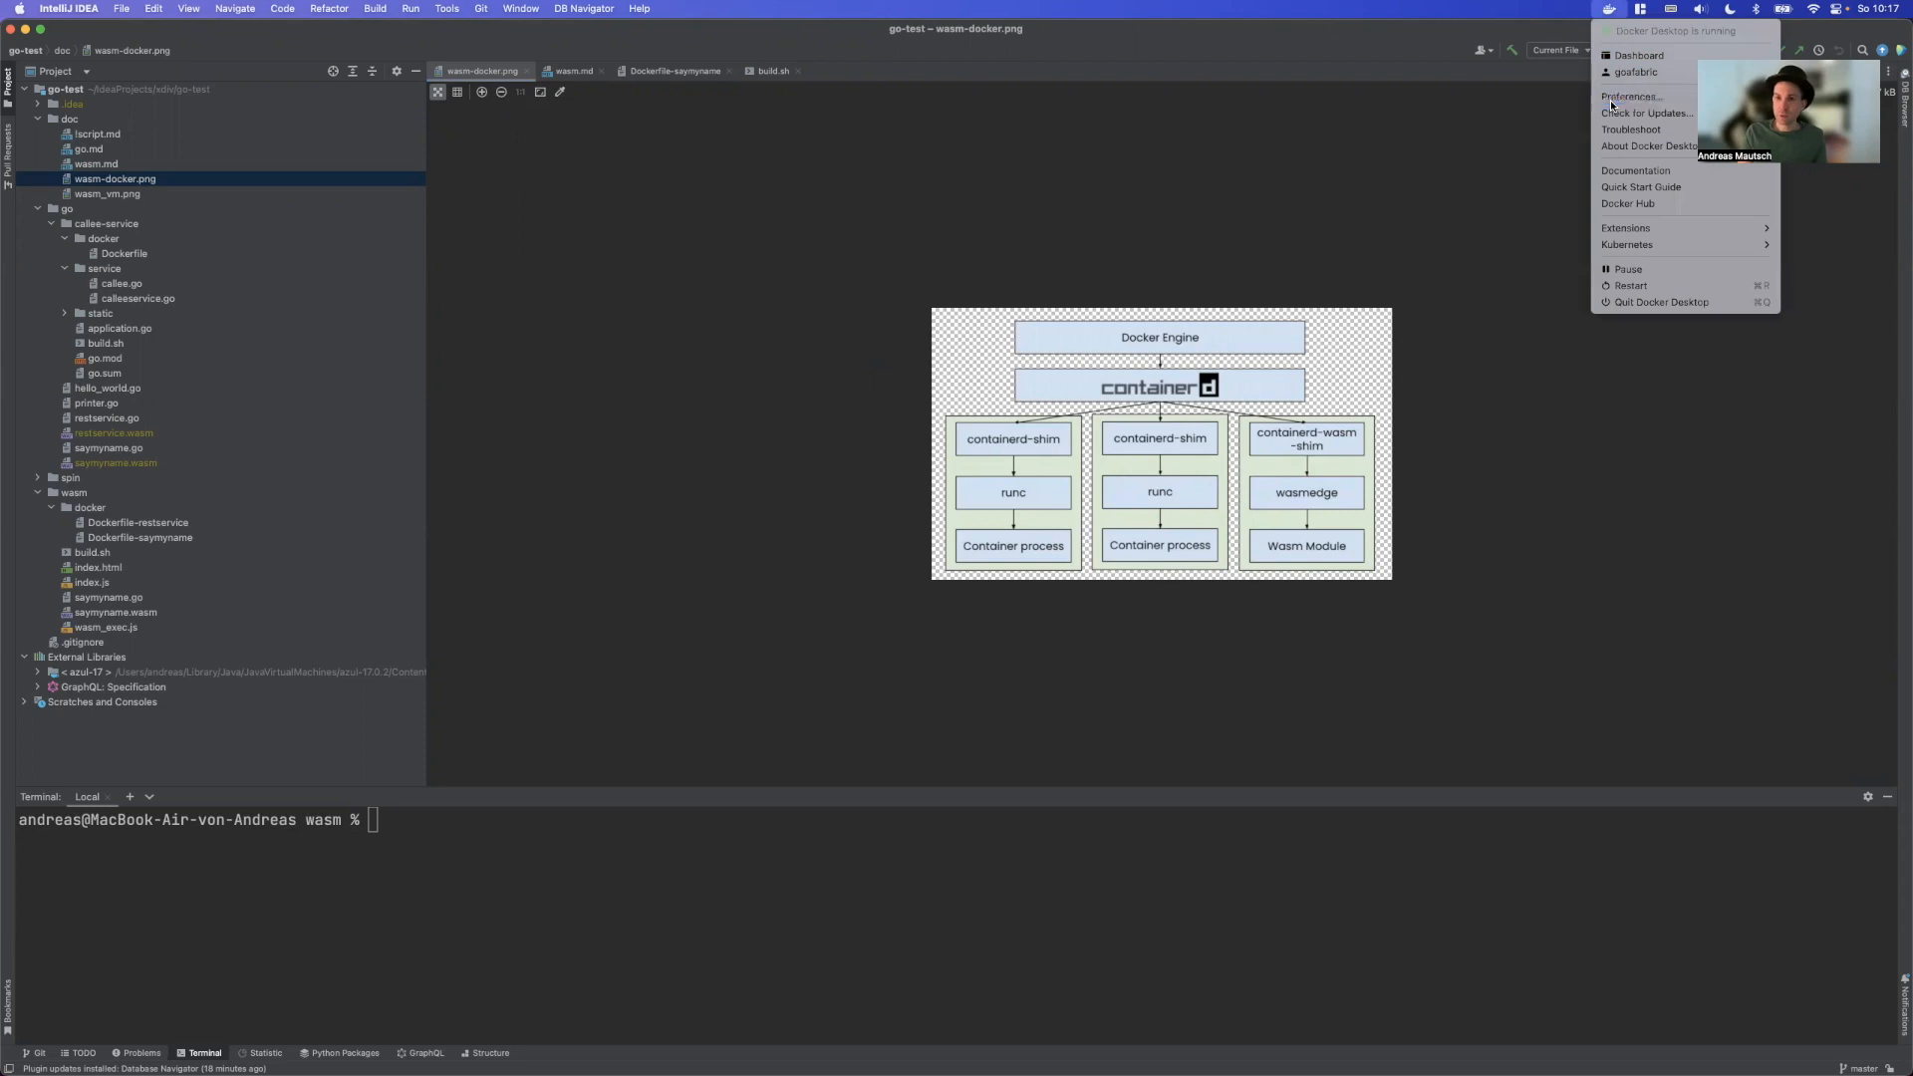
pyautogui.click(1632, 96)
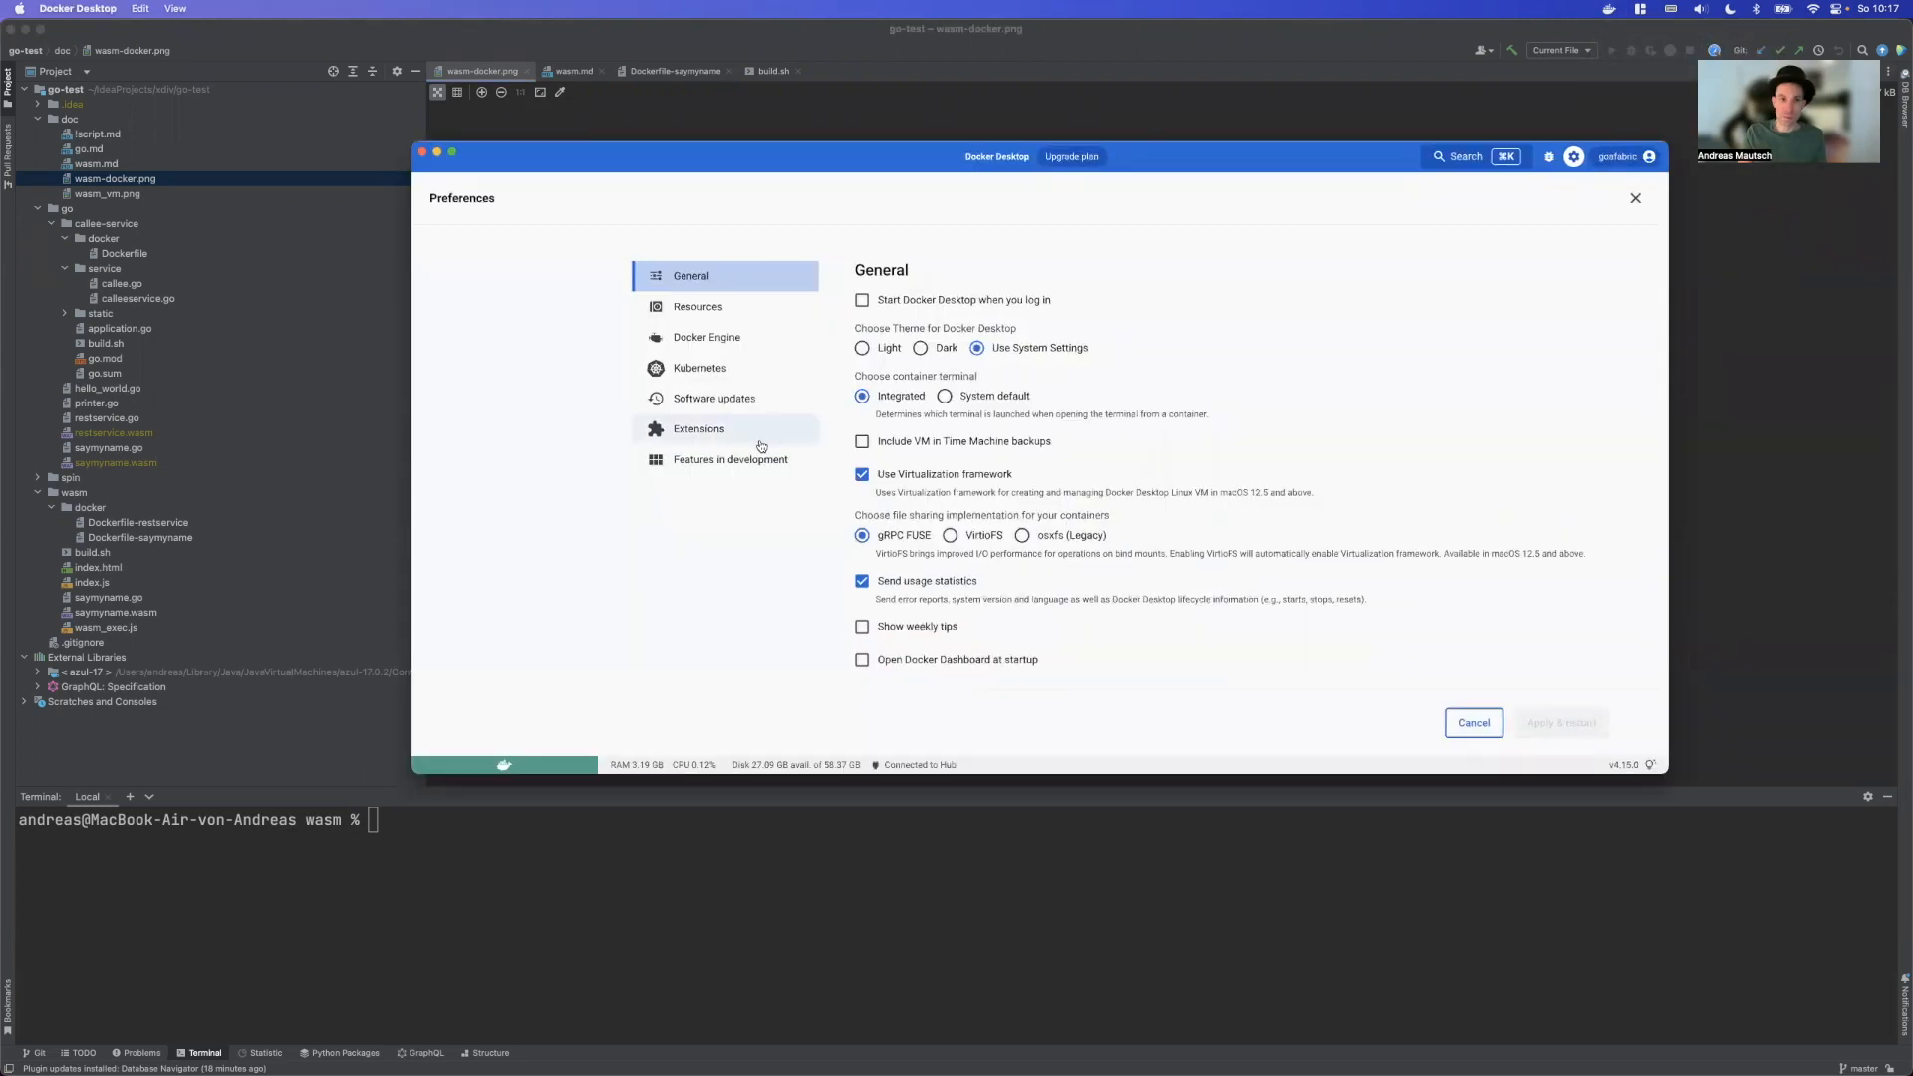
pyautogui.click(729, 458)
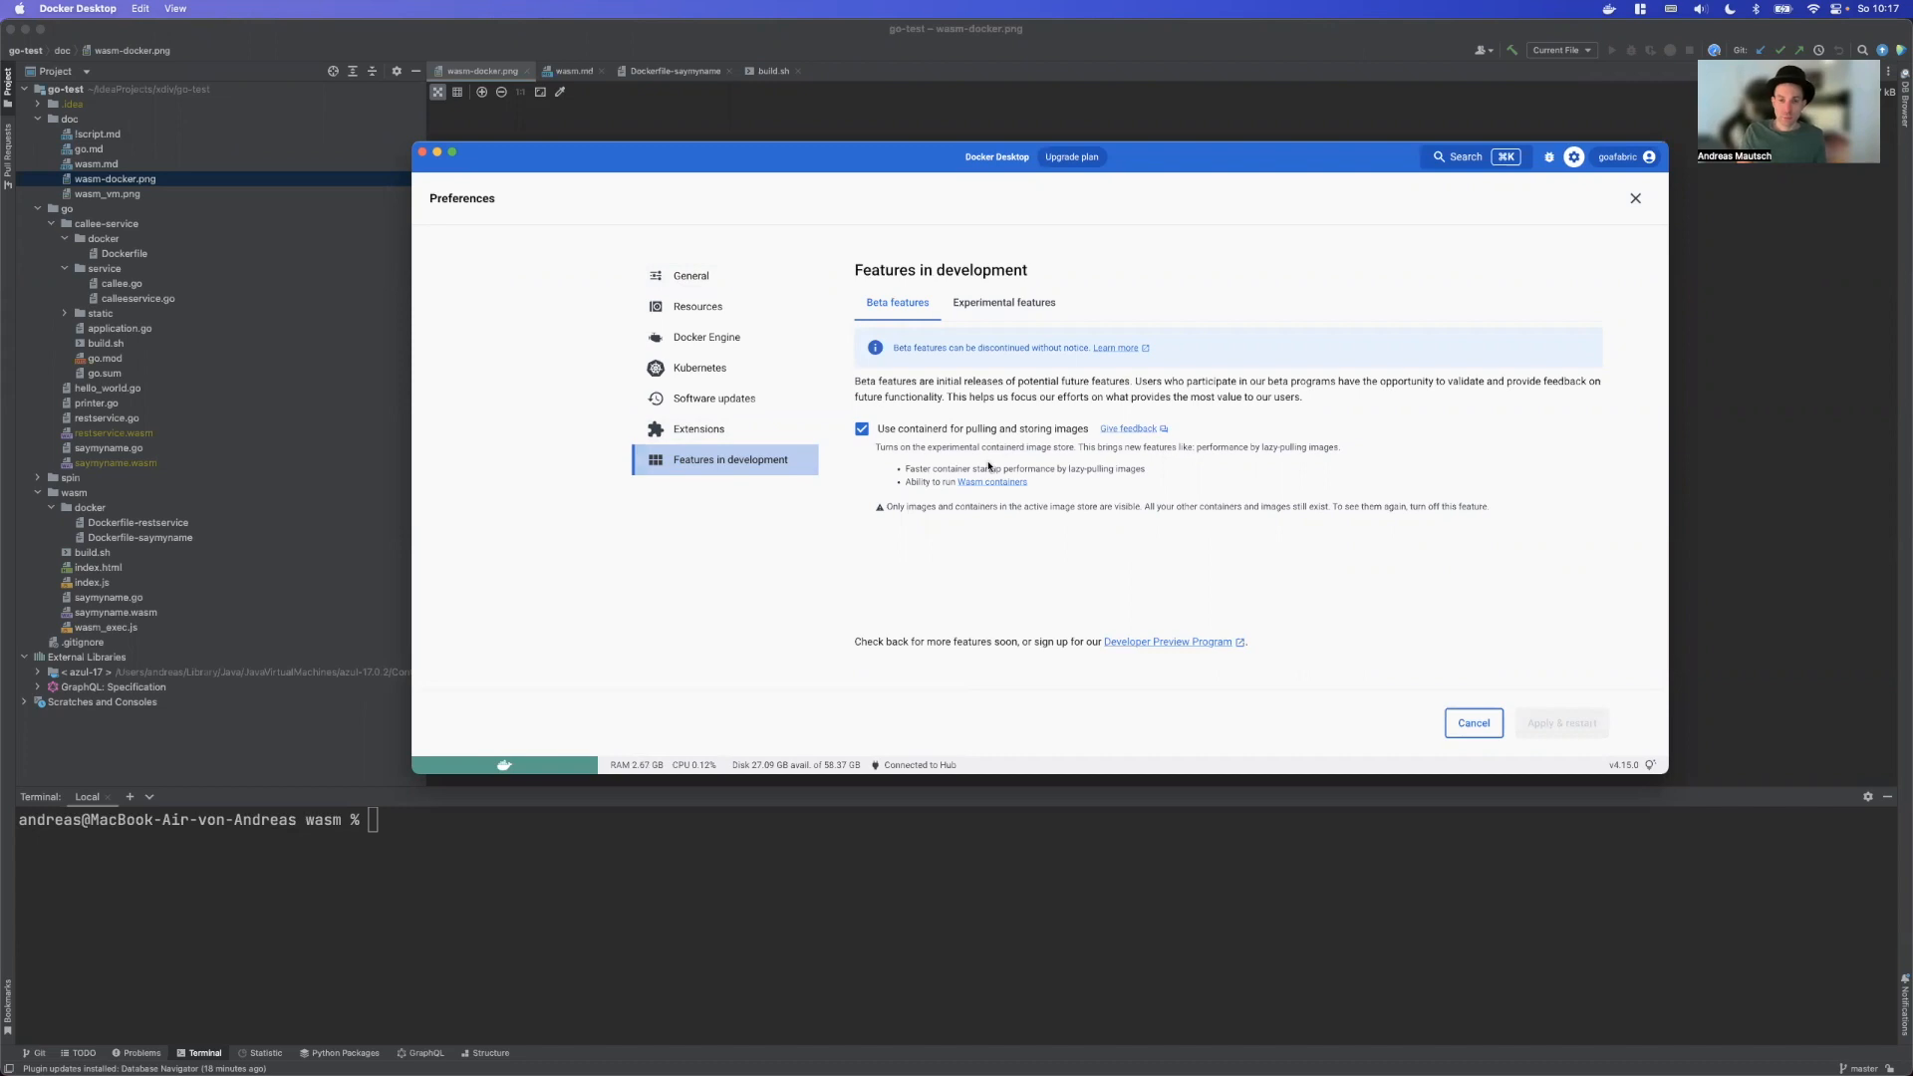
pyautogui.moveTo(982, 454)
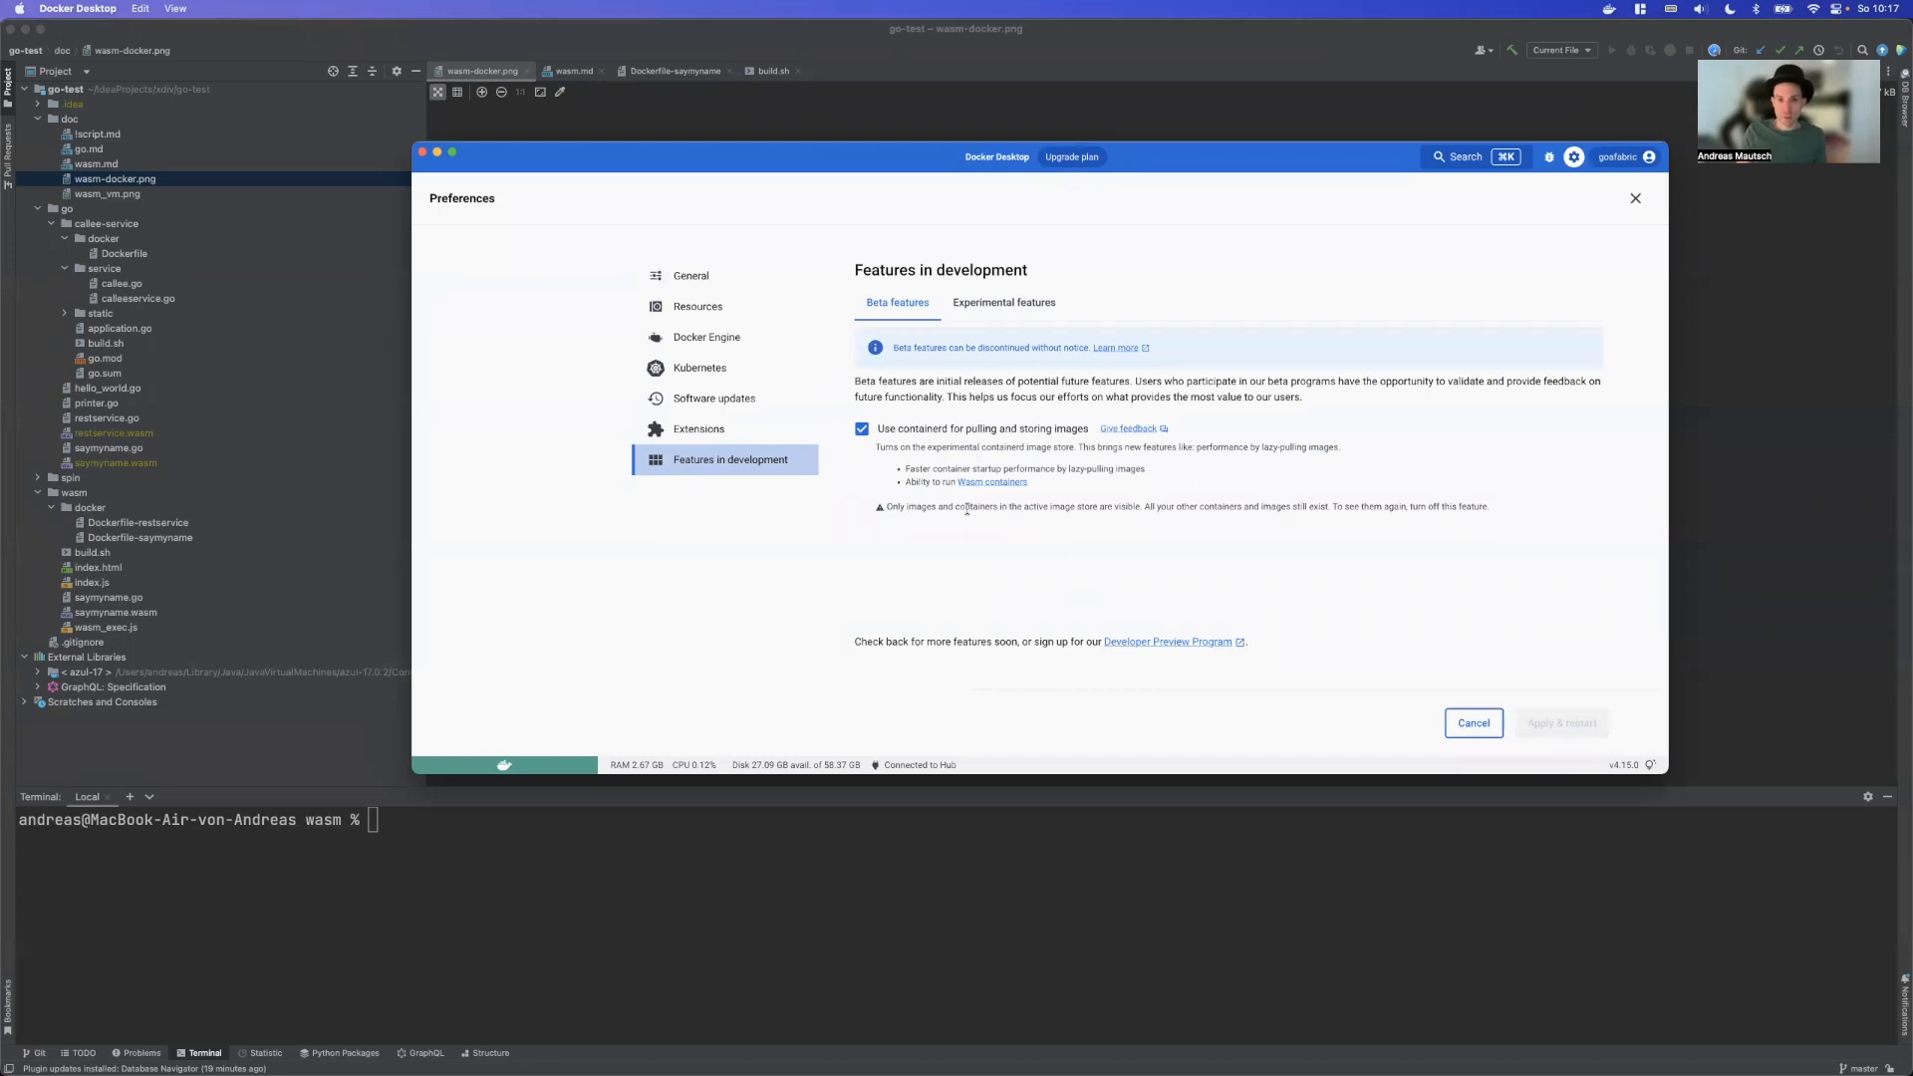
pyautogui.moveTo(741, 900)
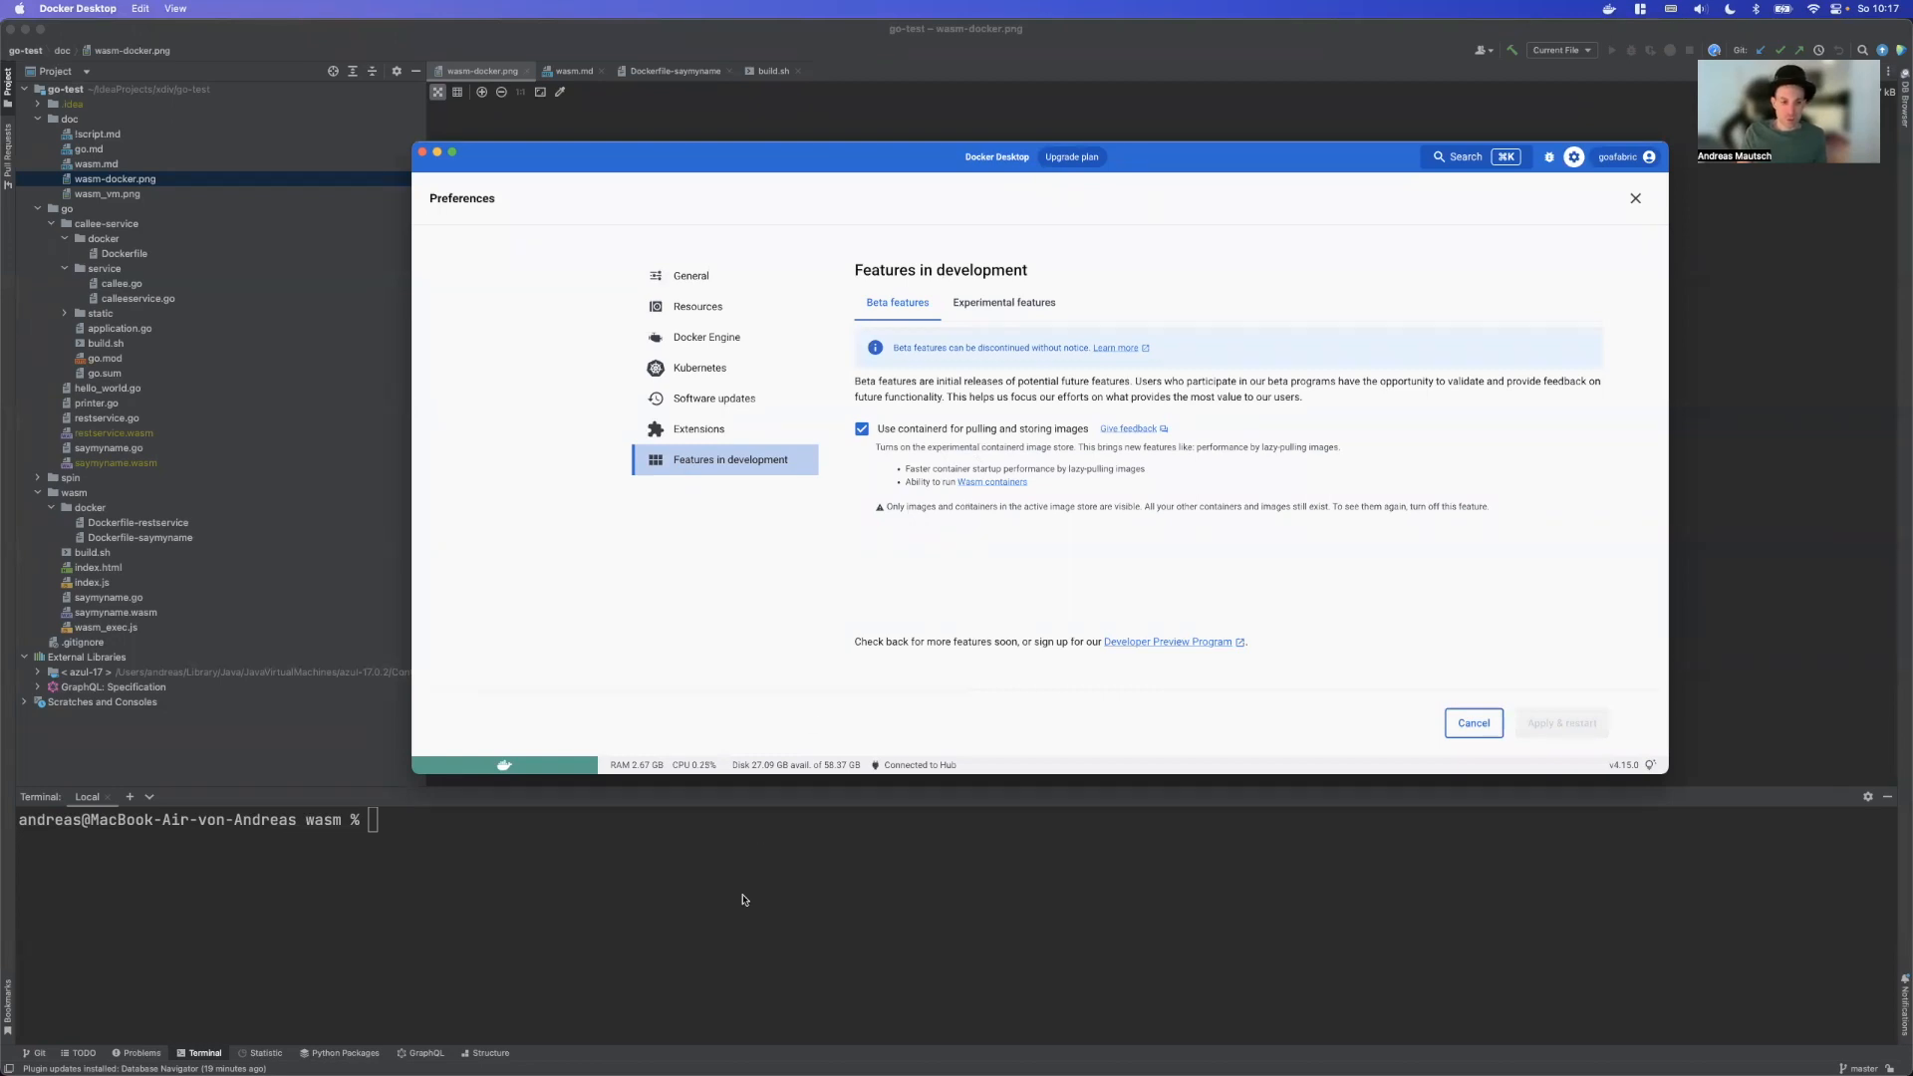
# Run docker ps in the terminal, which lists no running containers
pyautogui.click(1634, 197)
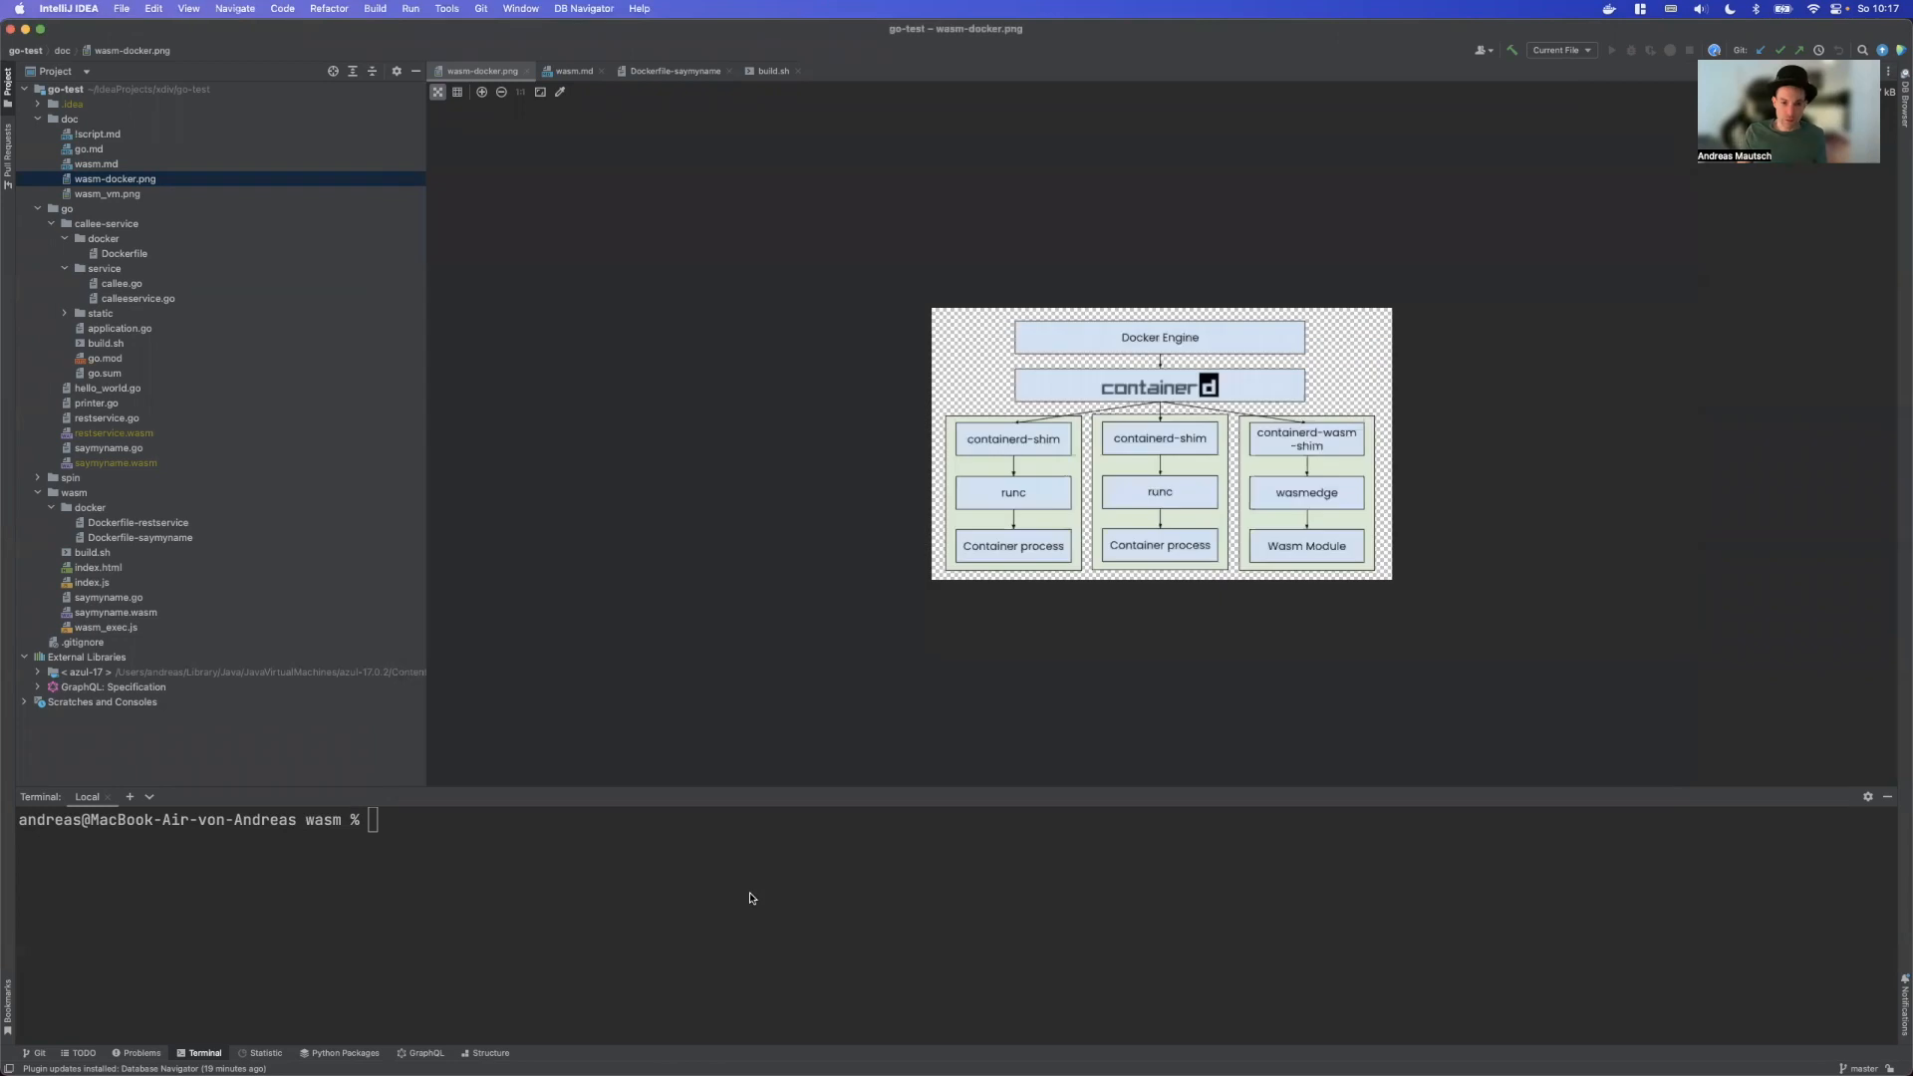
pyautogui.write('docker ps')
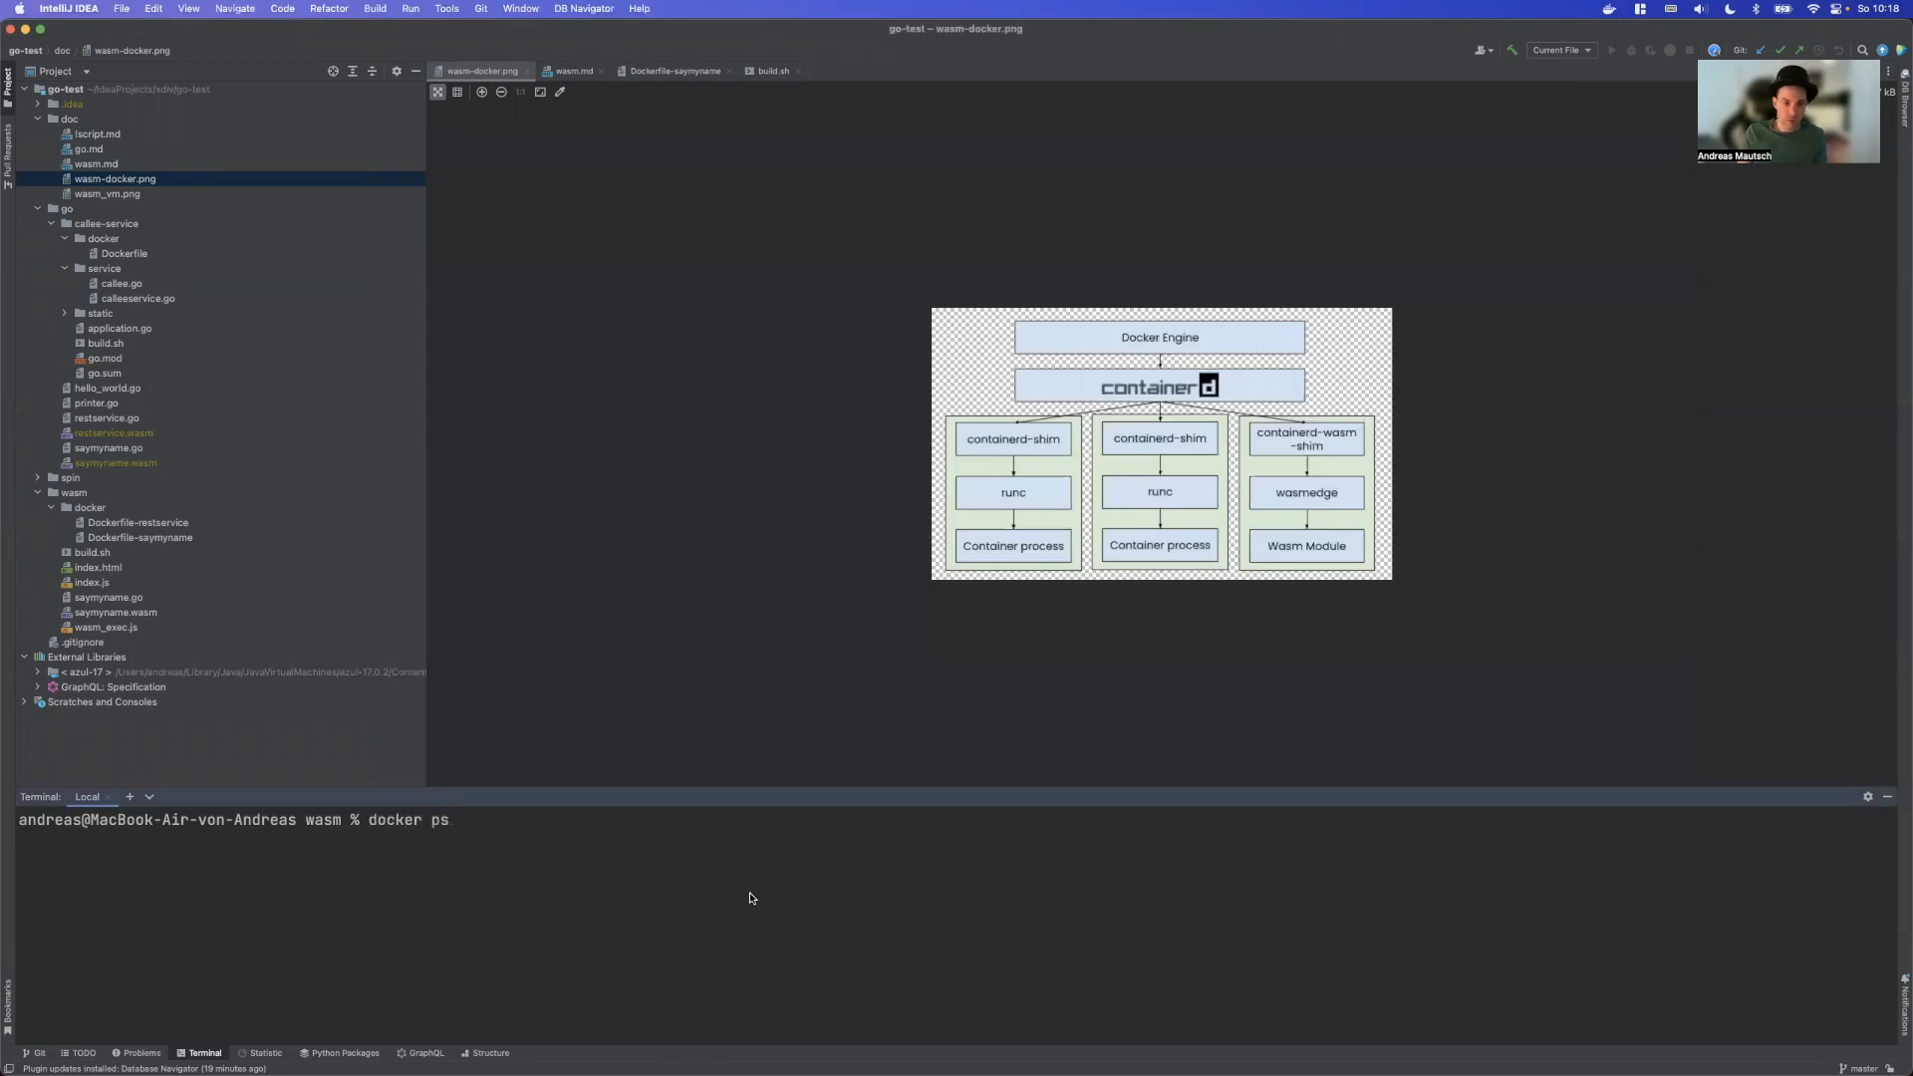
pyautogui.press('Return')
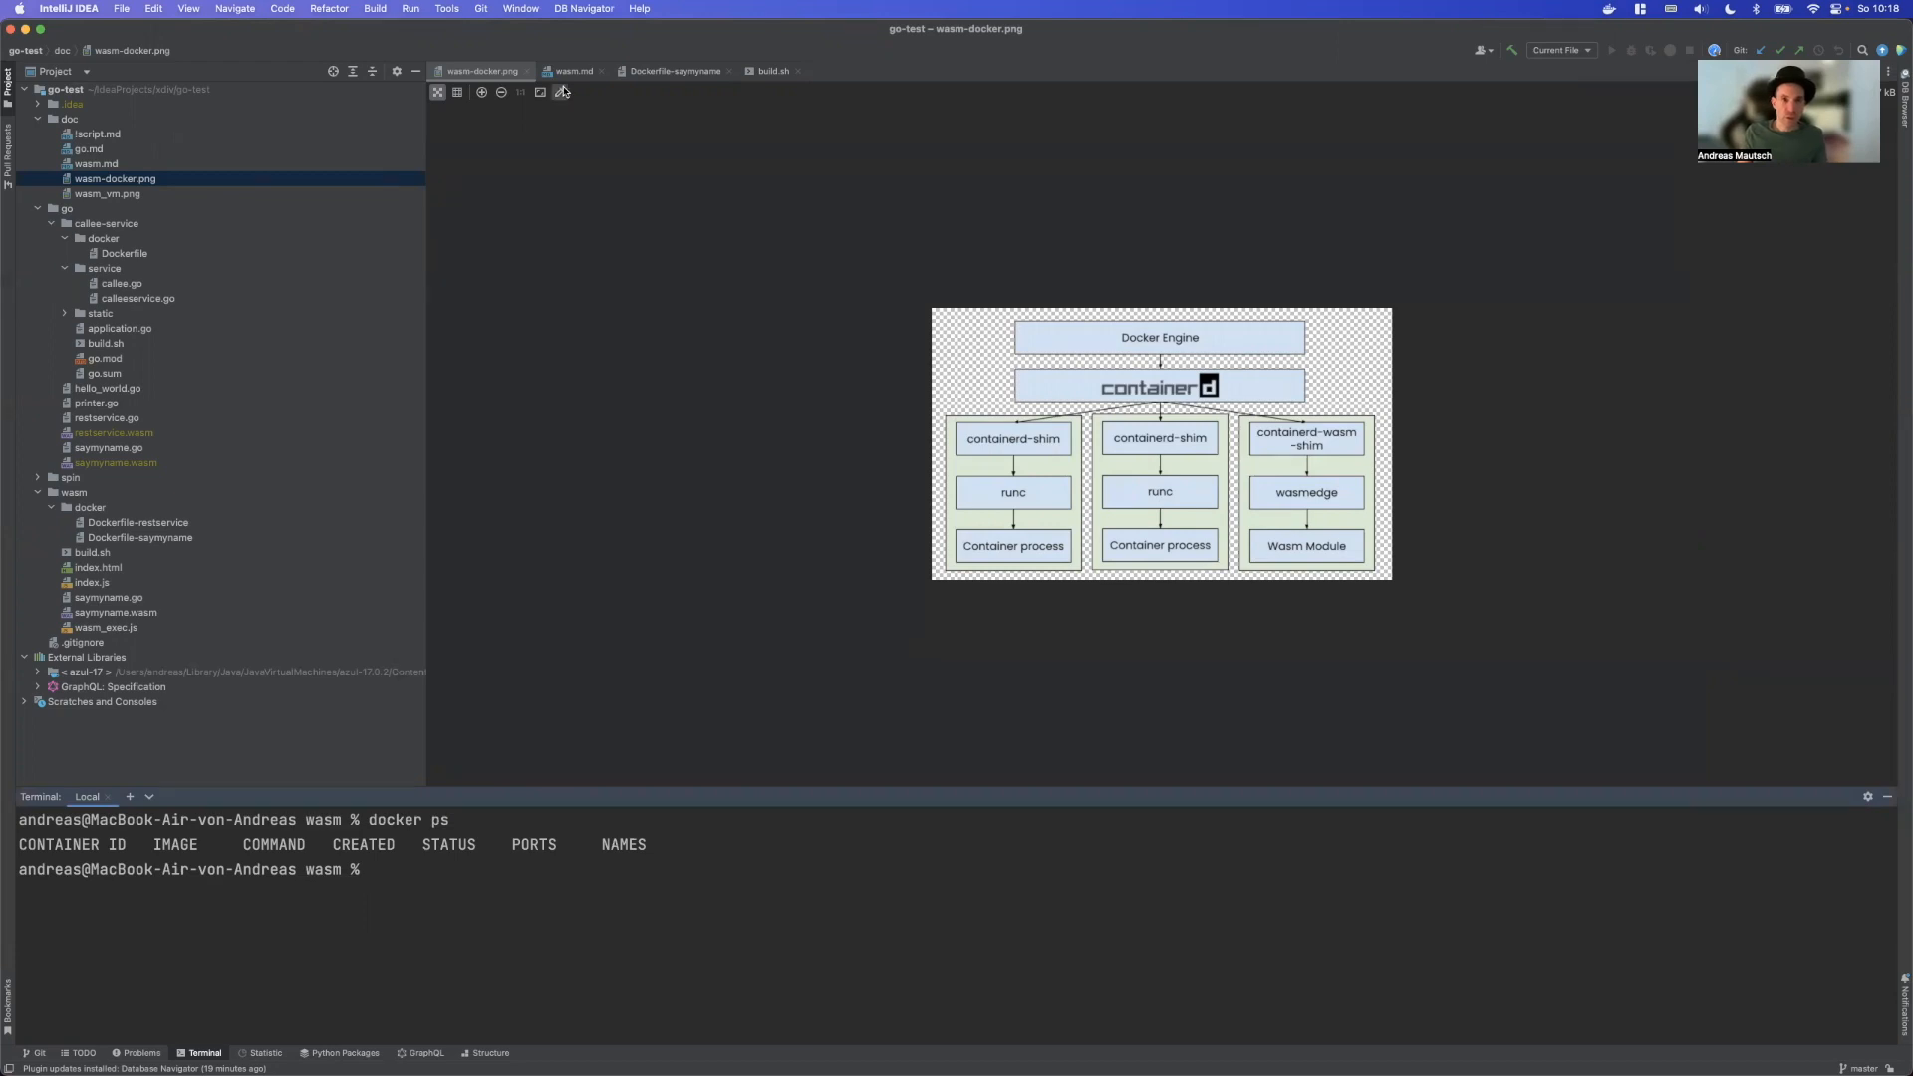
# From wasm.md, run docker run --runtime=io.containerd.wasmedge.v1 saymyname, printing My name is: Slim Shady
pyautogui.click(571, 70)
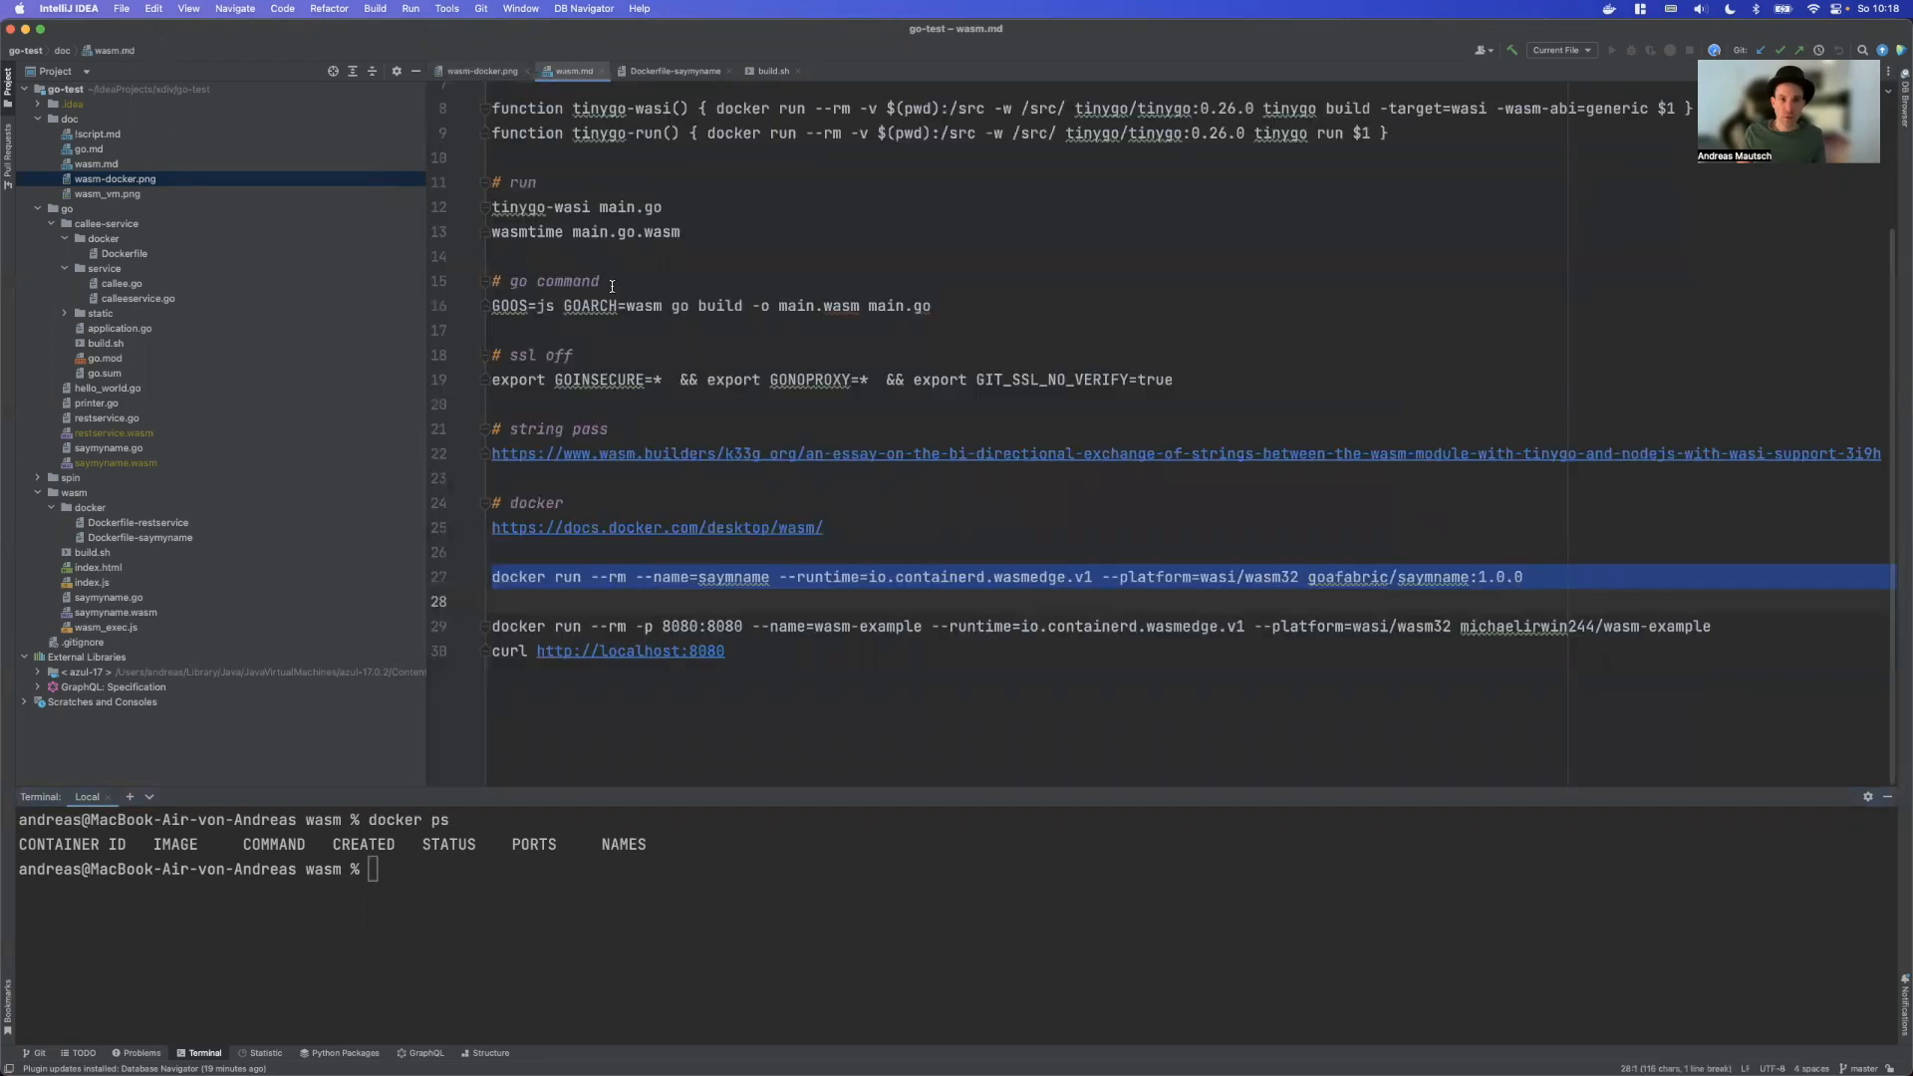
pyautogui.click(964, 551)
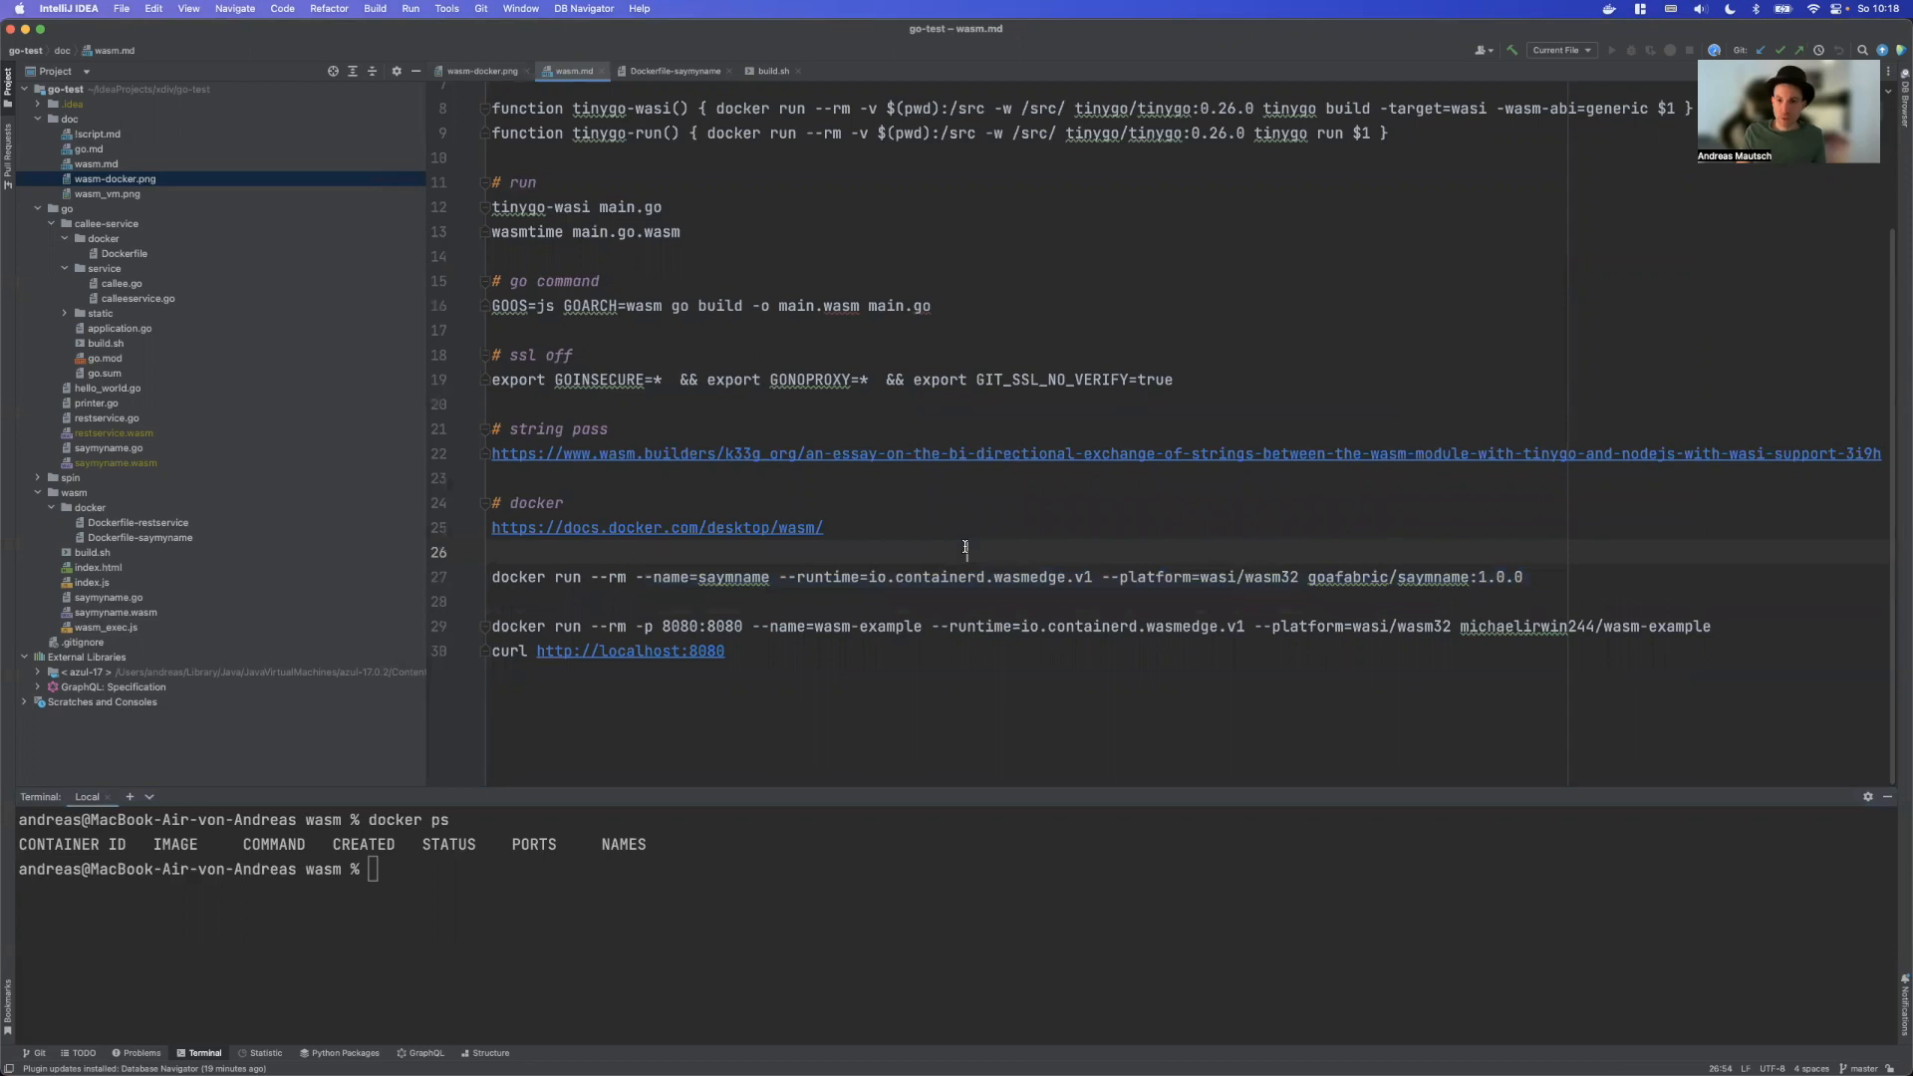
pyautogui.moveTo(707, 680)
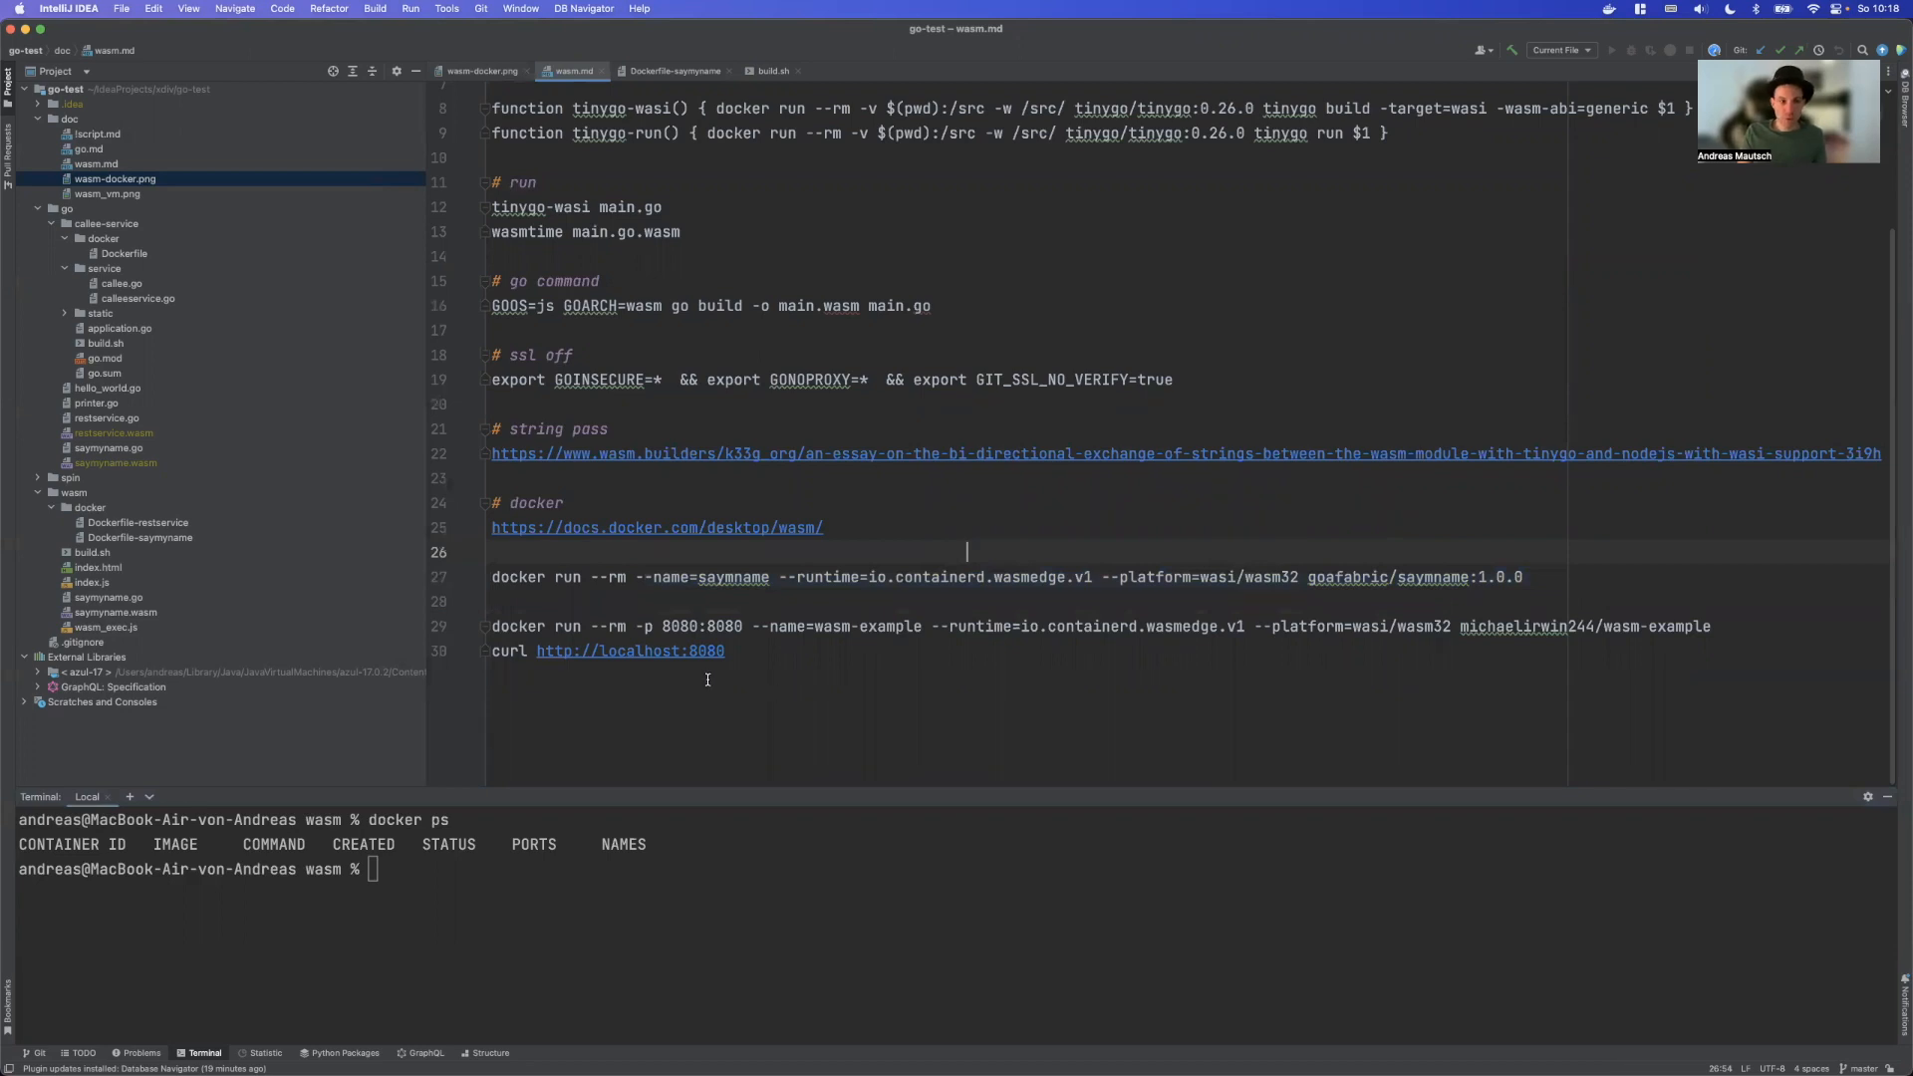
pyautogui.click(1528, 578)
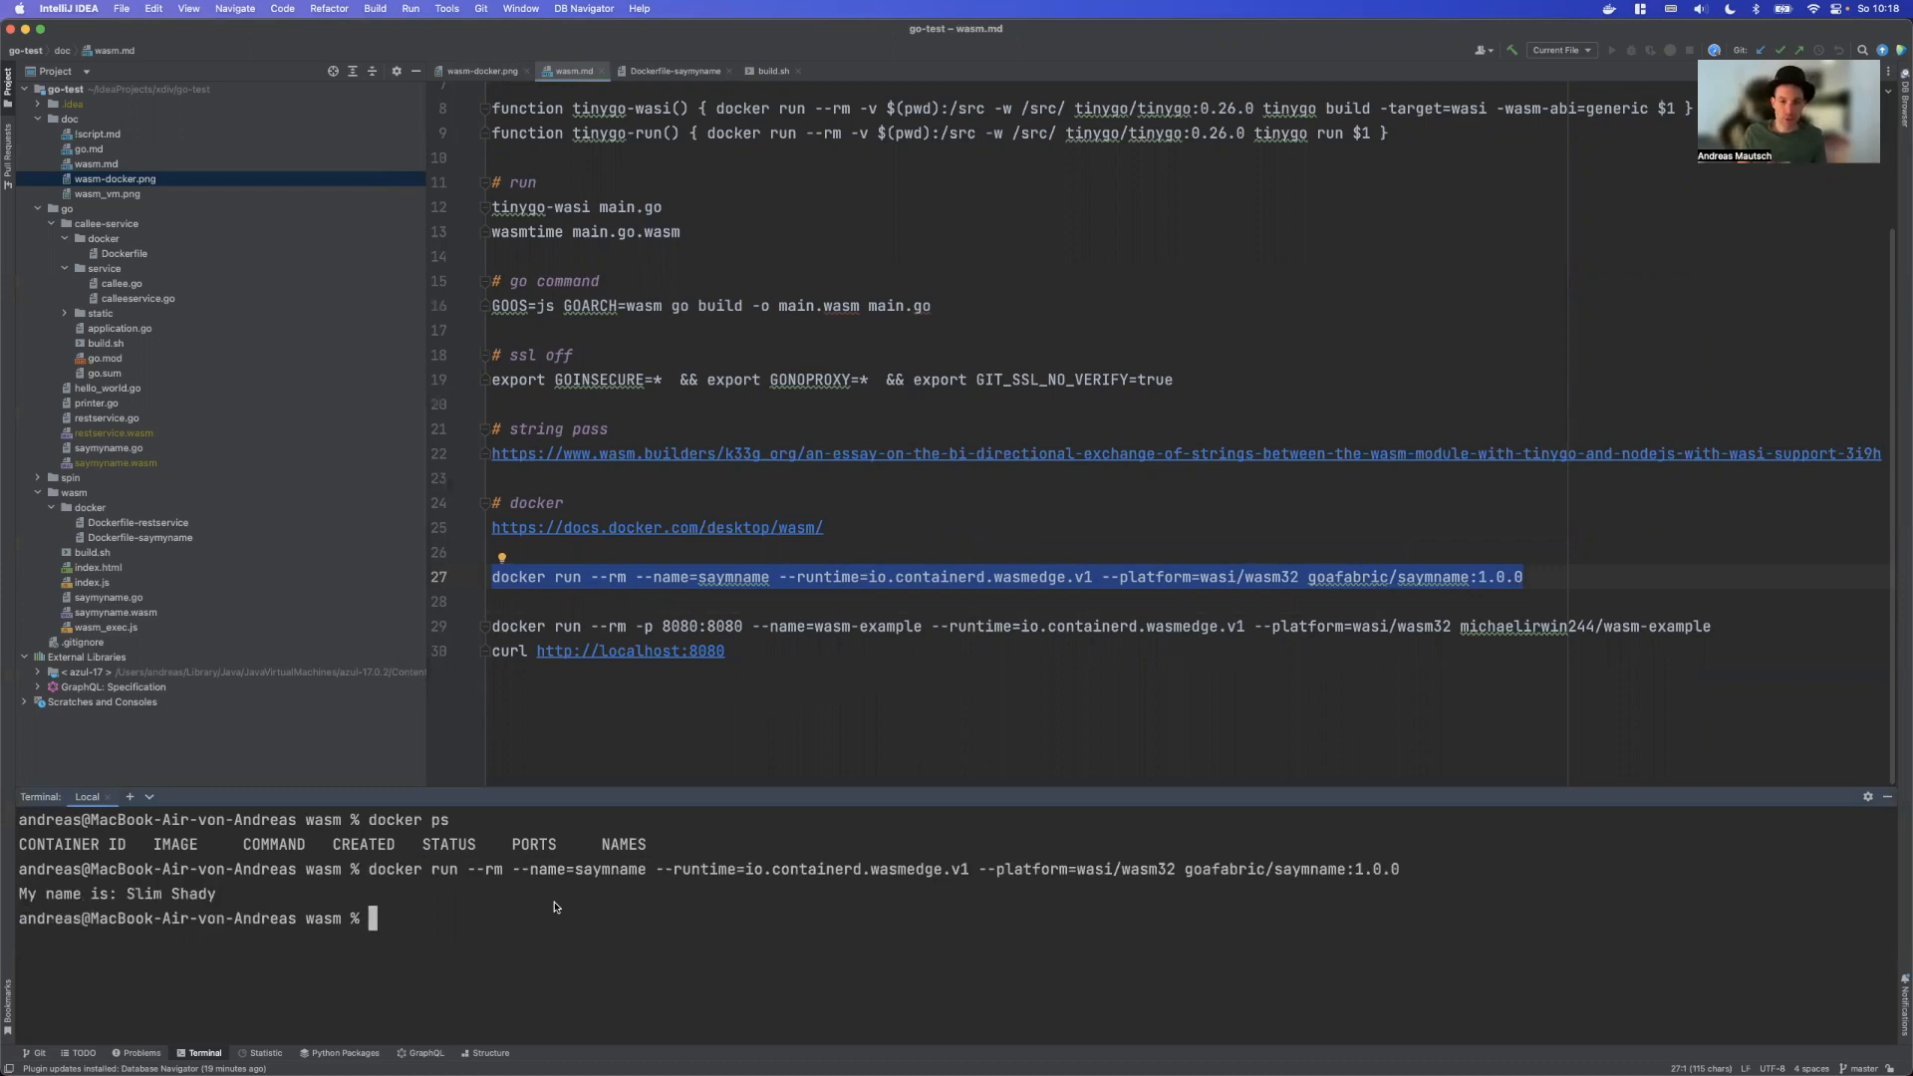
pyautogui.moveTo(426, 876)
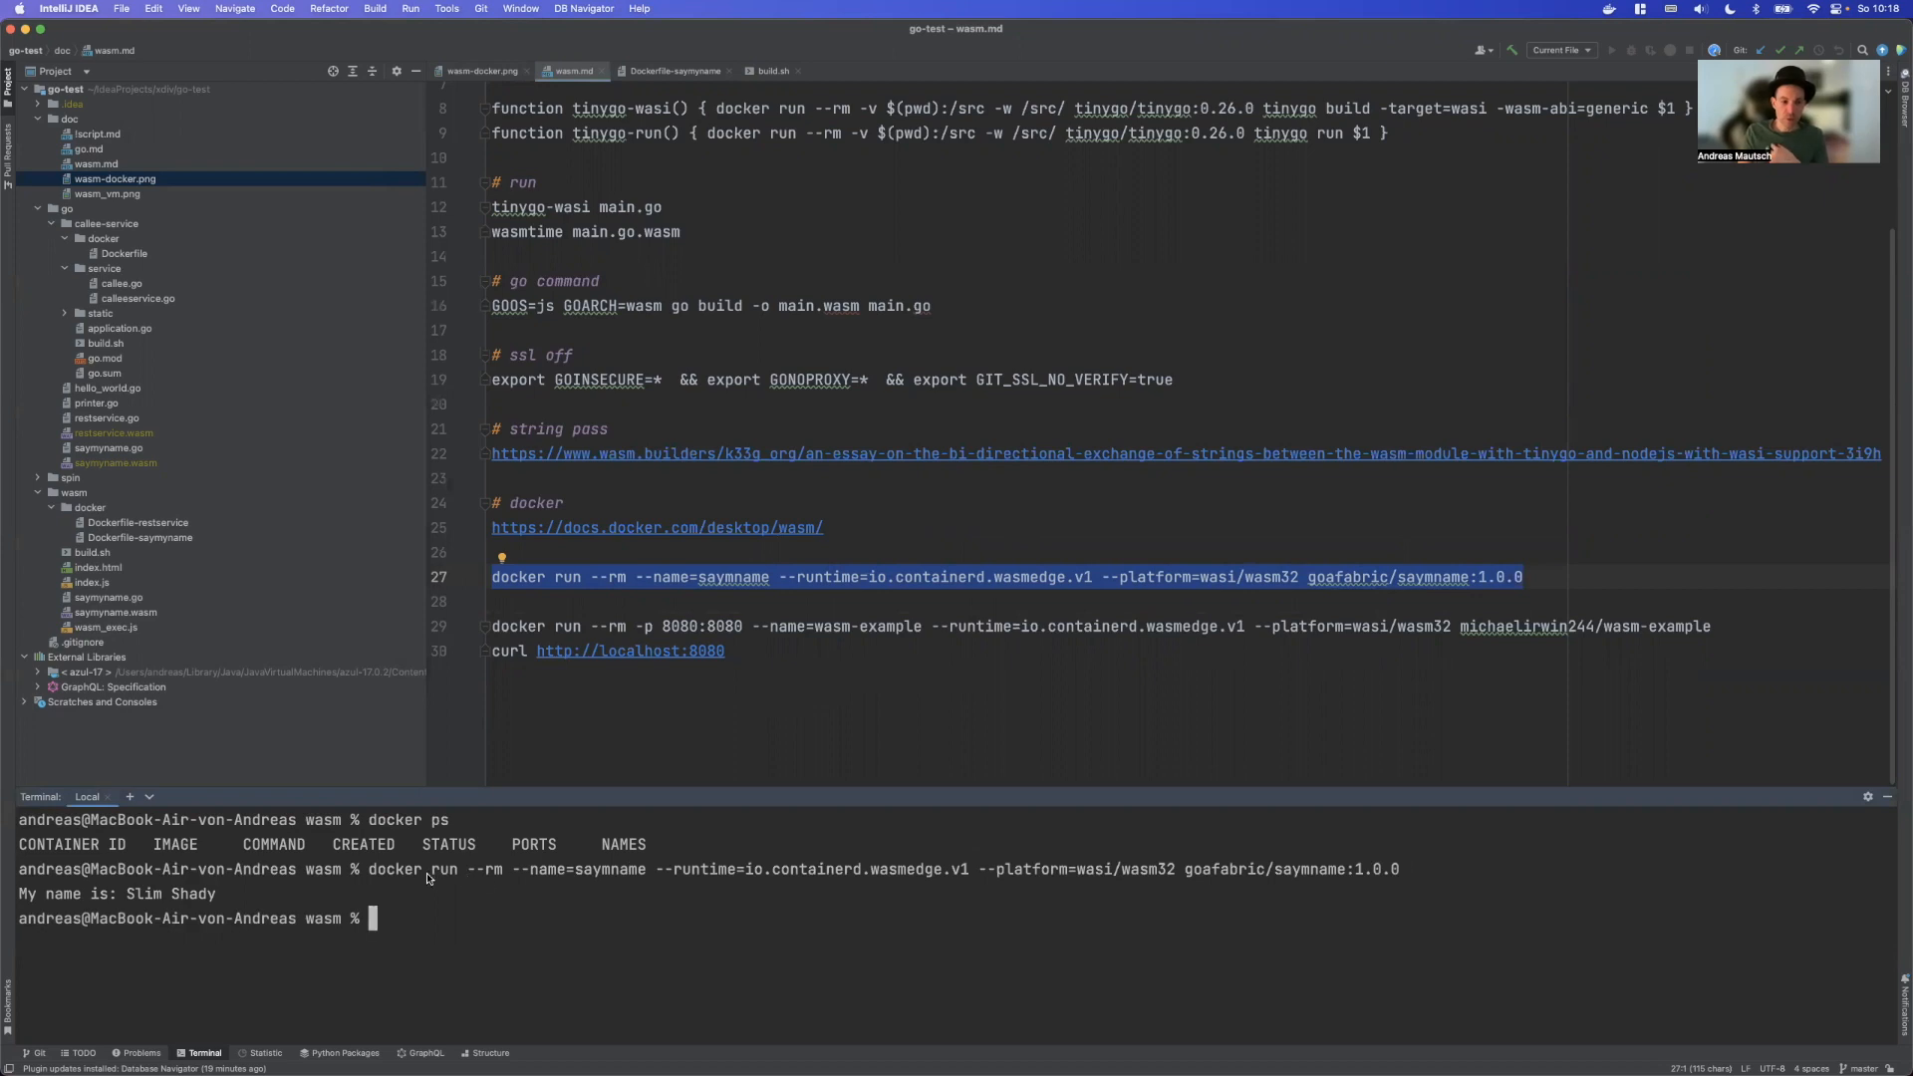
pyautogui.moveTo(689, 879)
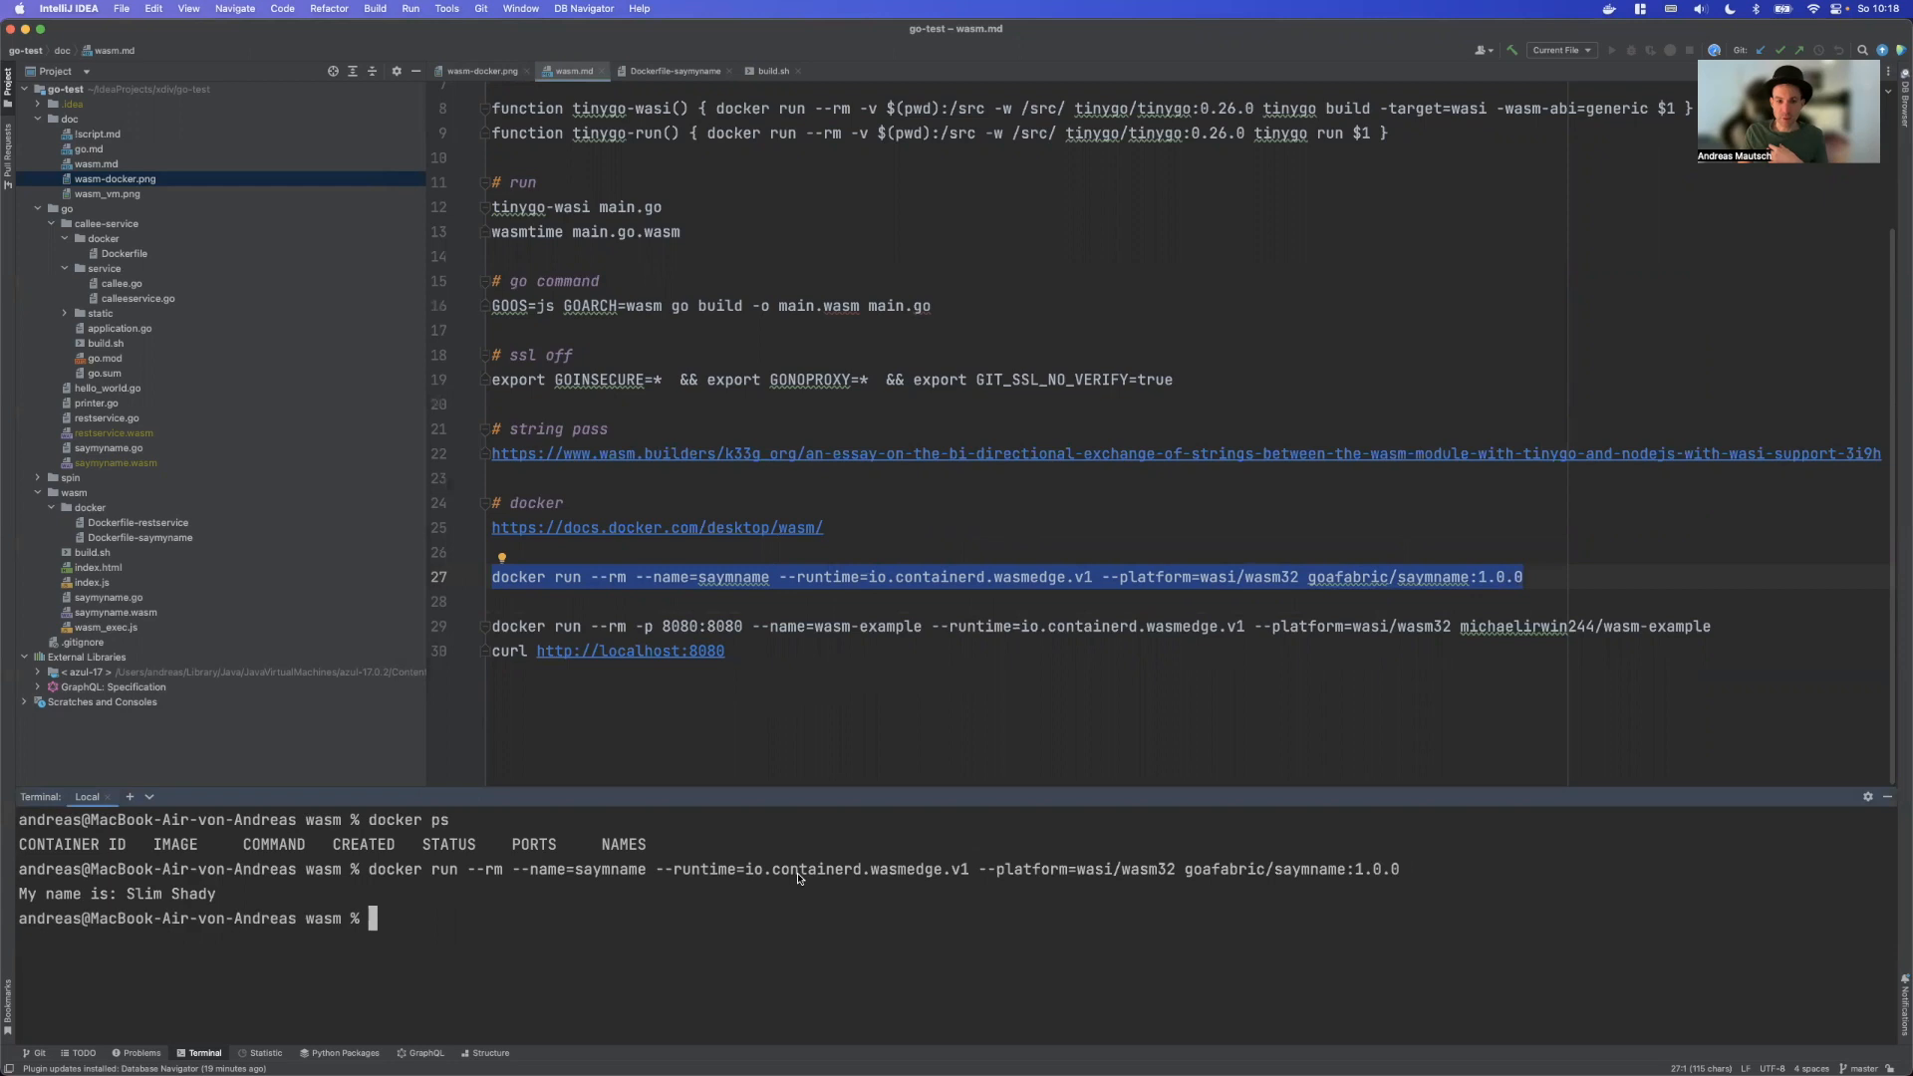
pyautogui.moveTo(894, 876)
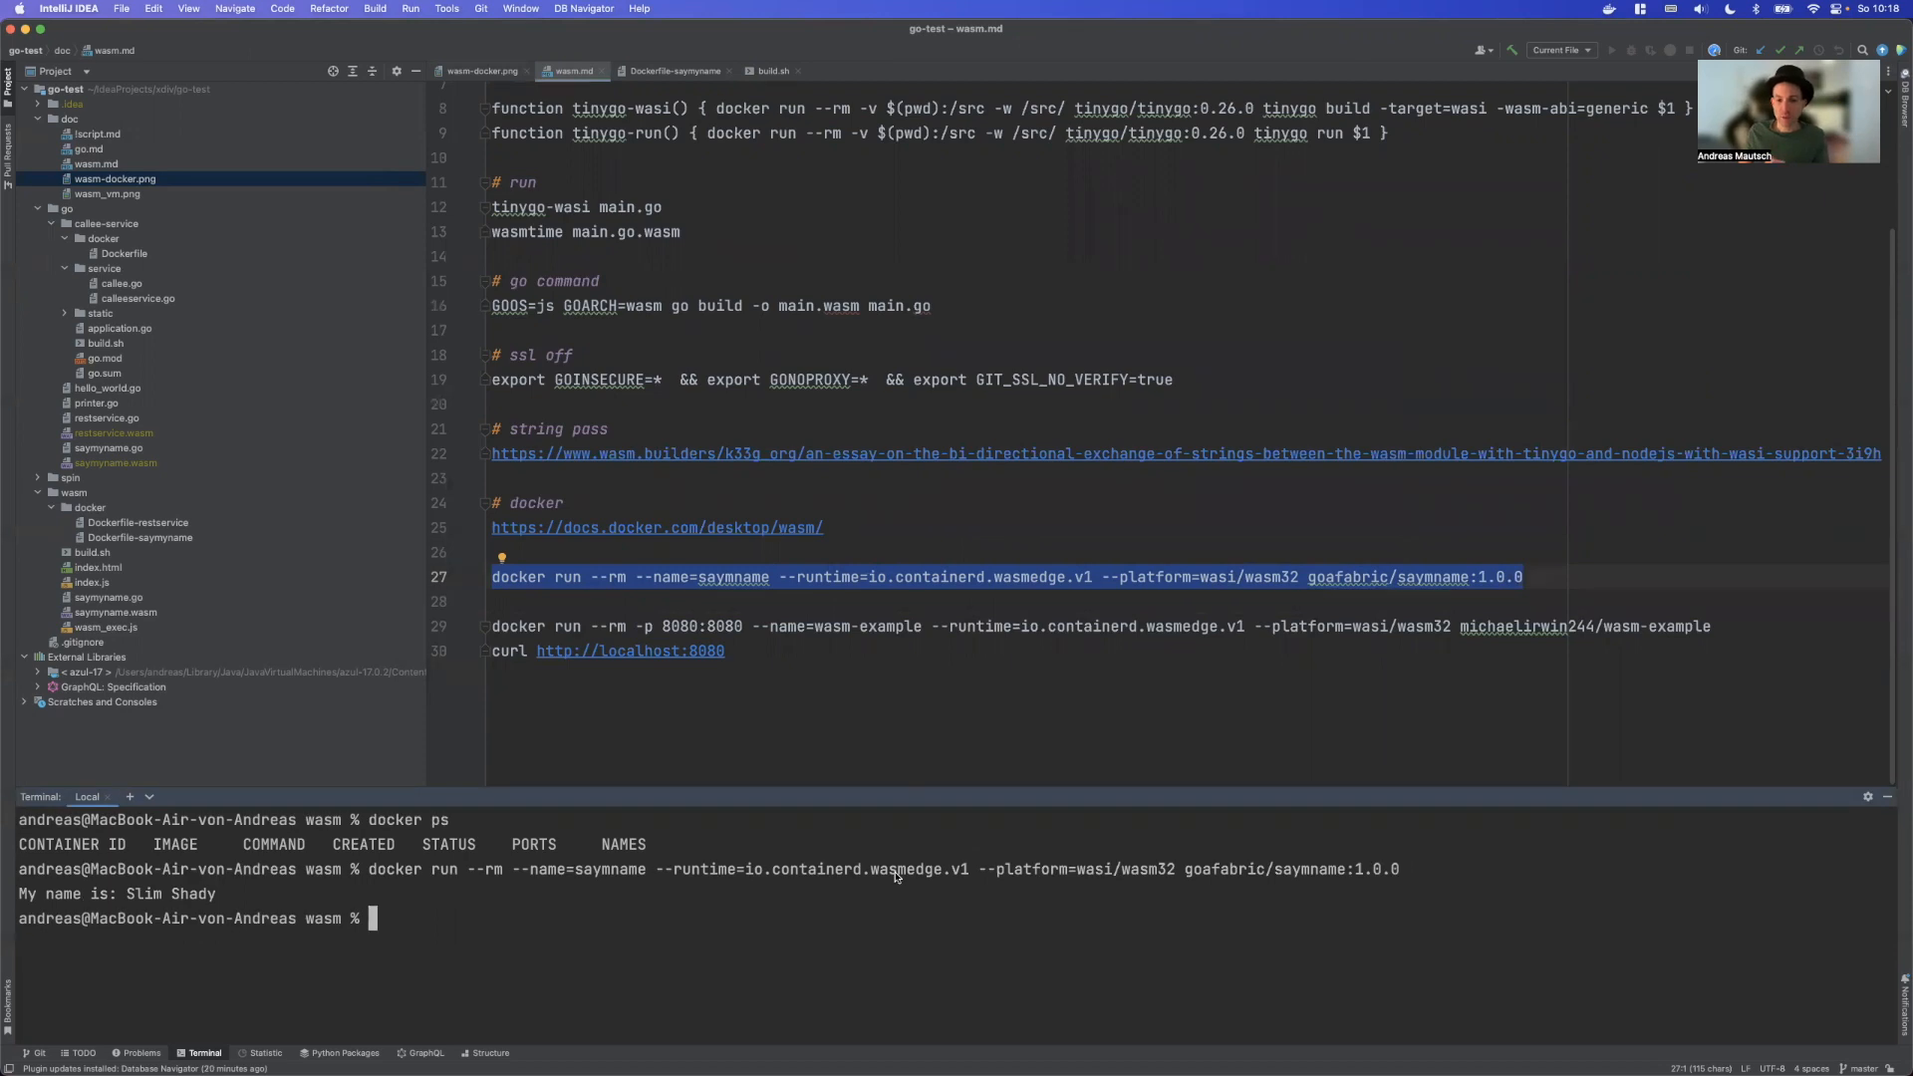
pyautogui.moveTo(1072, 872)
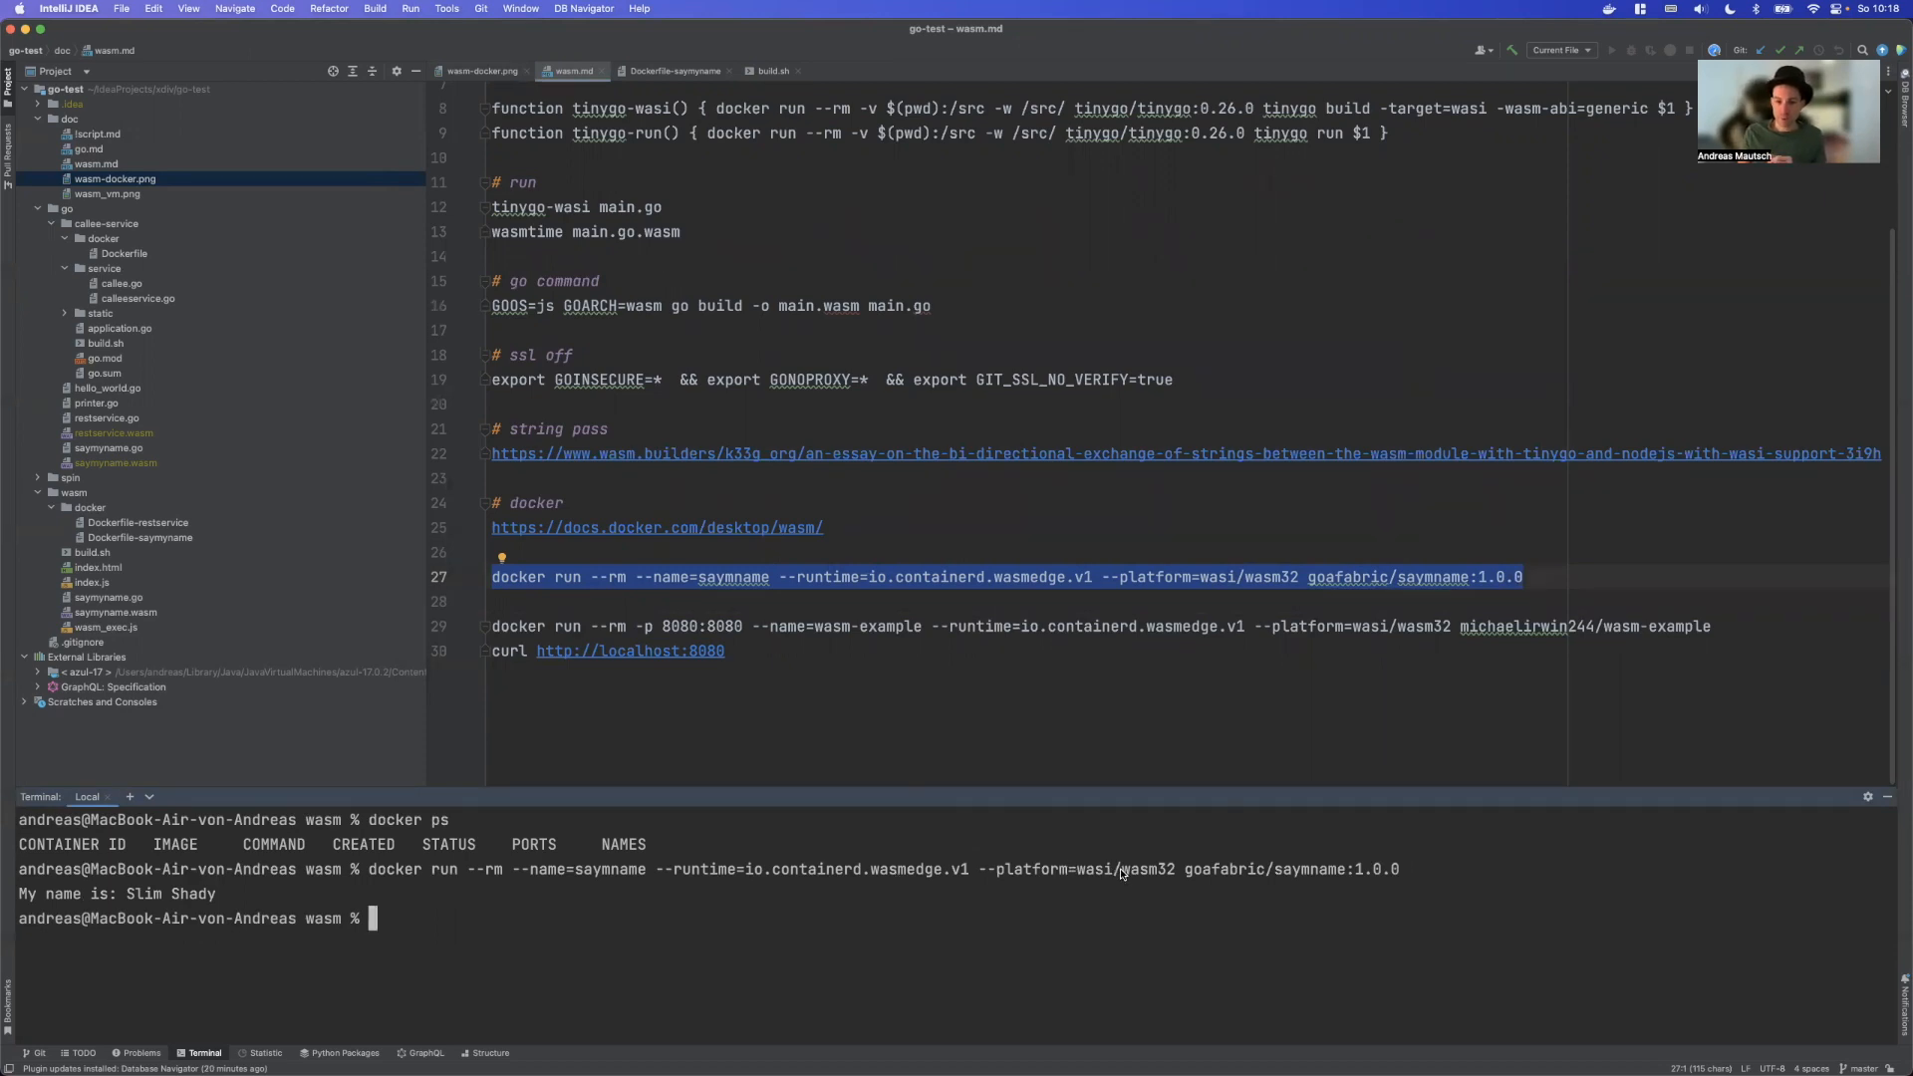
pyautogui.moveTo(1335, 878)
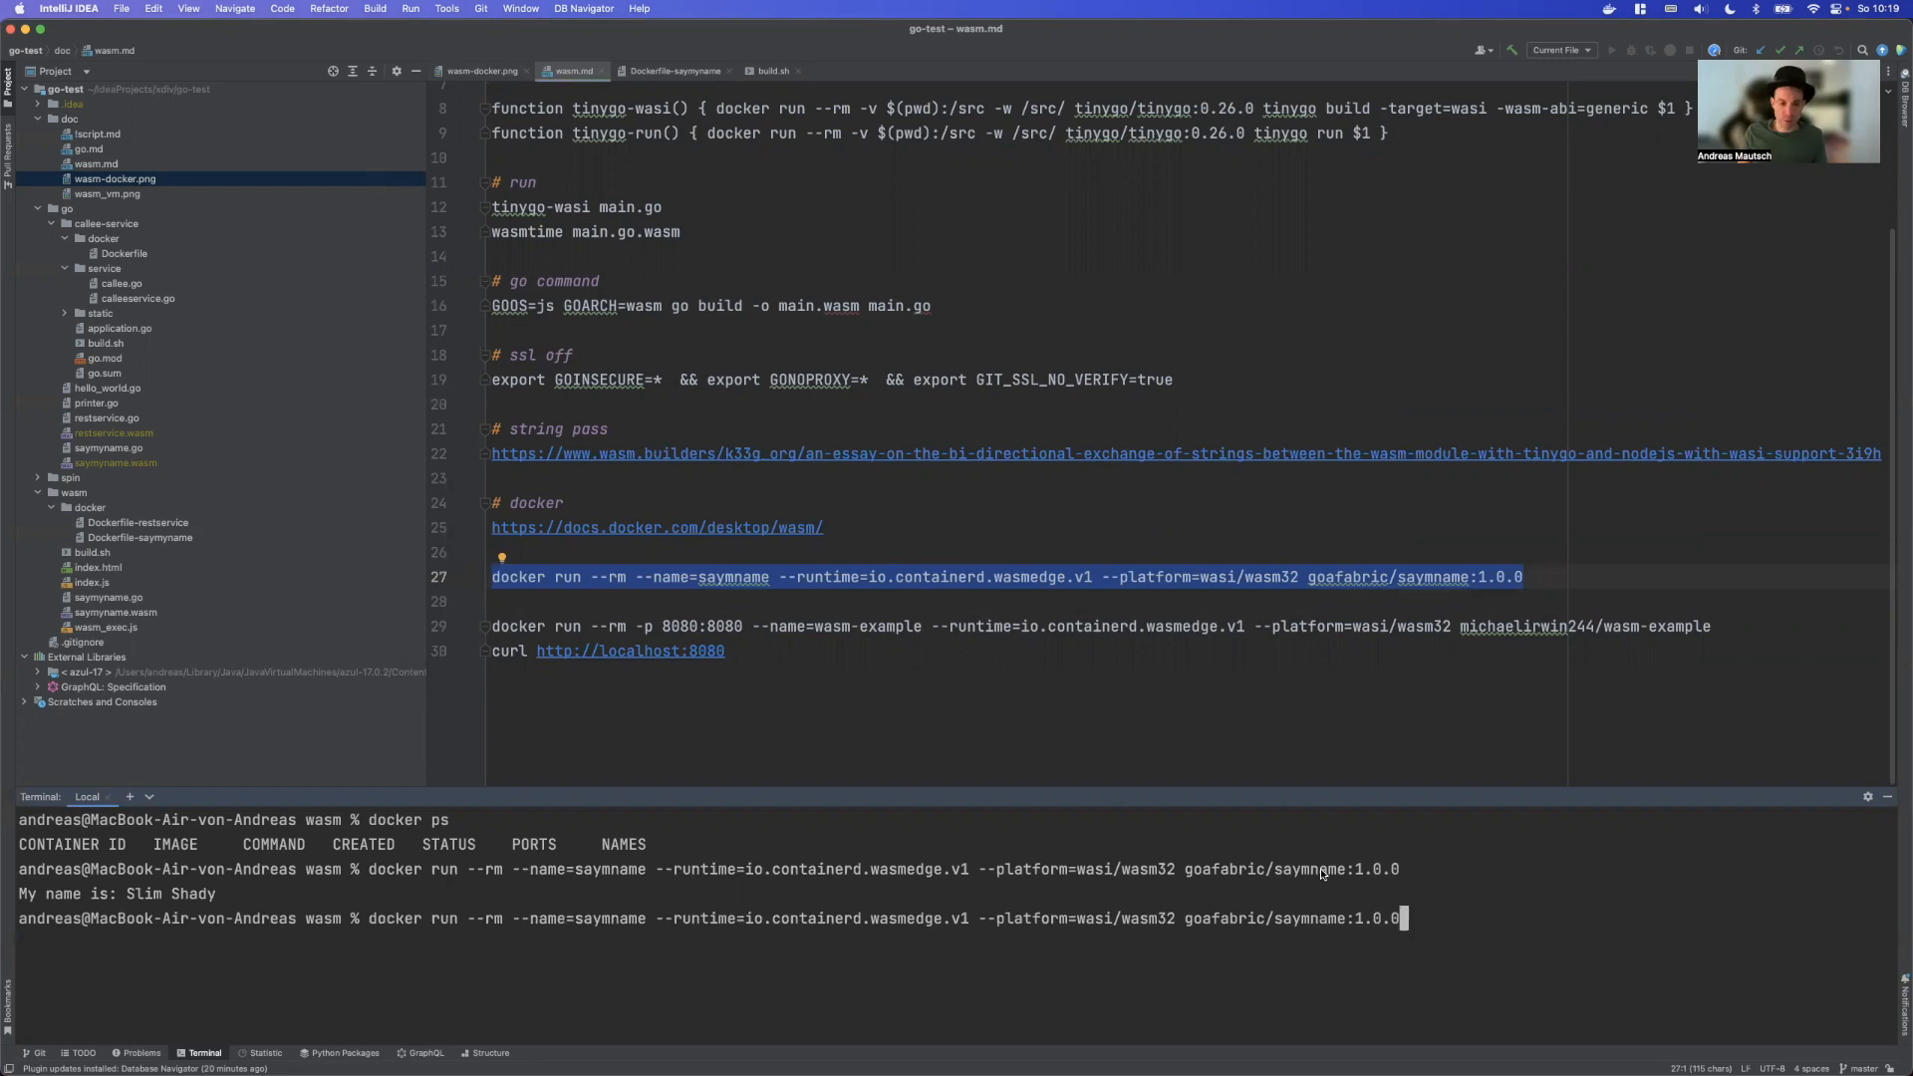
# Rerun the saymyname container and start a new terminal session
pyautogui.press('Return')
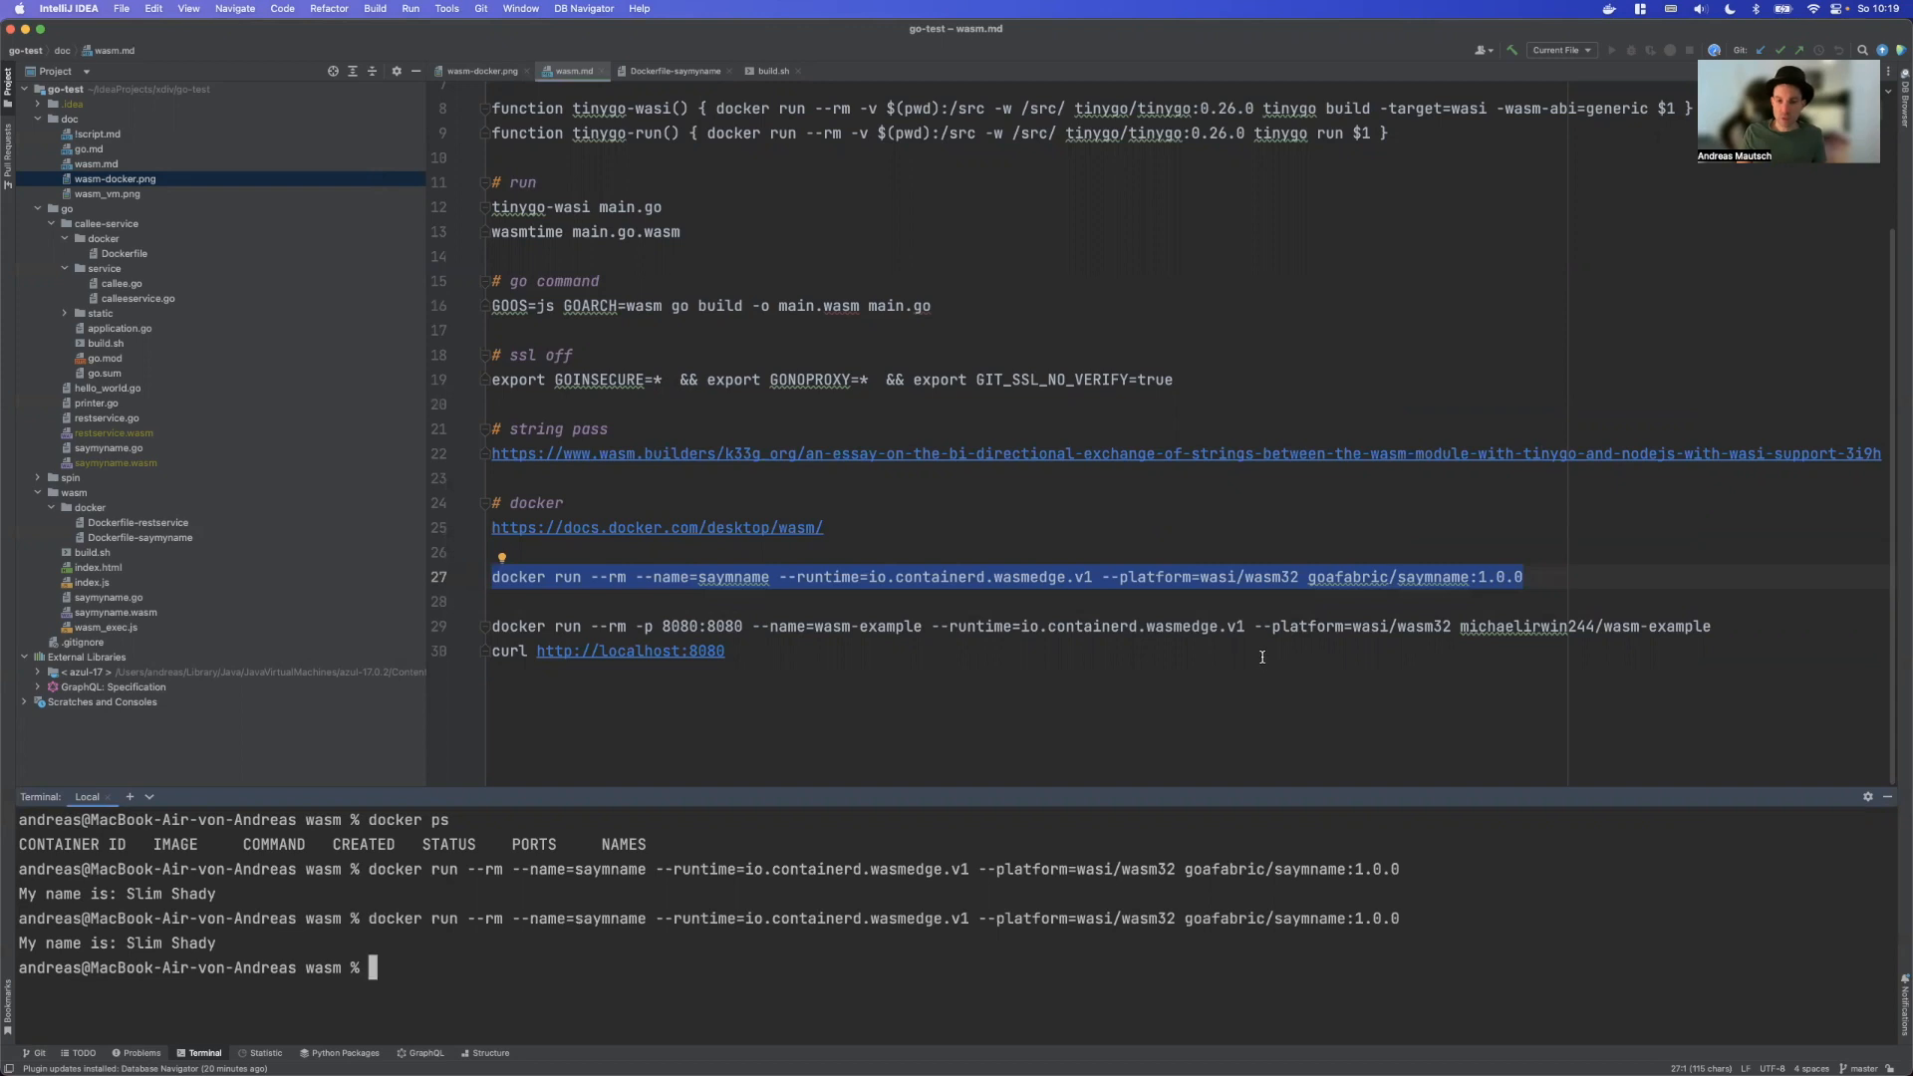
pyautogui.moveTo(1004, 654)
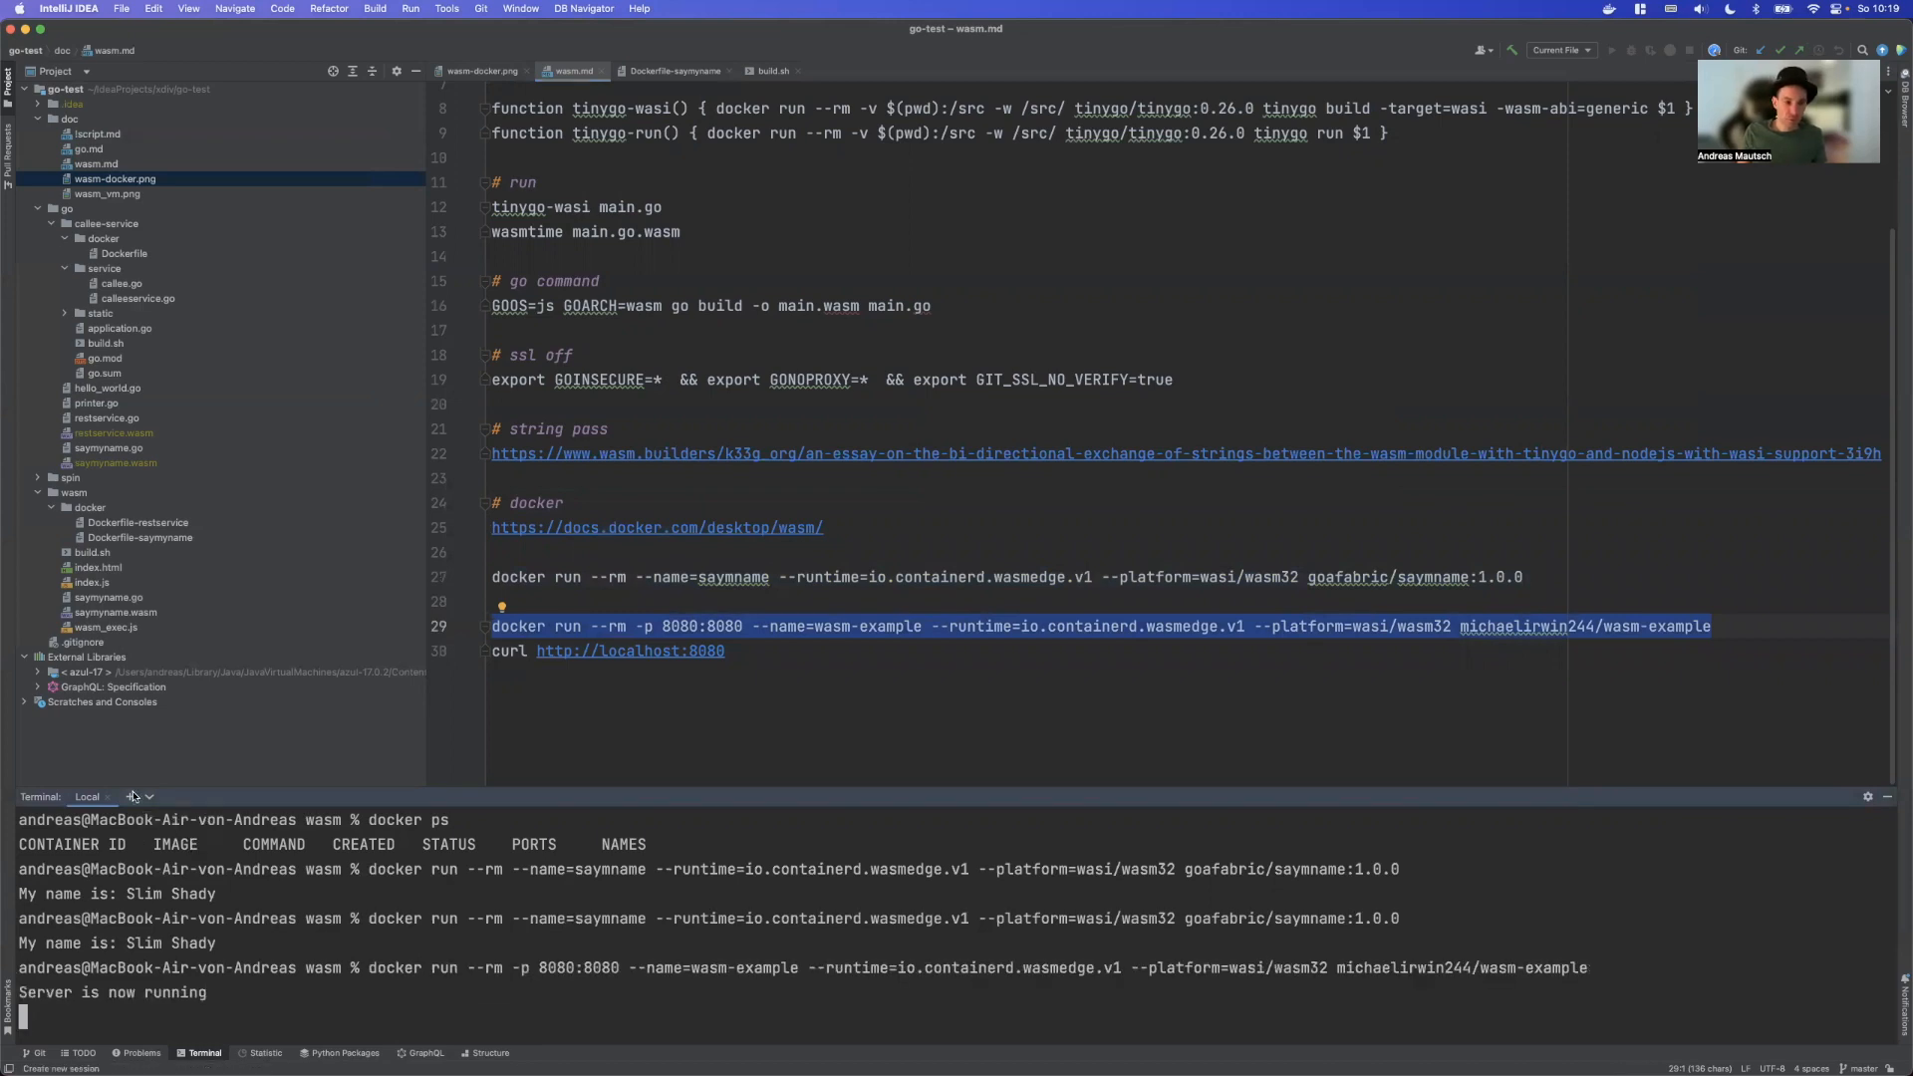
pyautogui.click(198, 797)
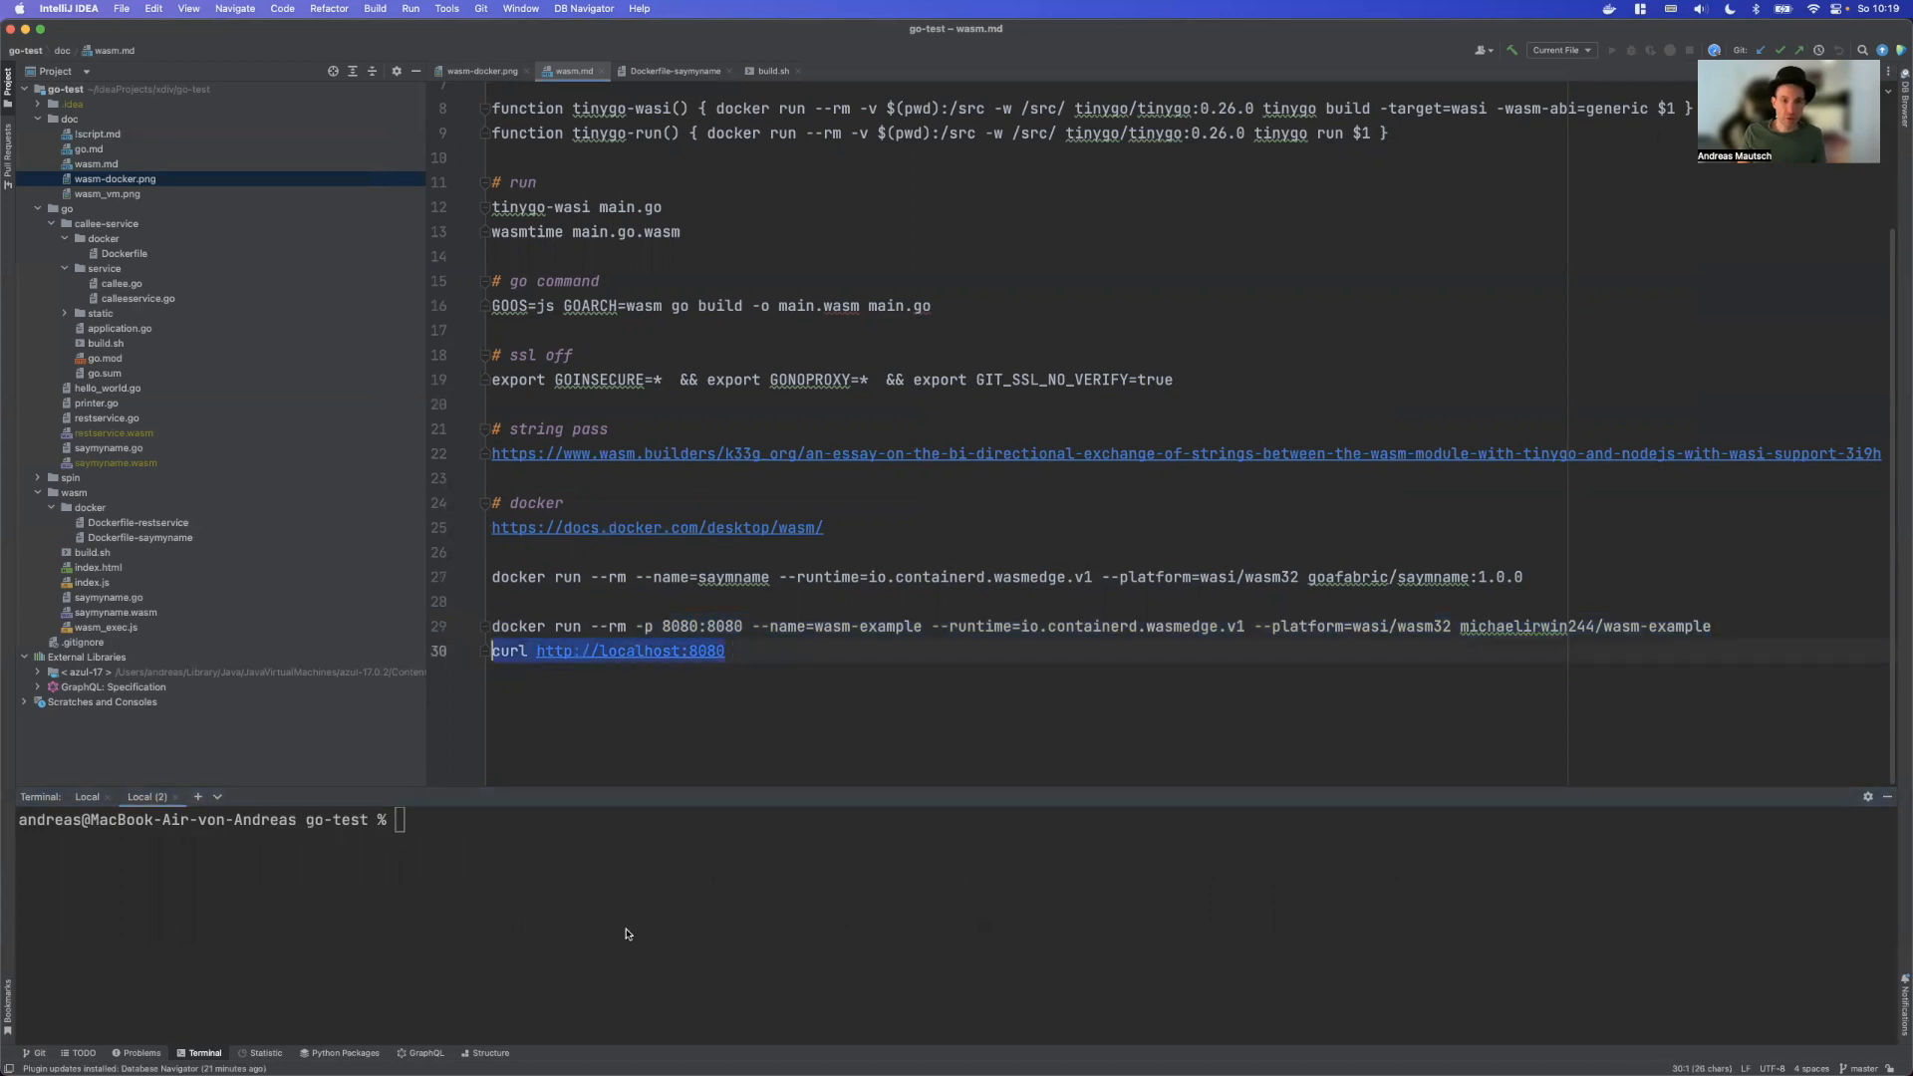
pyautogui.press('Return')
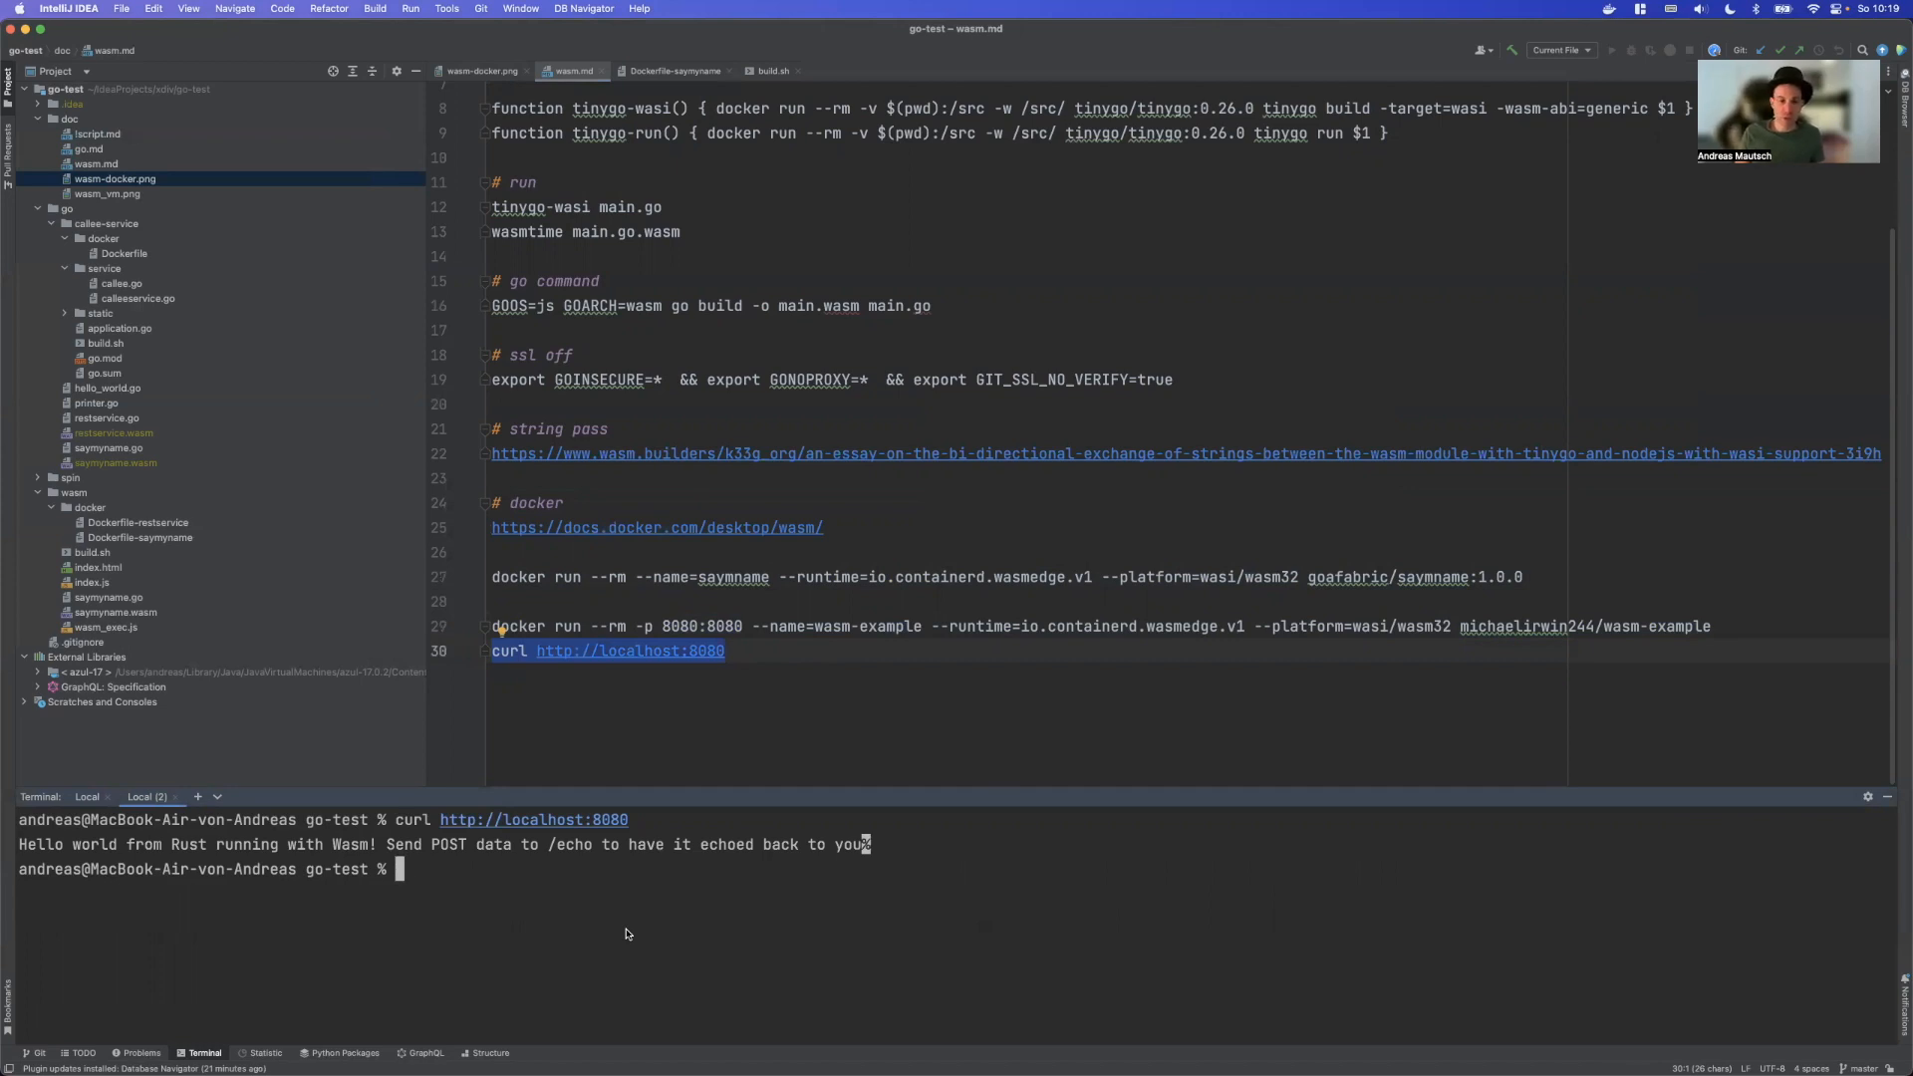
pyautogui.moveTo(598, 942)
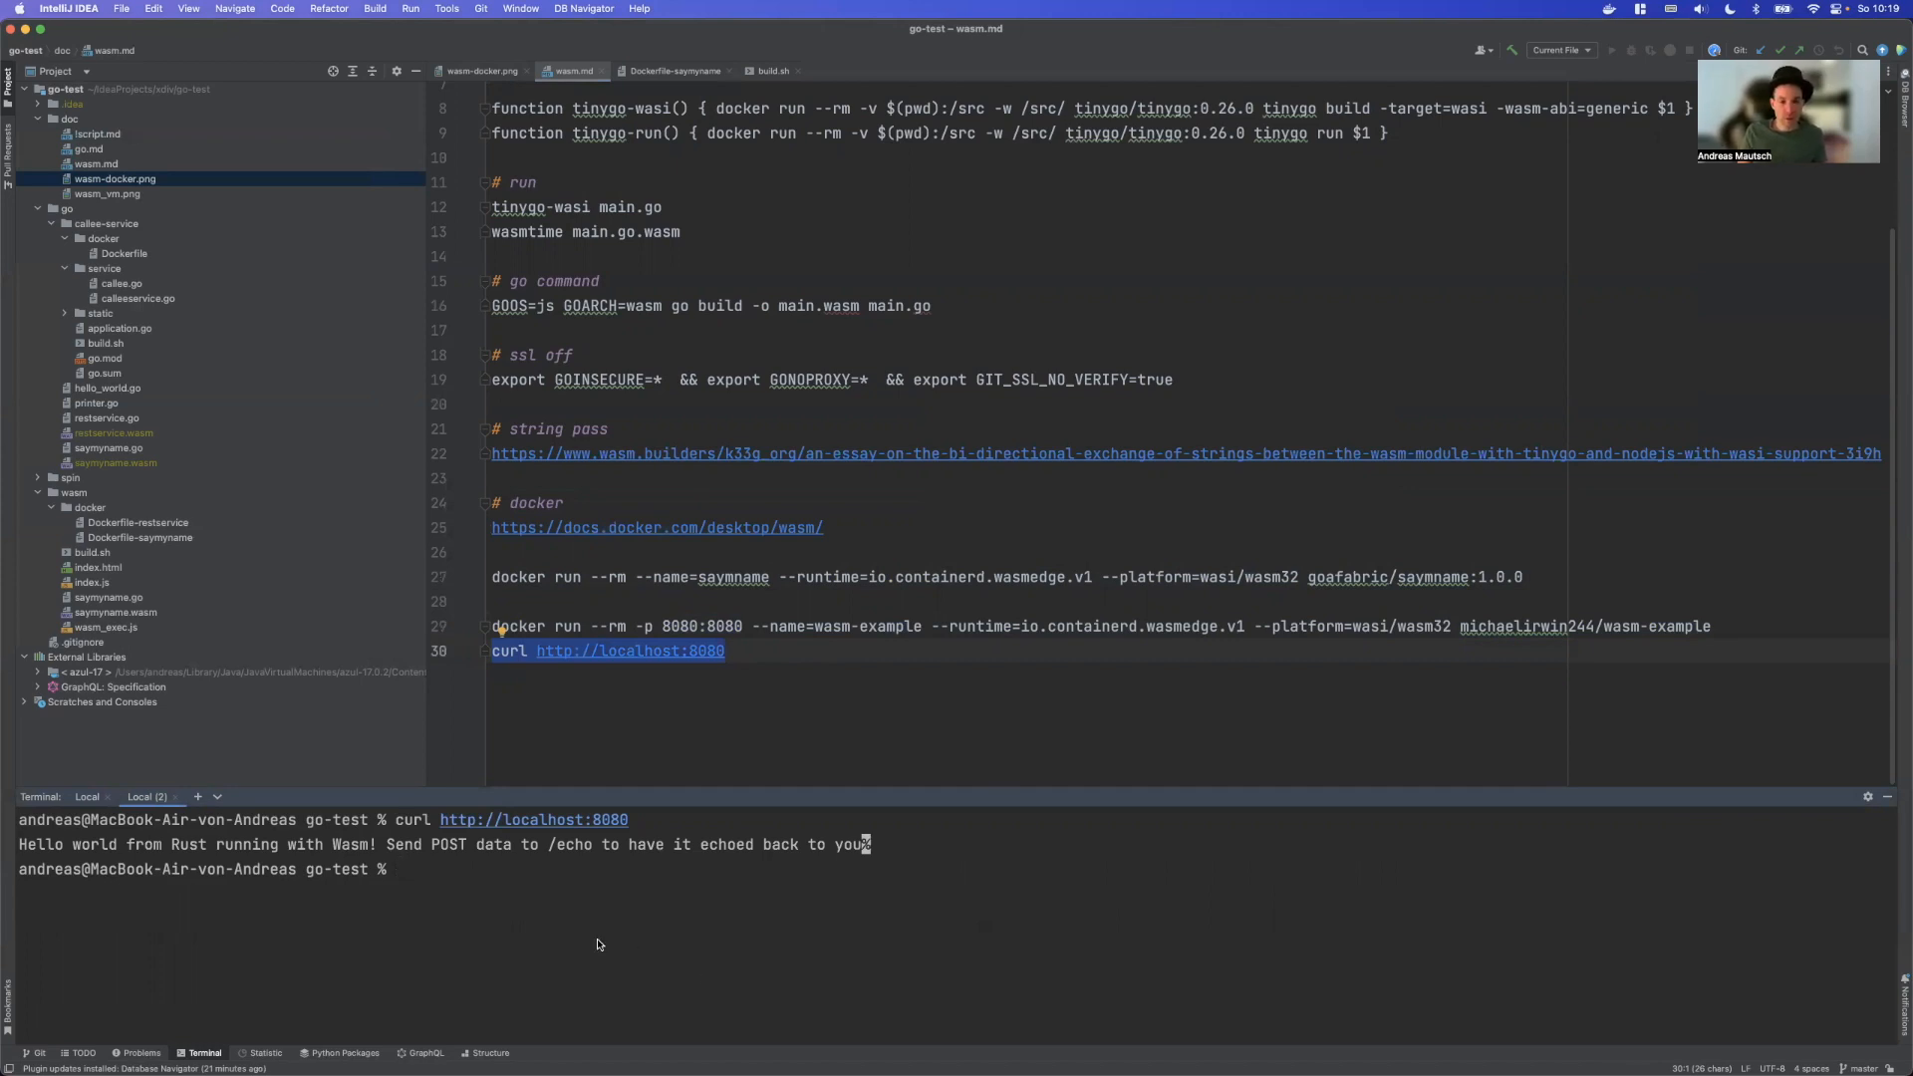
pyautogui.moveTo(486, 943)
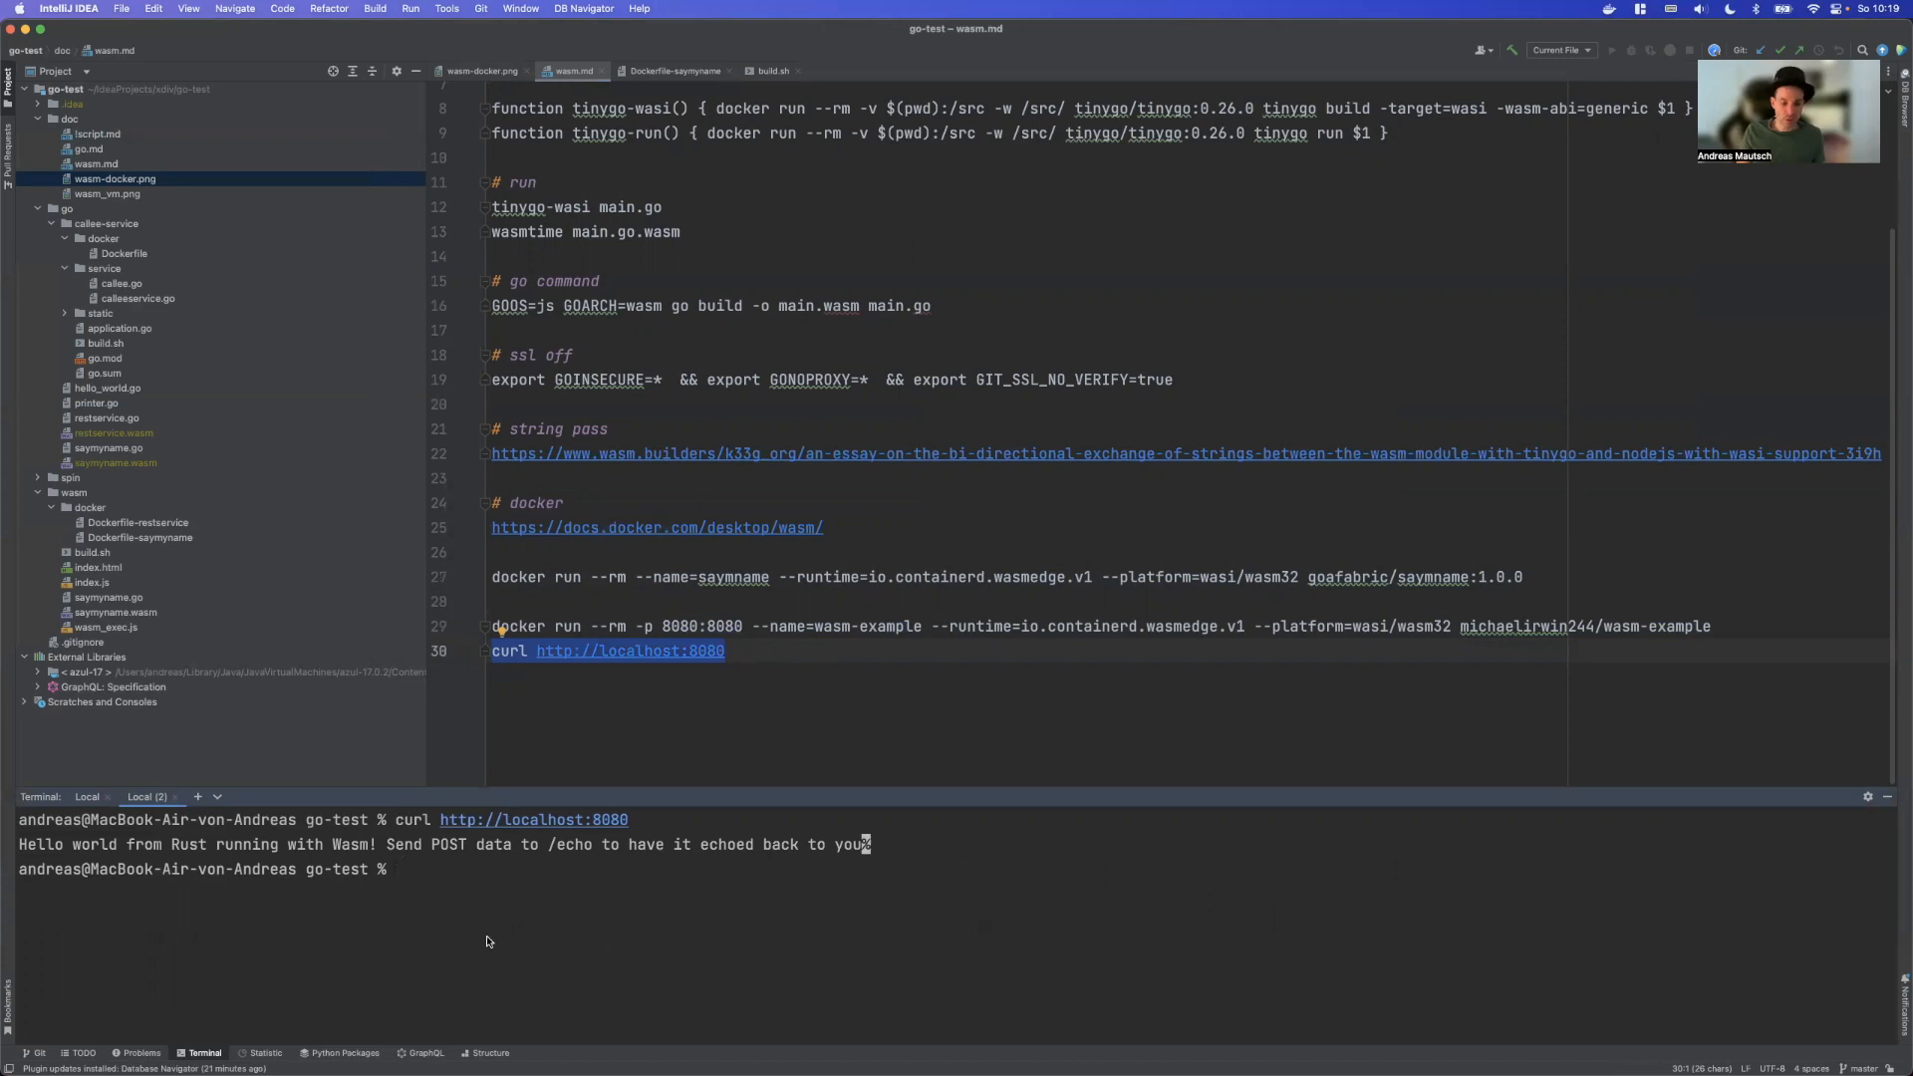
# Run docker stats to watch the wasm-example container's usage, then leave it with Ctrl+C
pyautogui.write('docker s')
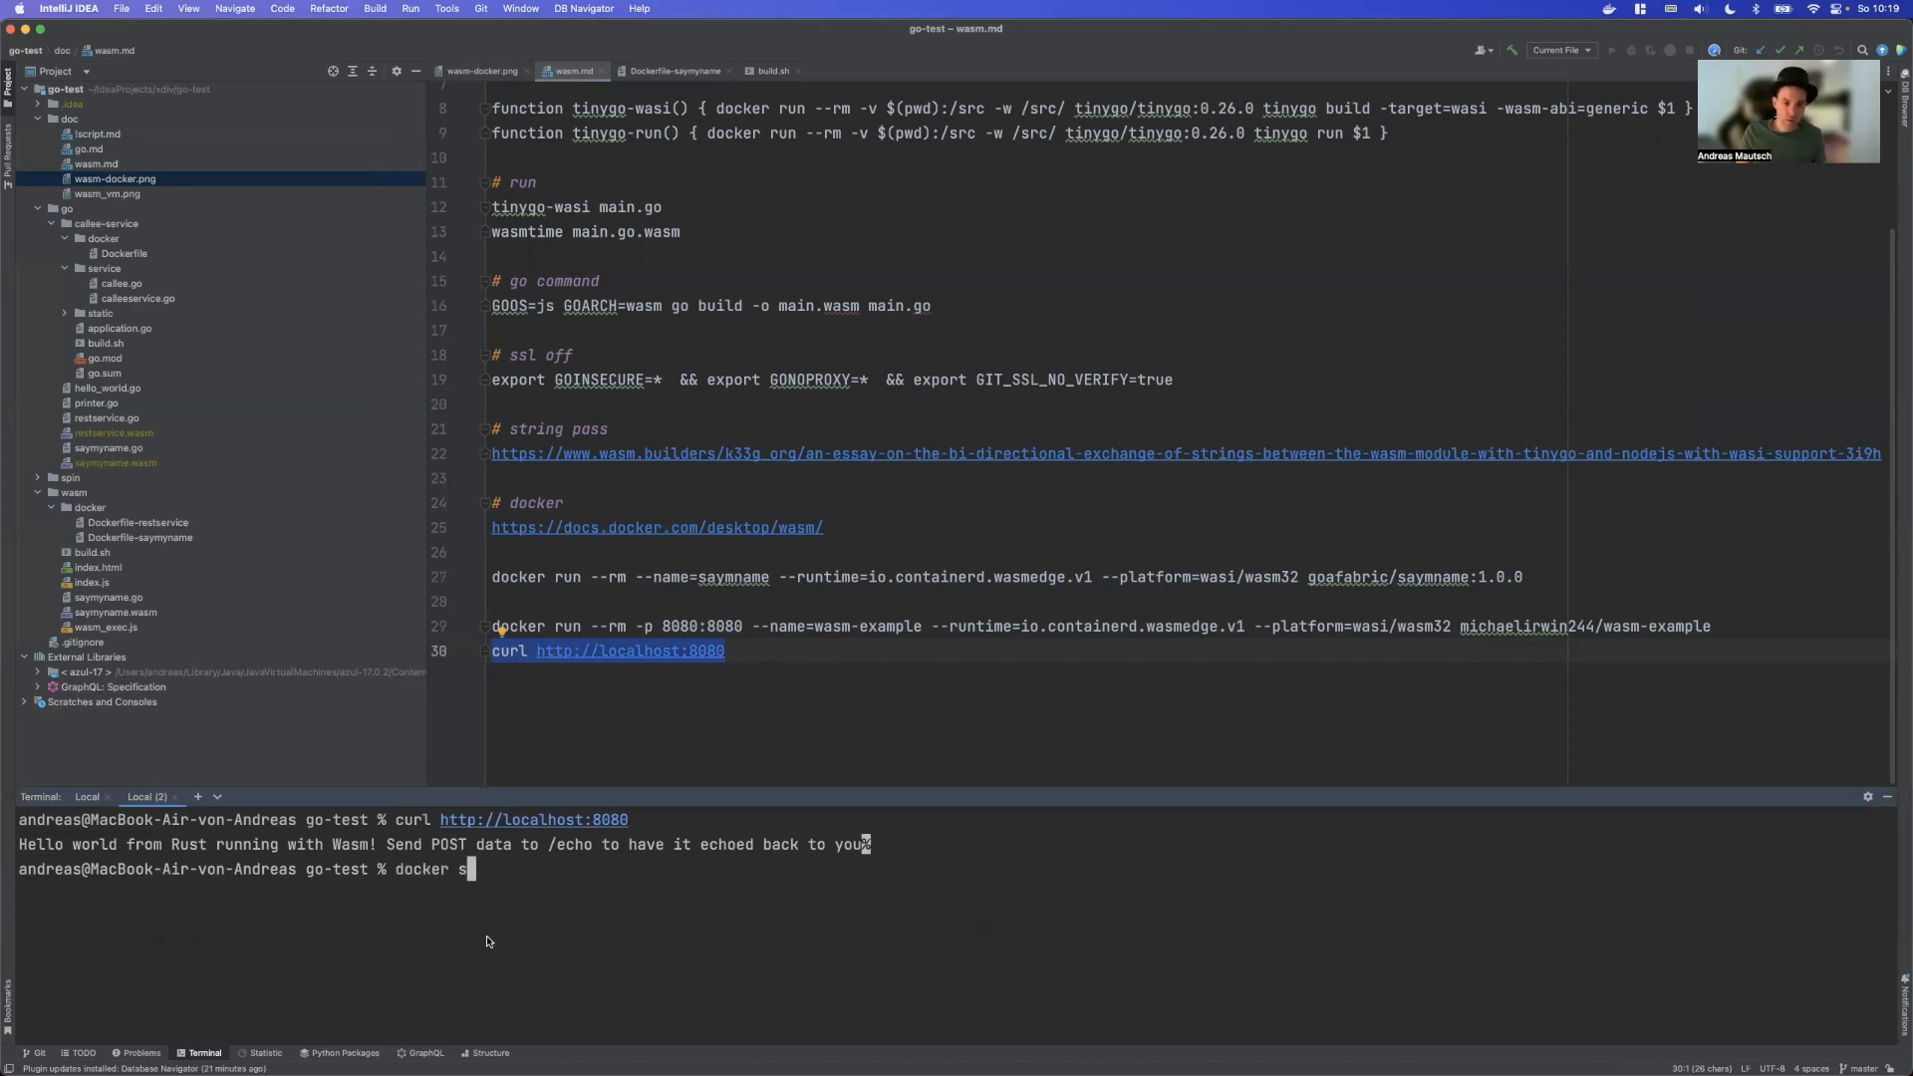
pyautogui.press('Return')
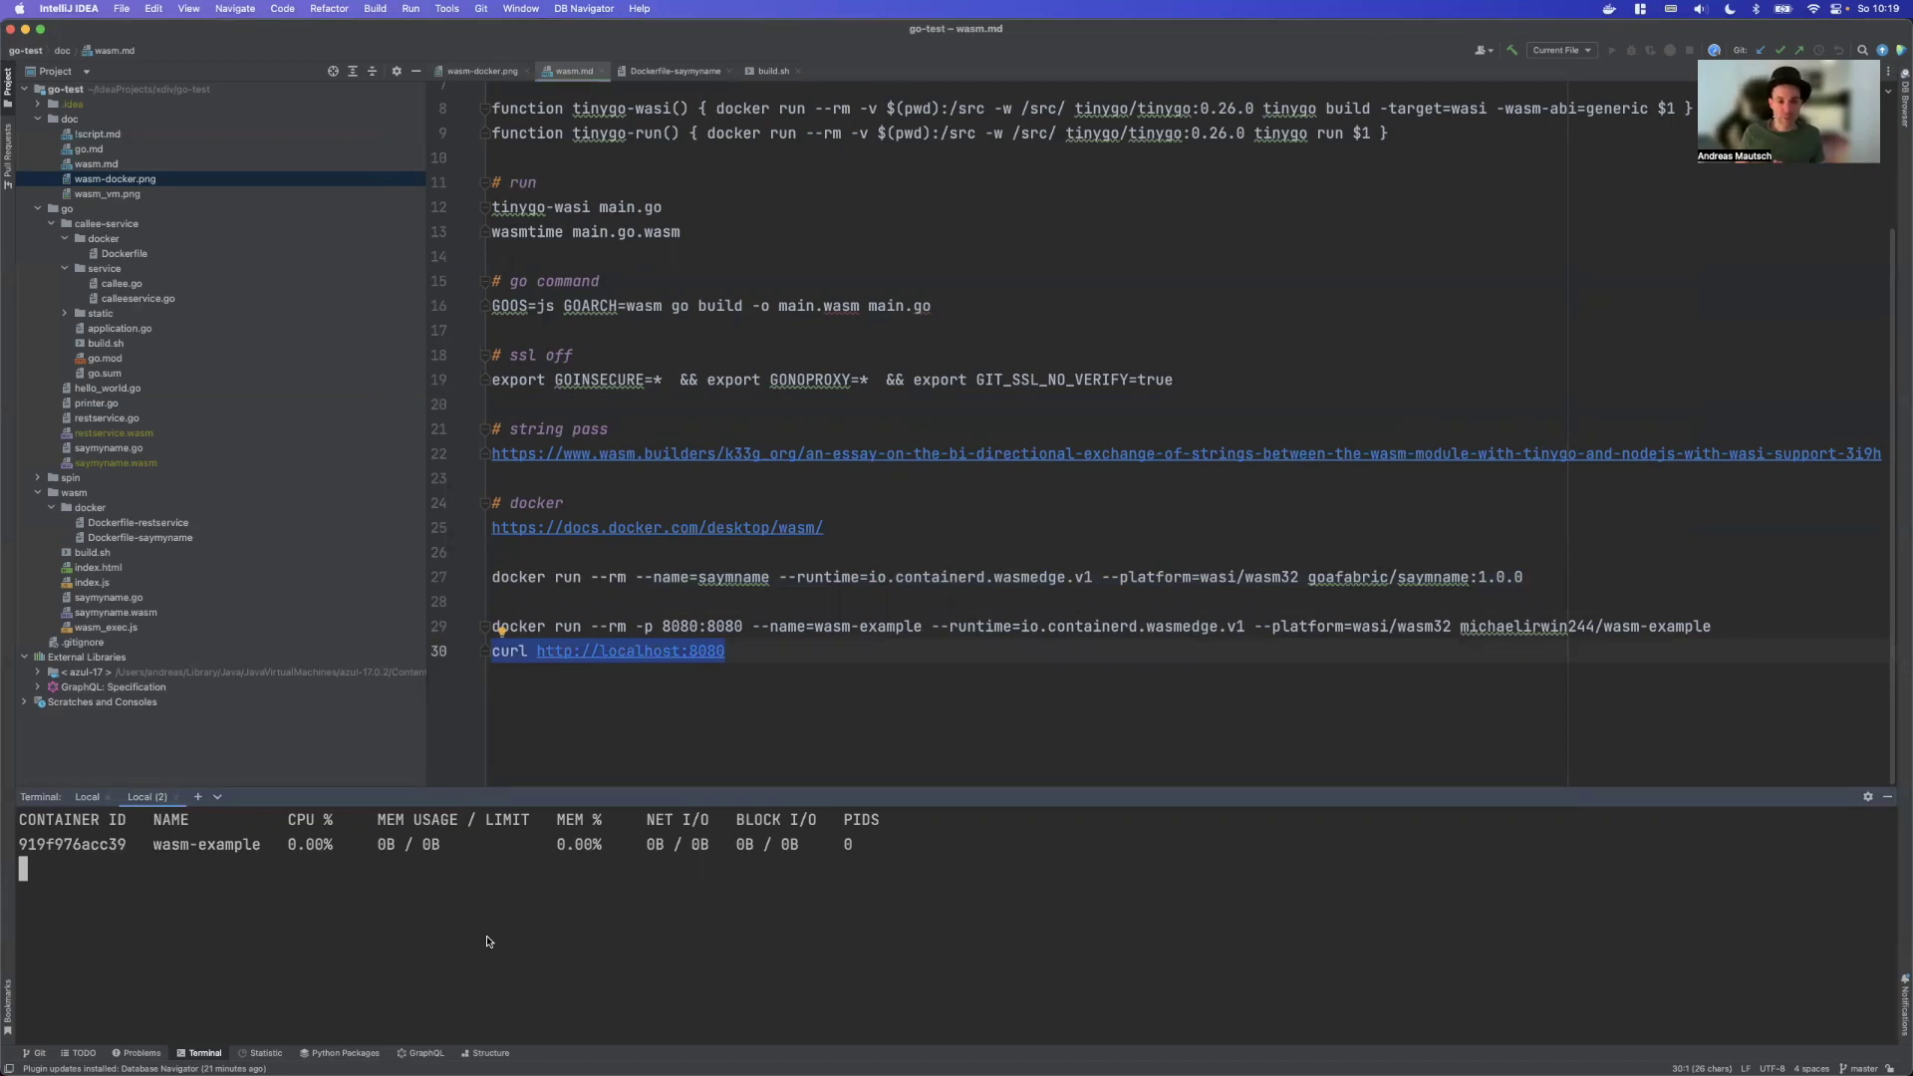
pyautogui.press('ctrl+c')
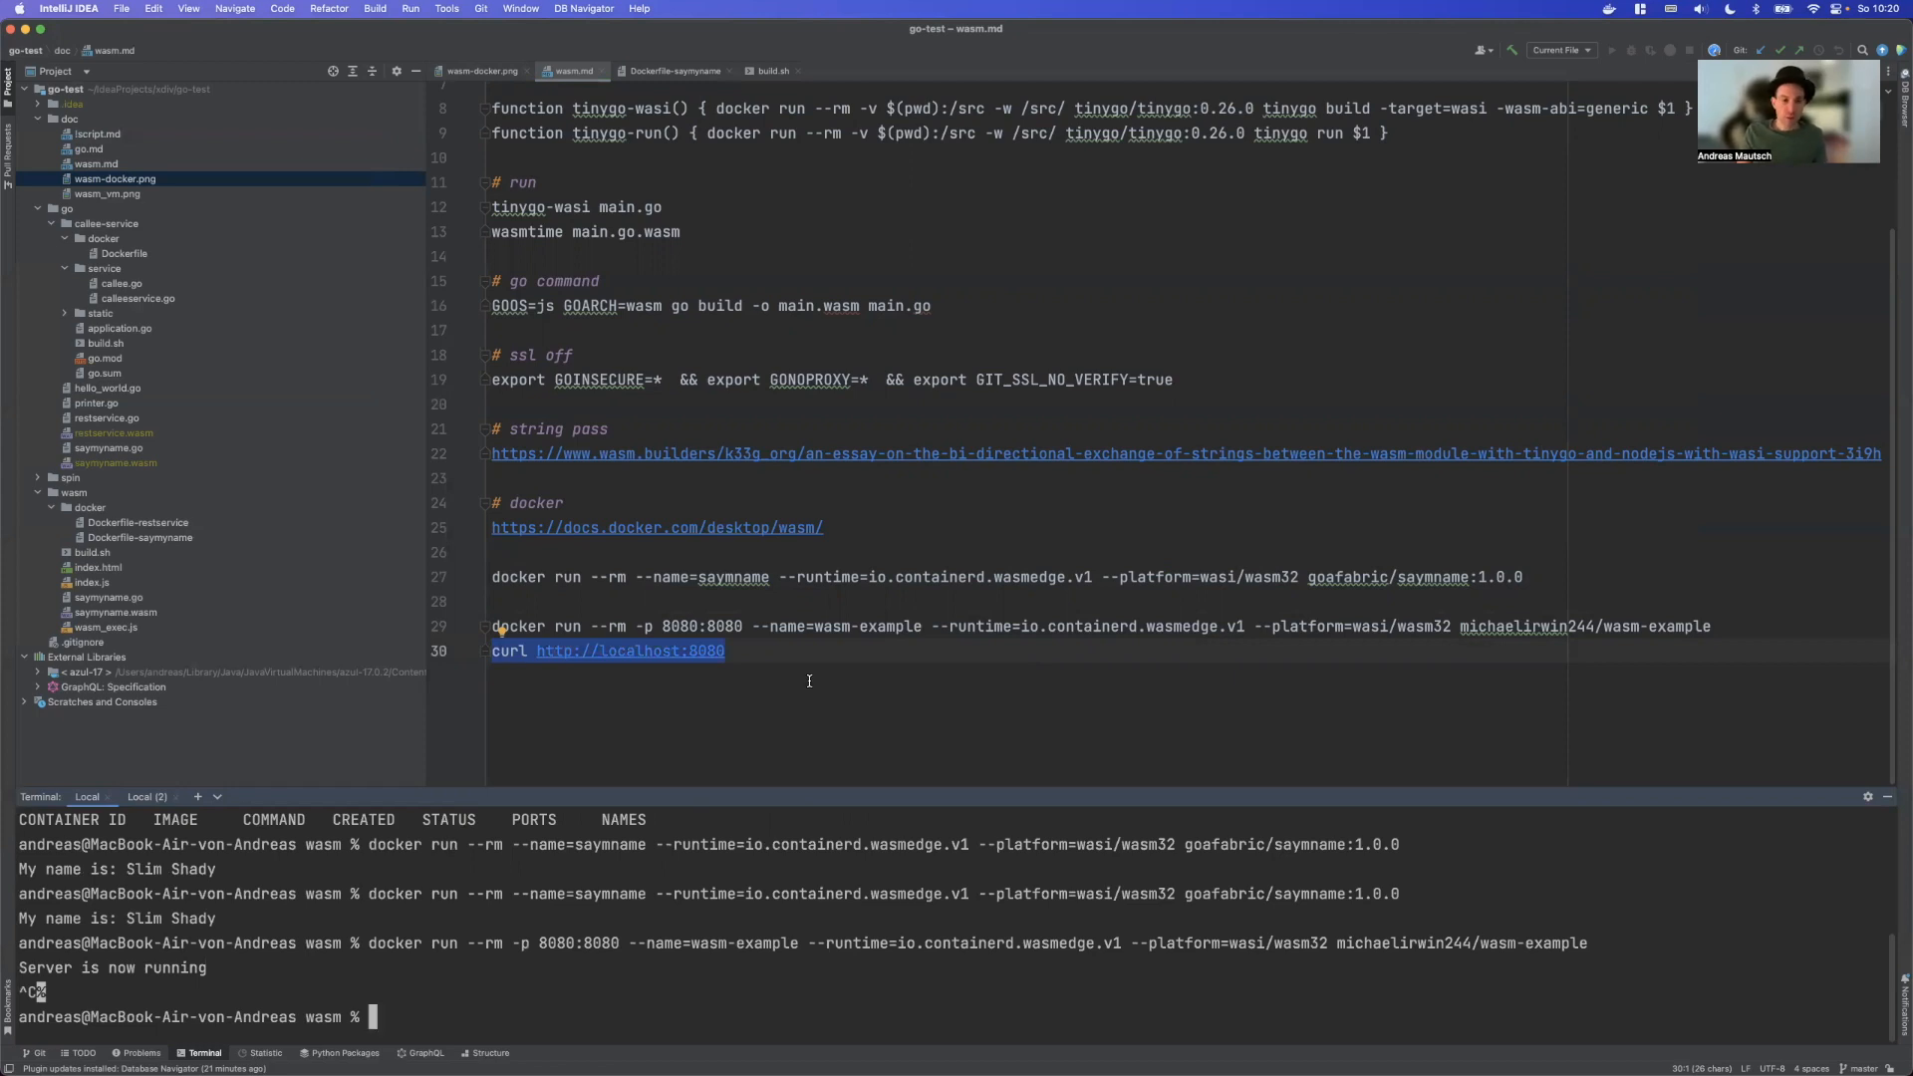
pyautogui.moveTo(771, 554)
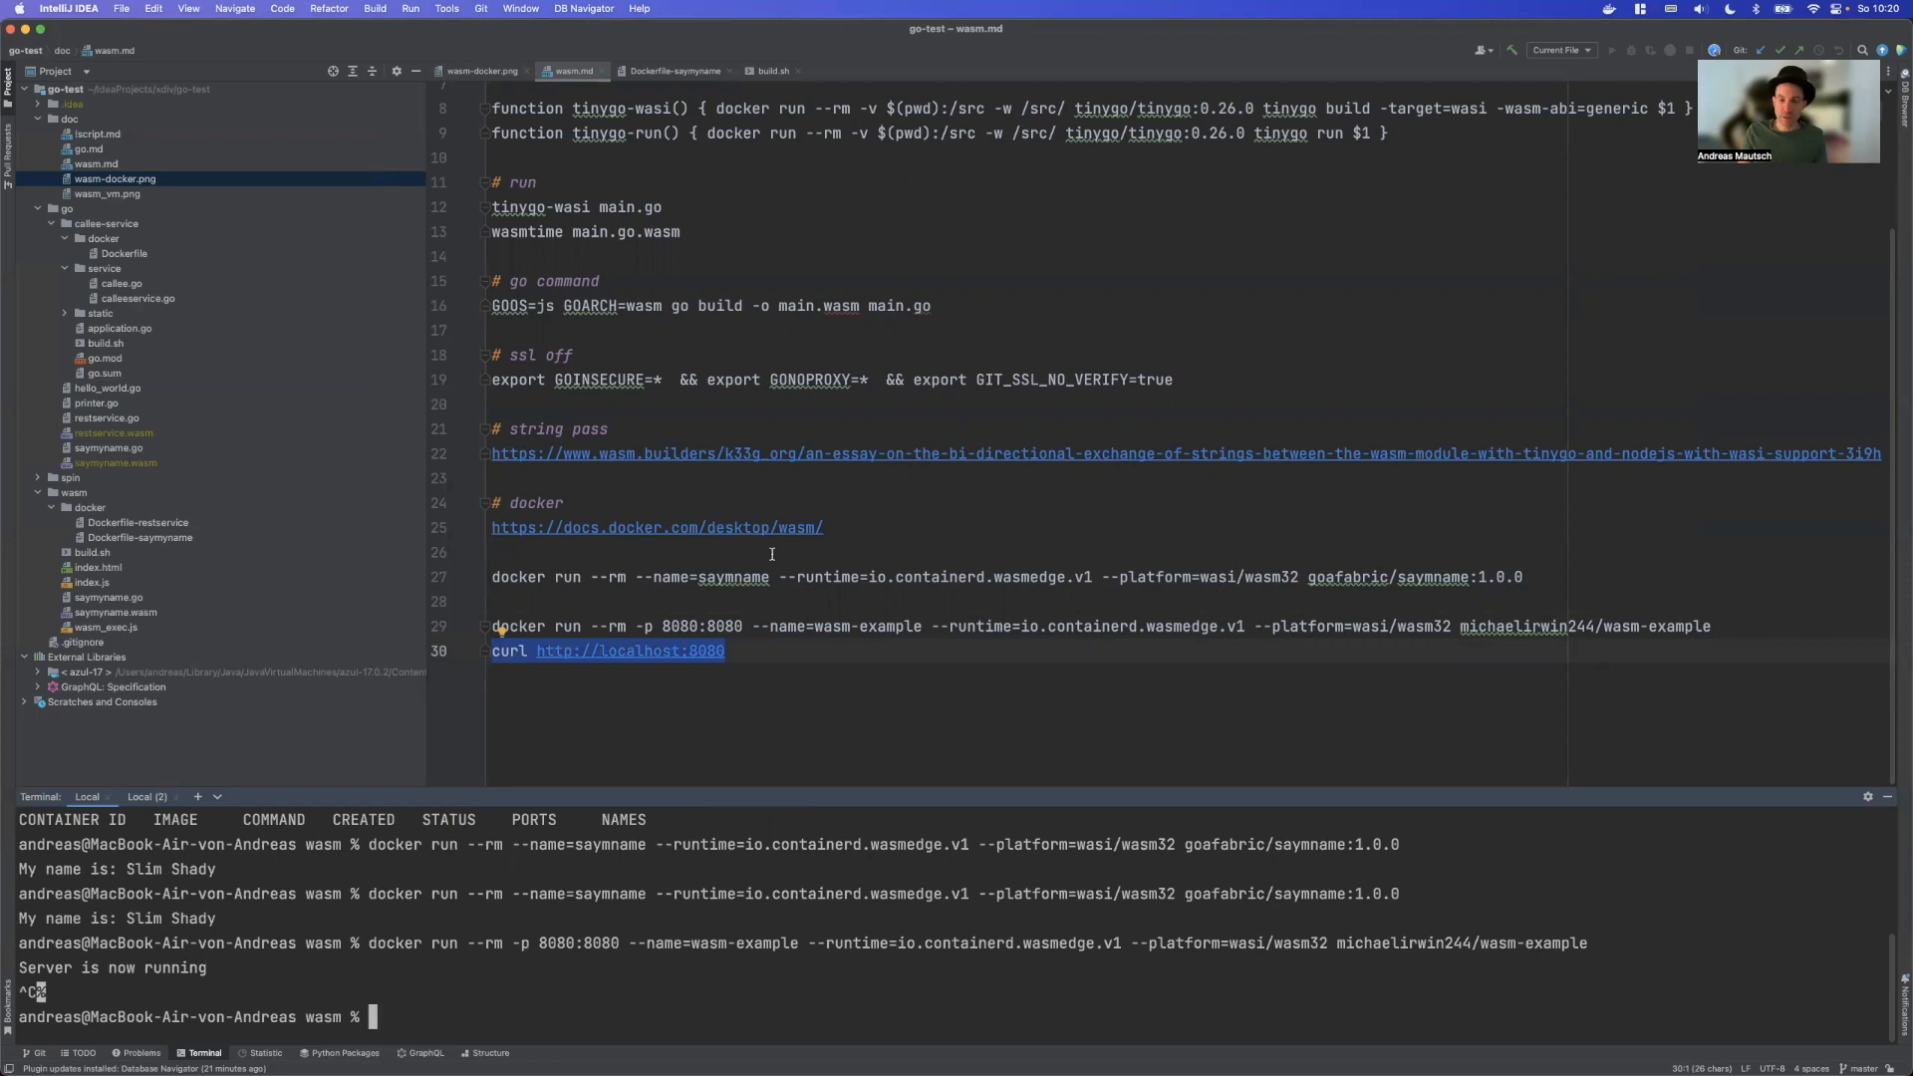
# View Dockerfile-saymyname's FROM scratch, COPY saymyname.wasm and ENTRYPOINT lines with saymyname.wasm selected
pyautogui.click(673, 70)
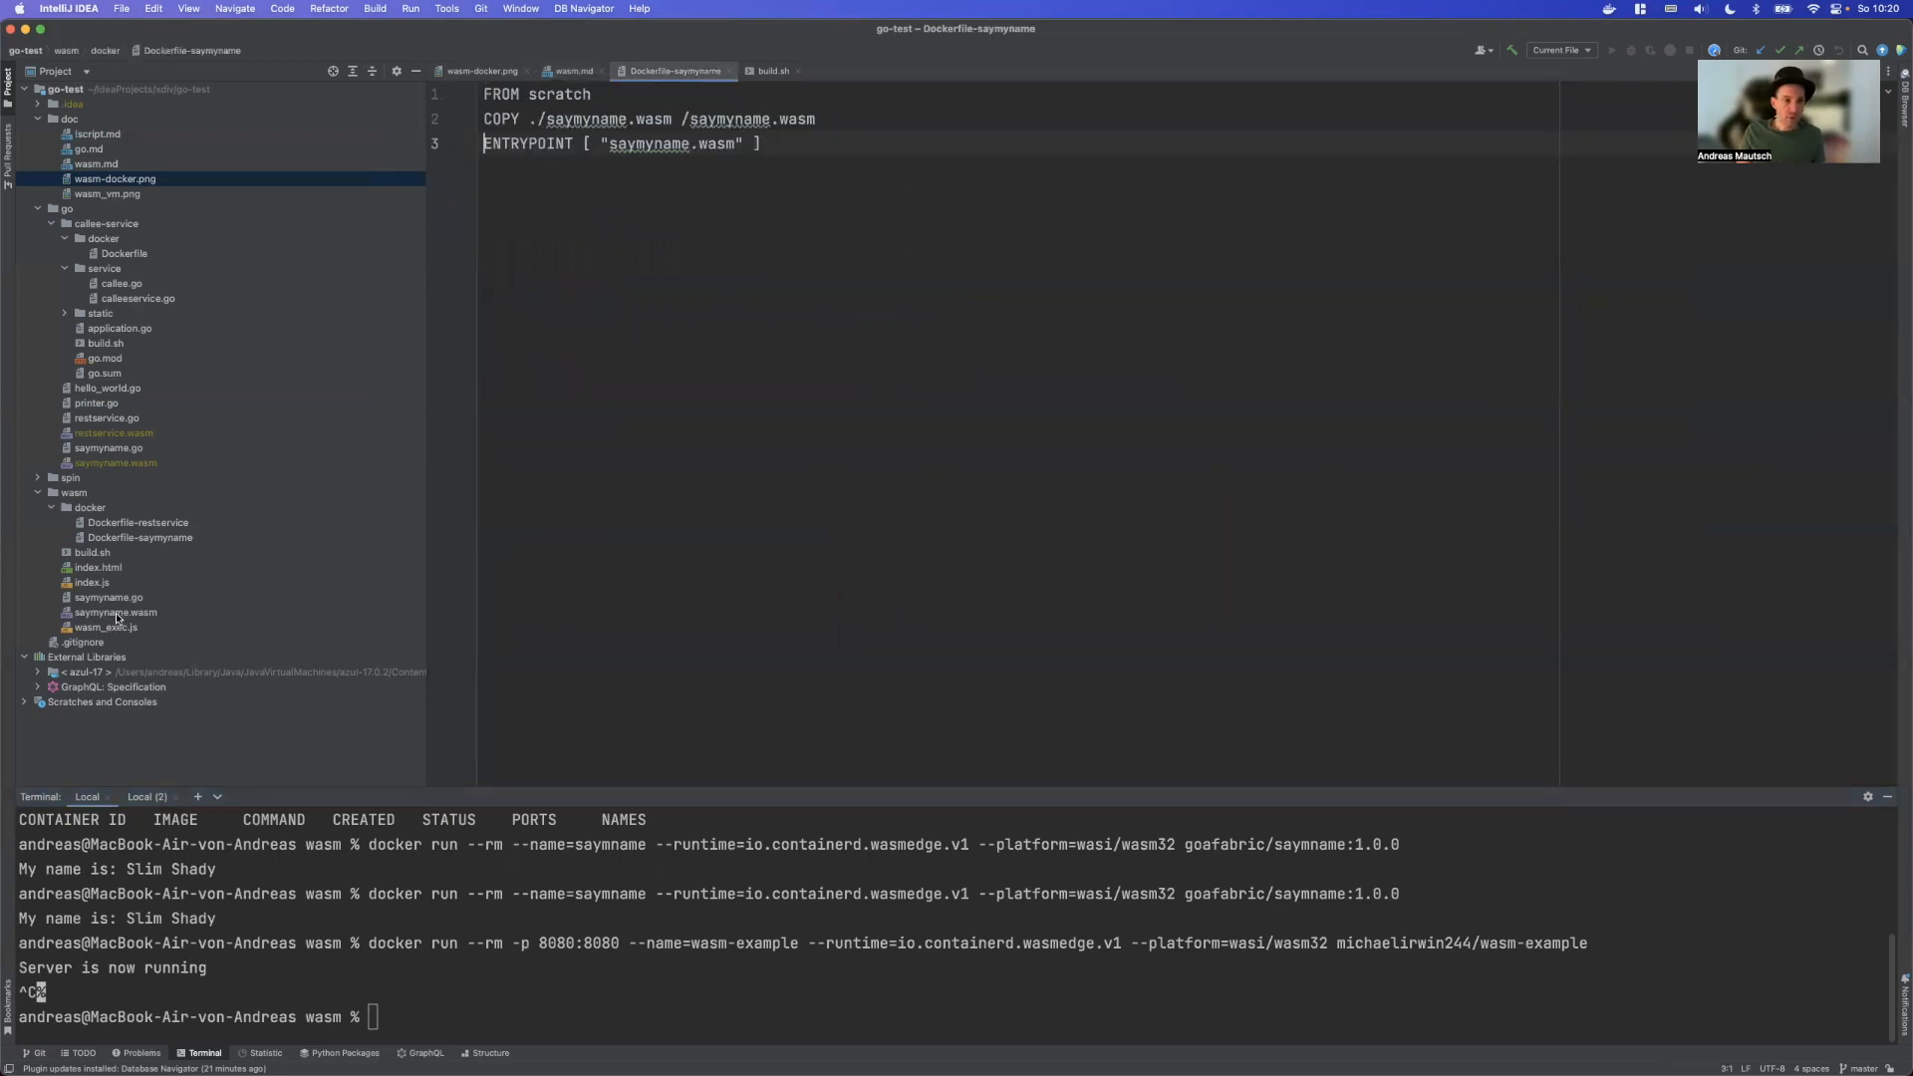
pyautogui.click(113, 612)
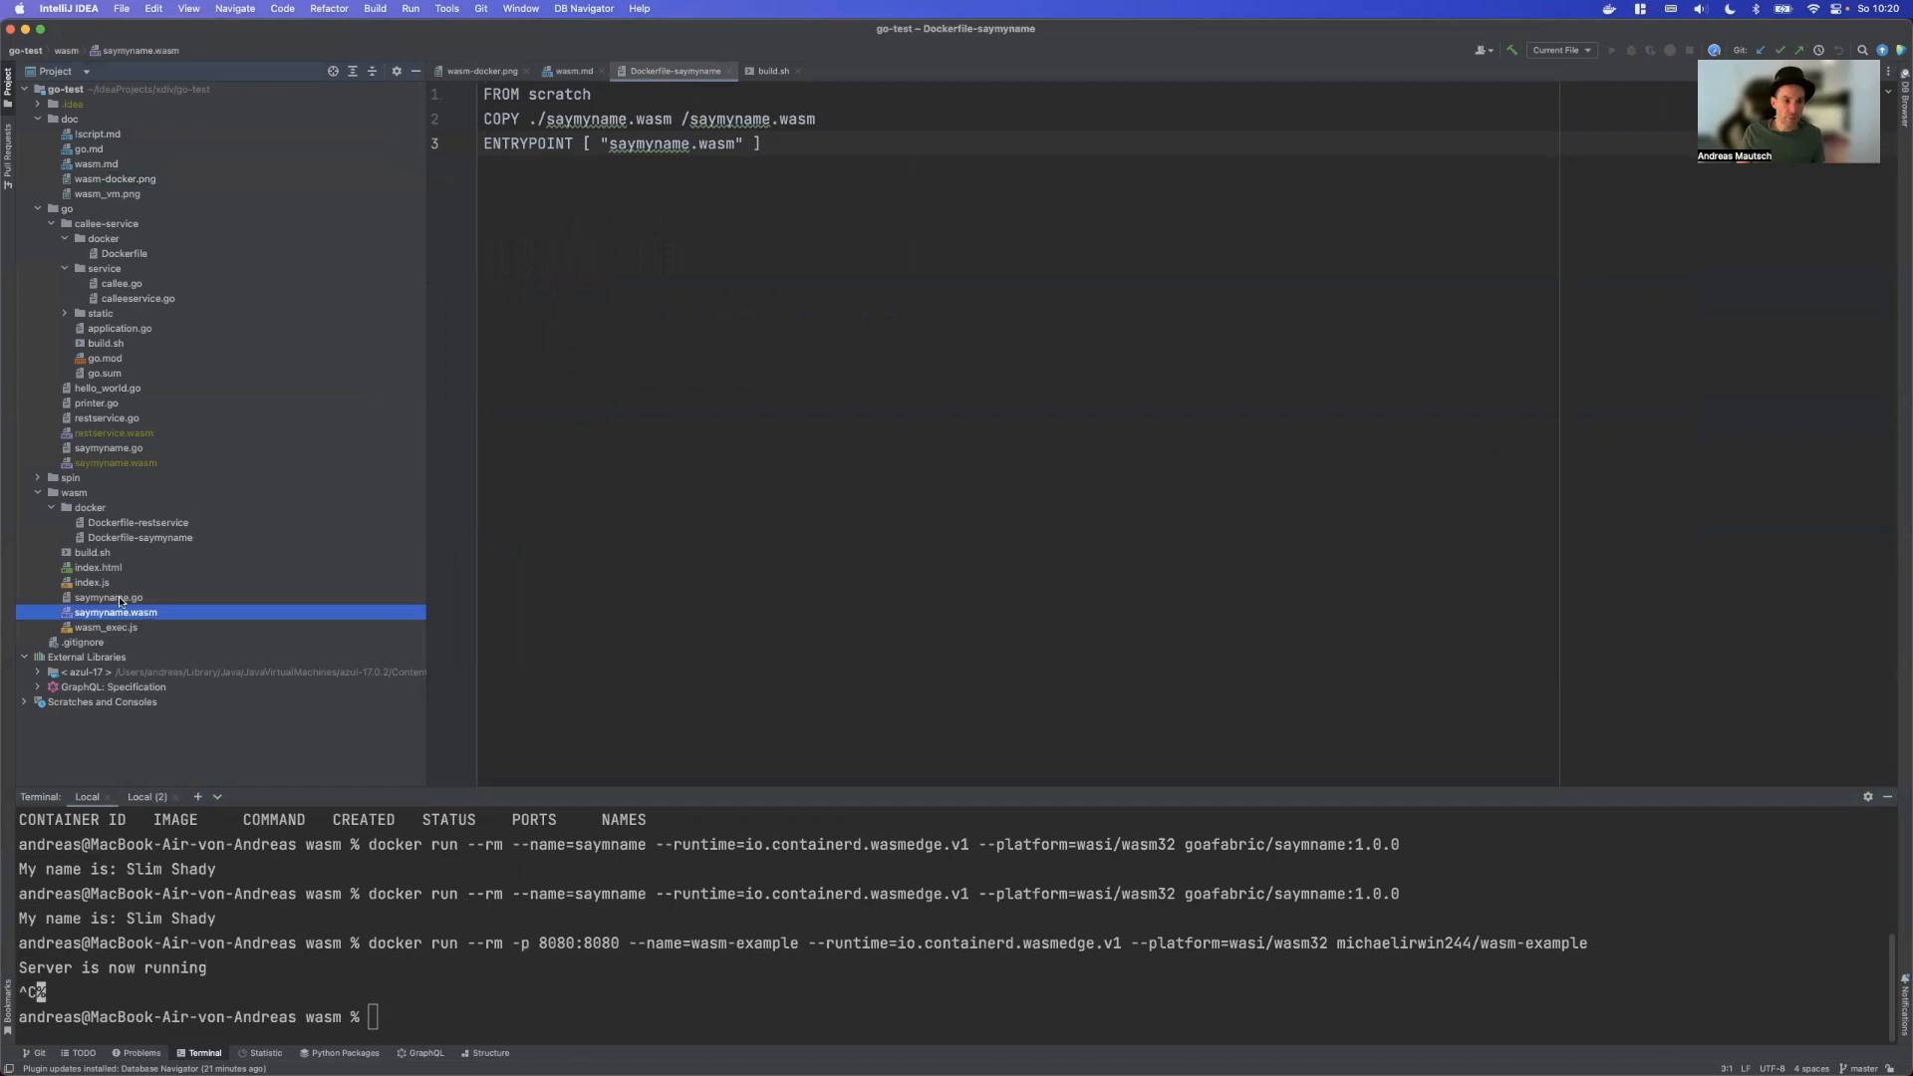
pyautogui.click(107, 596)
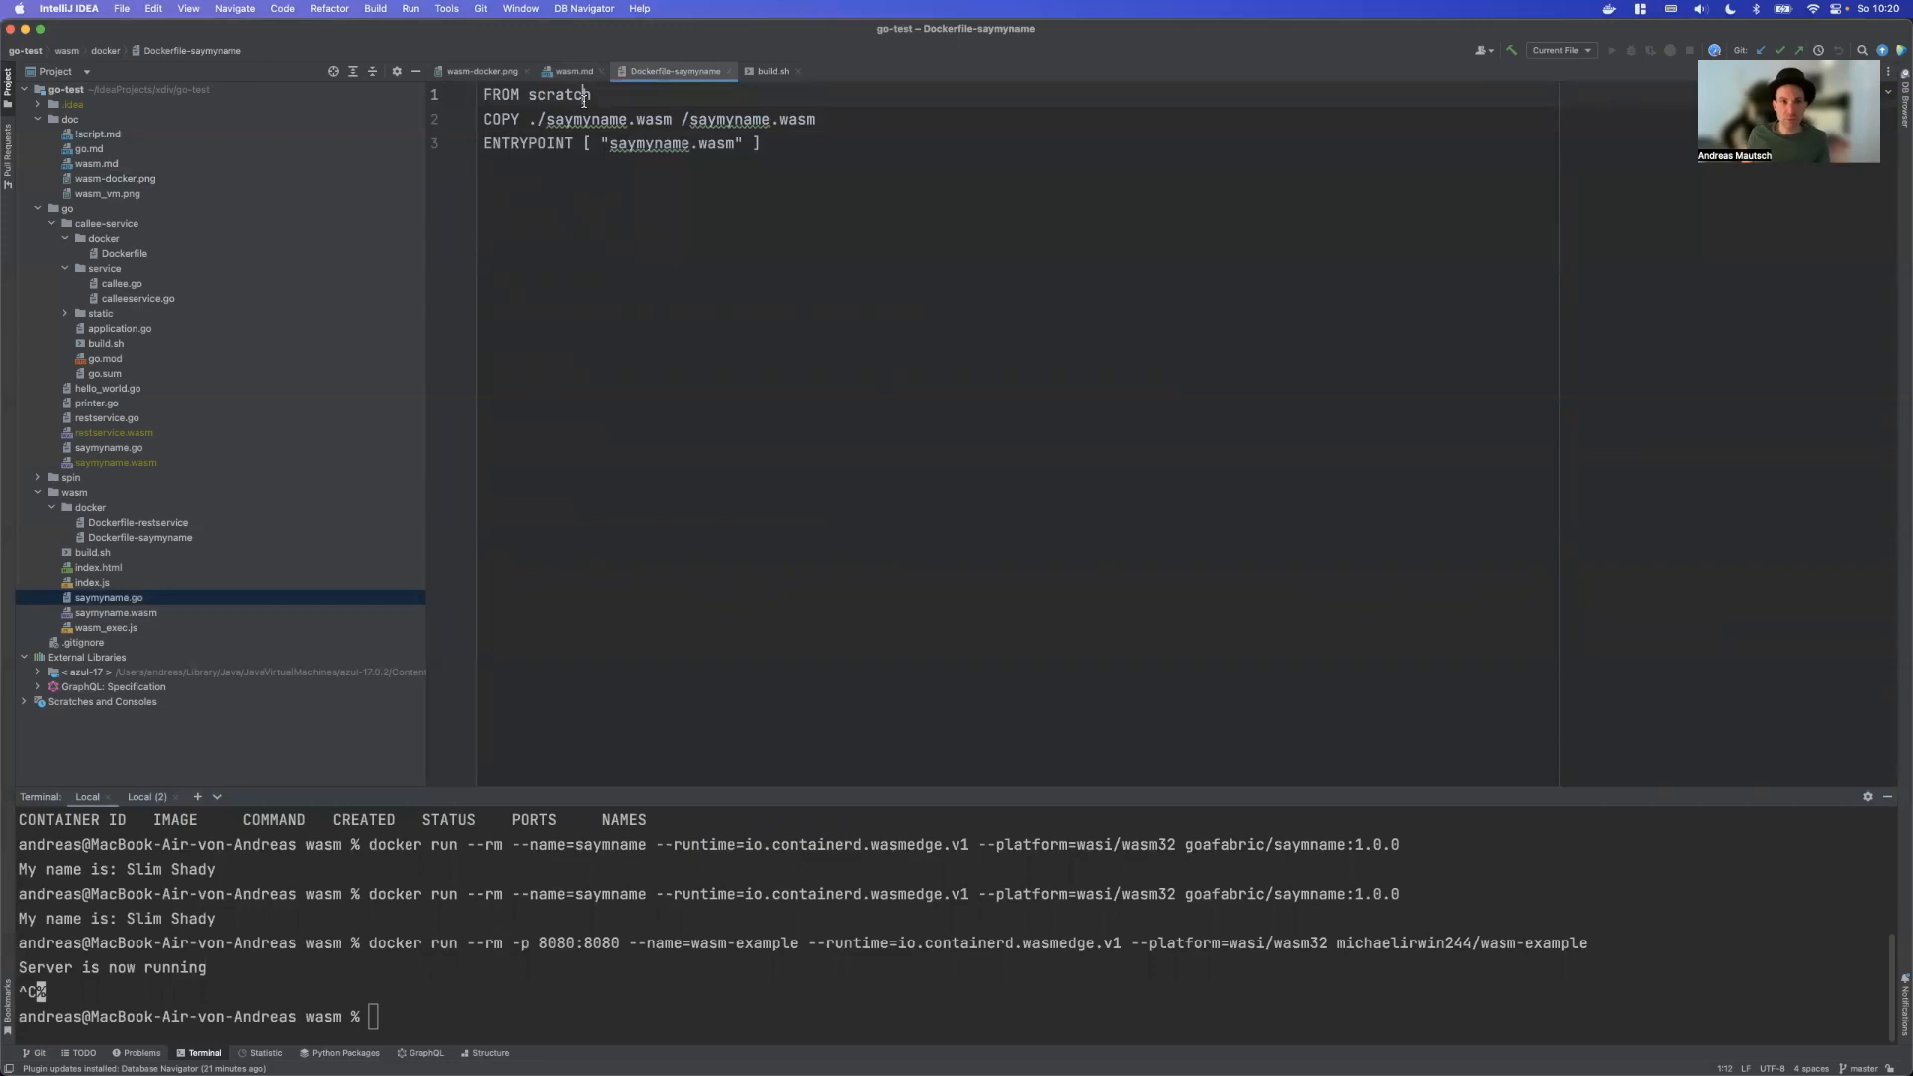
pyautogui.moveTo(596, 123)
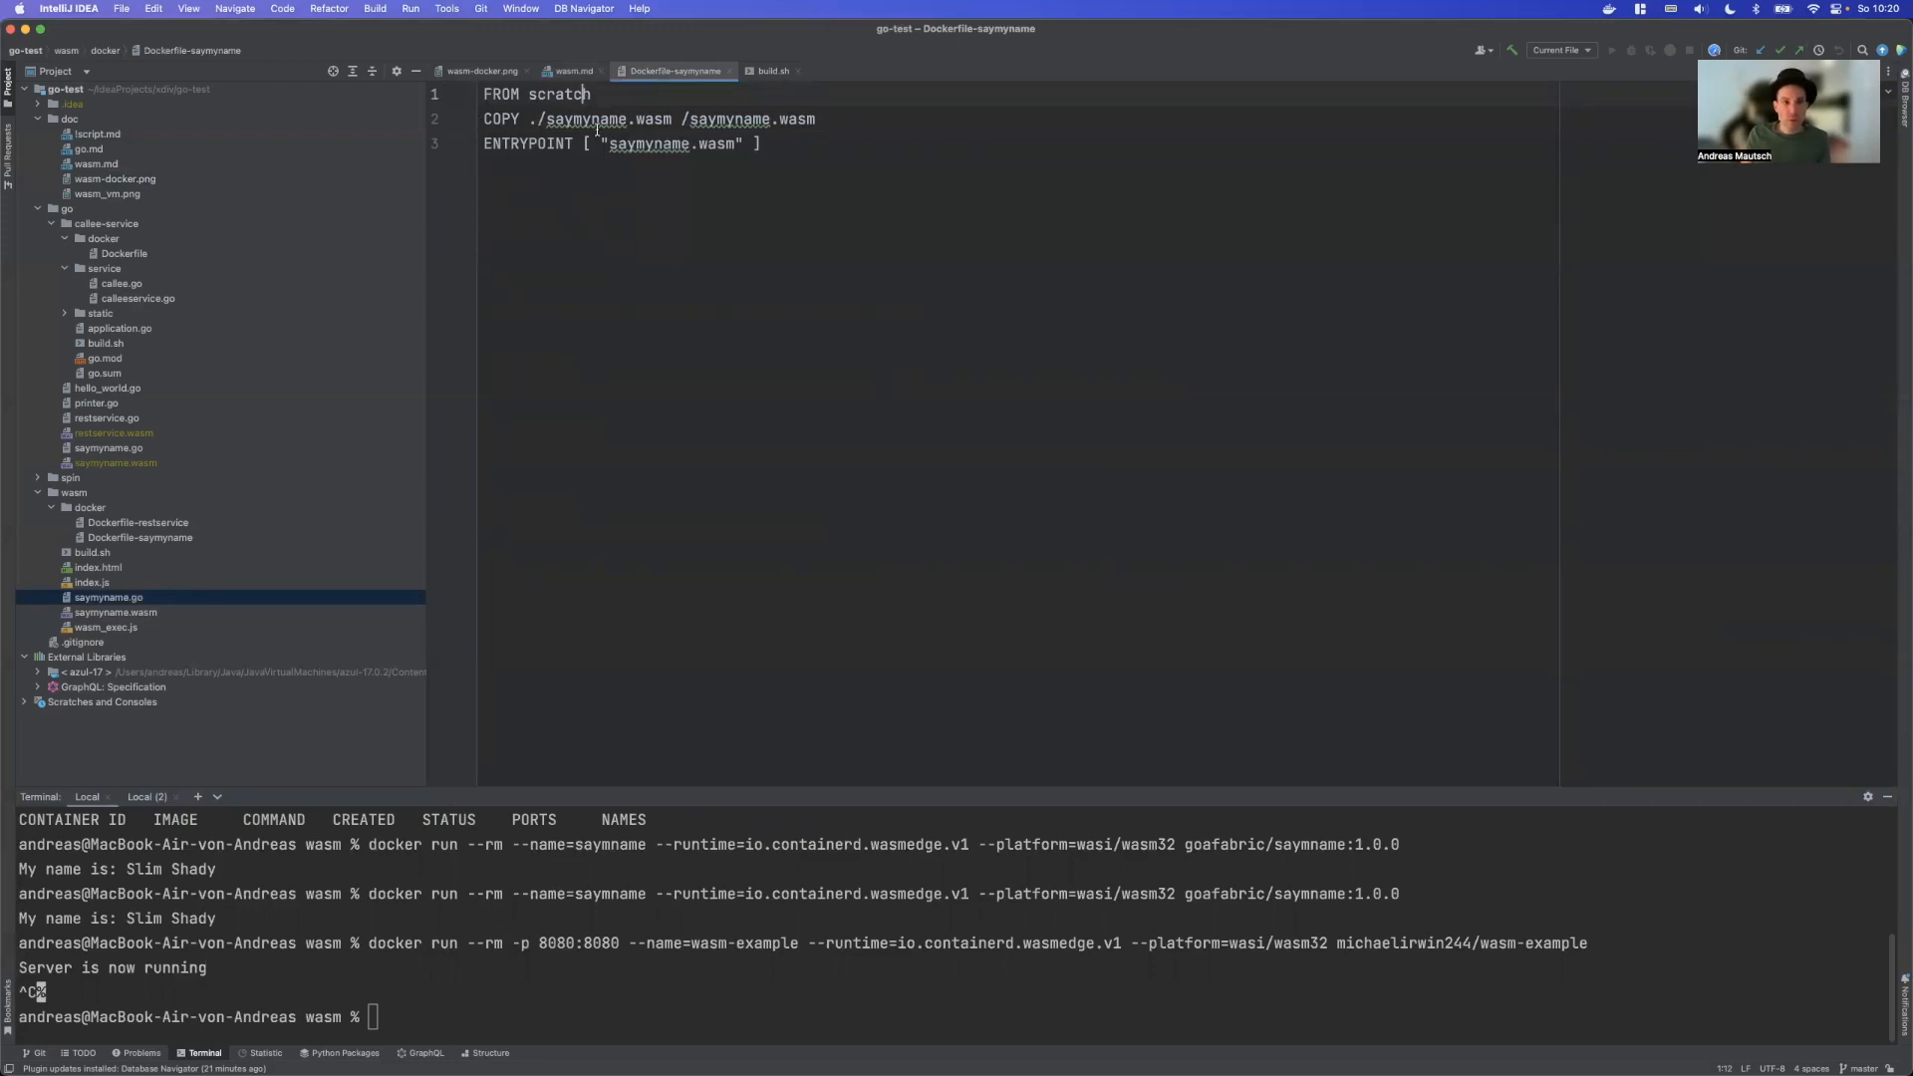
pyautogui.moveTo(139, 600)
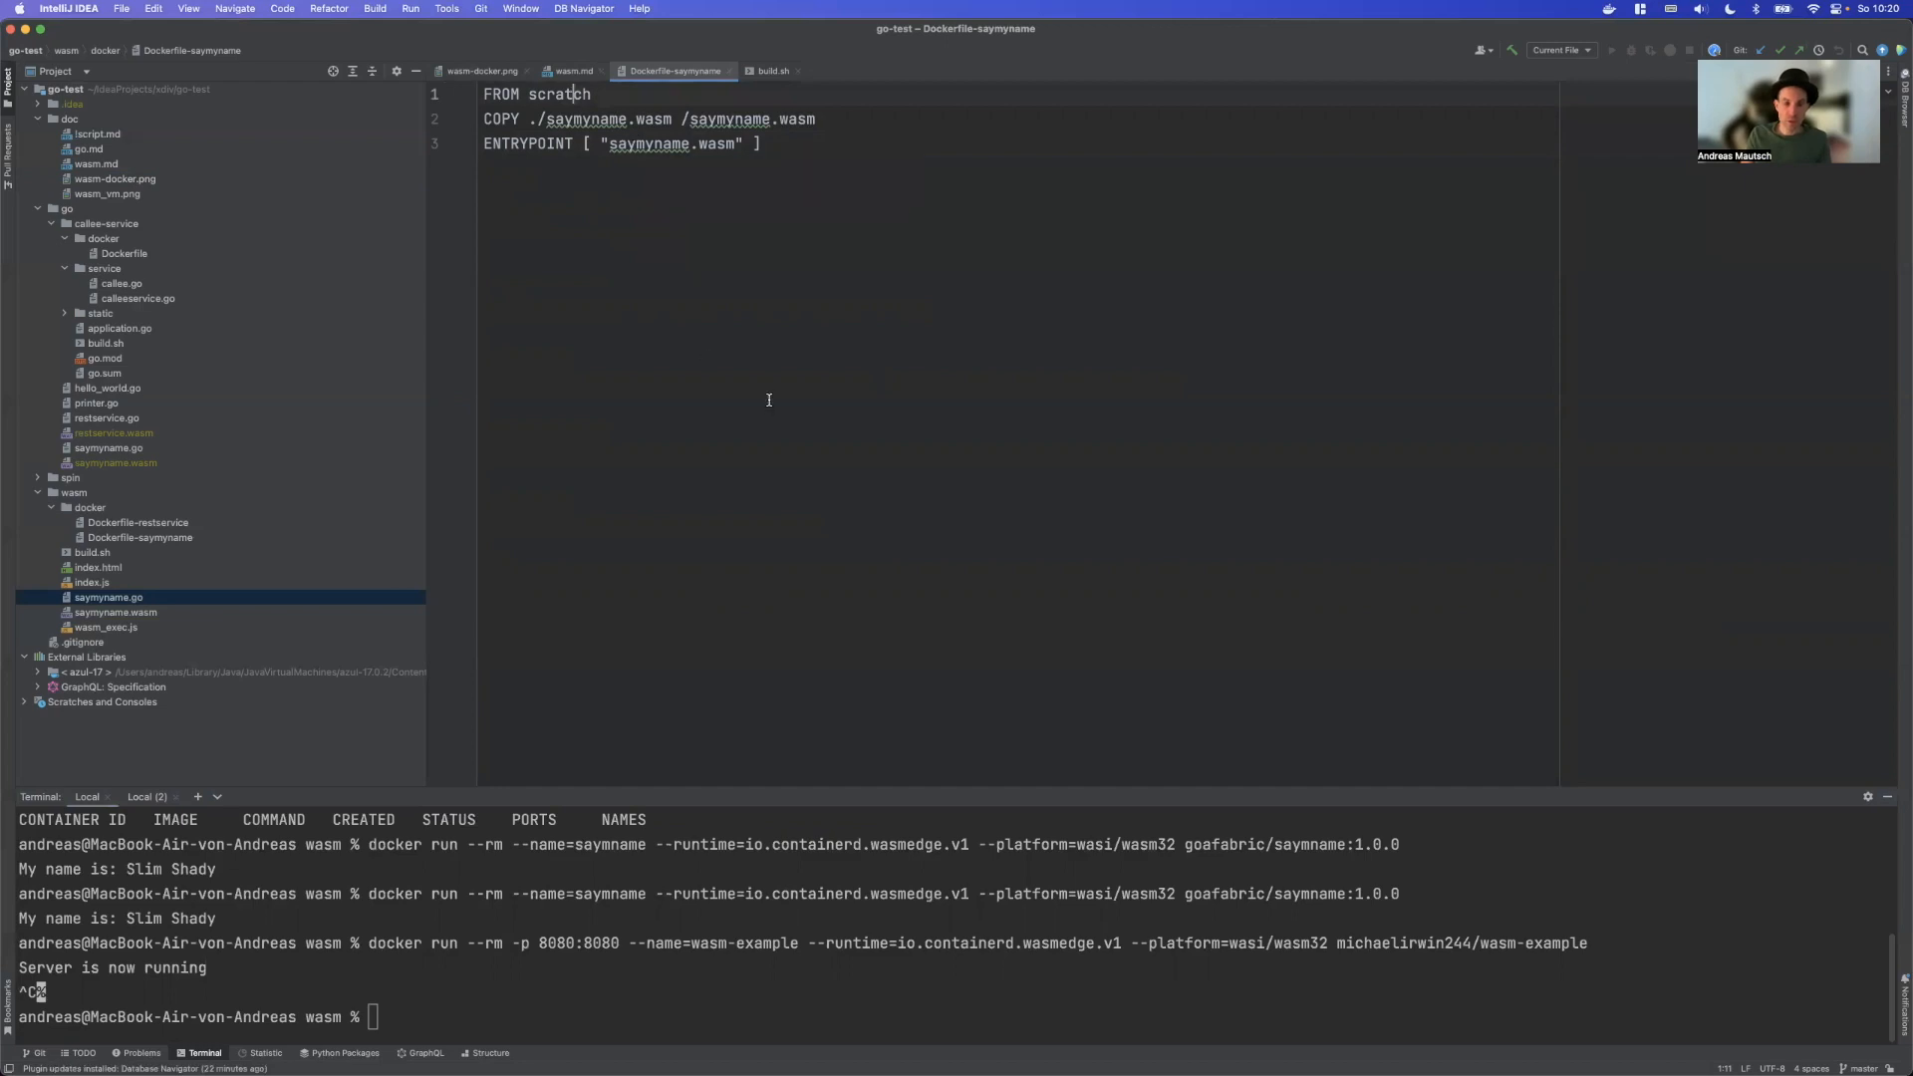
pyautogui.moveTo(683, 455)
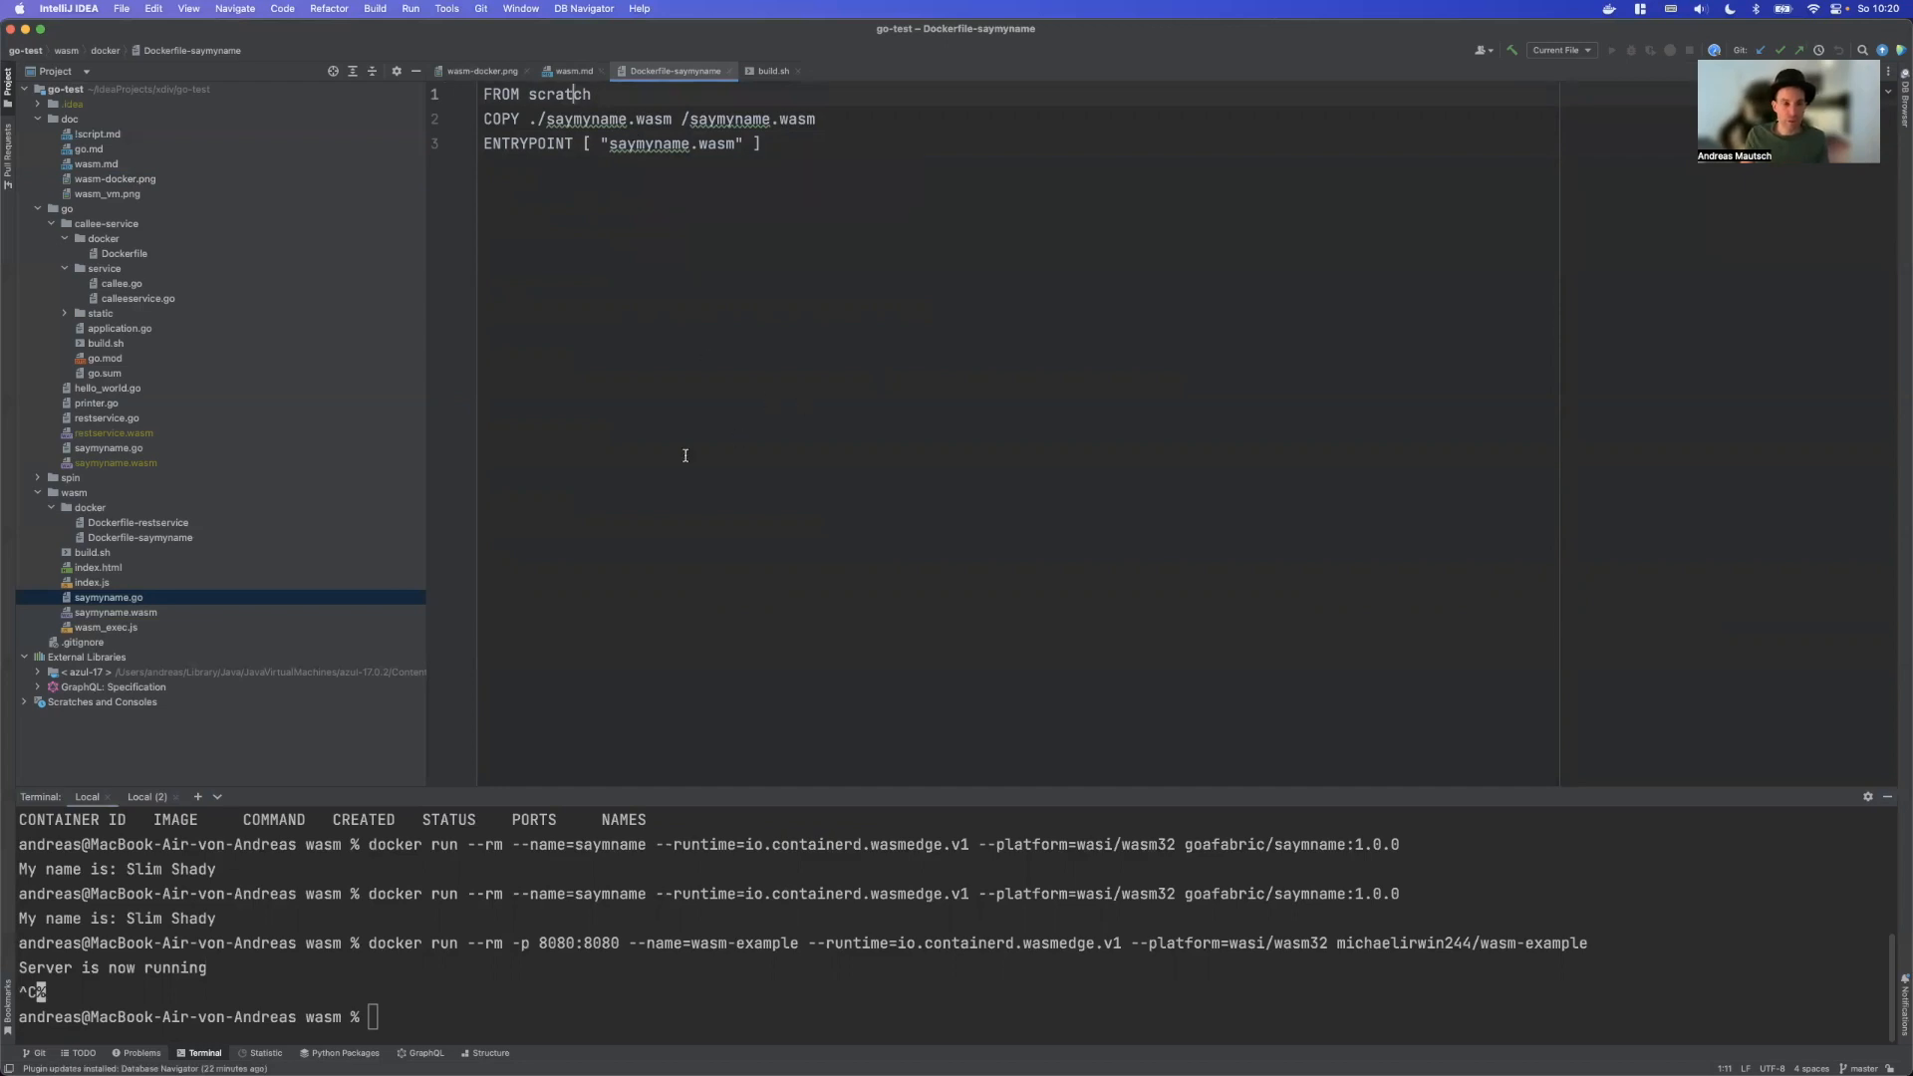
# Show build.sh with its buildx build, push and run commands for goafabric/saymyname:1.0.0
pyautogui.click(771, 70)
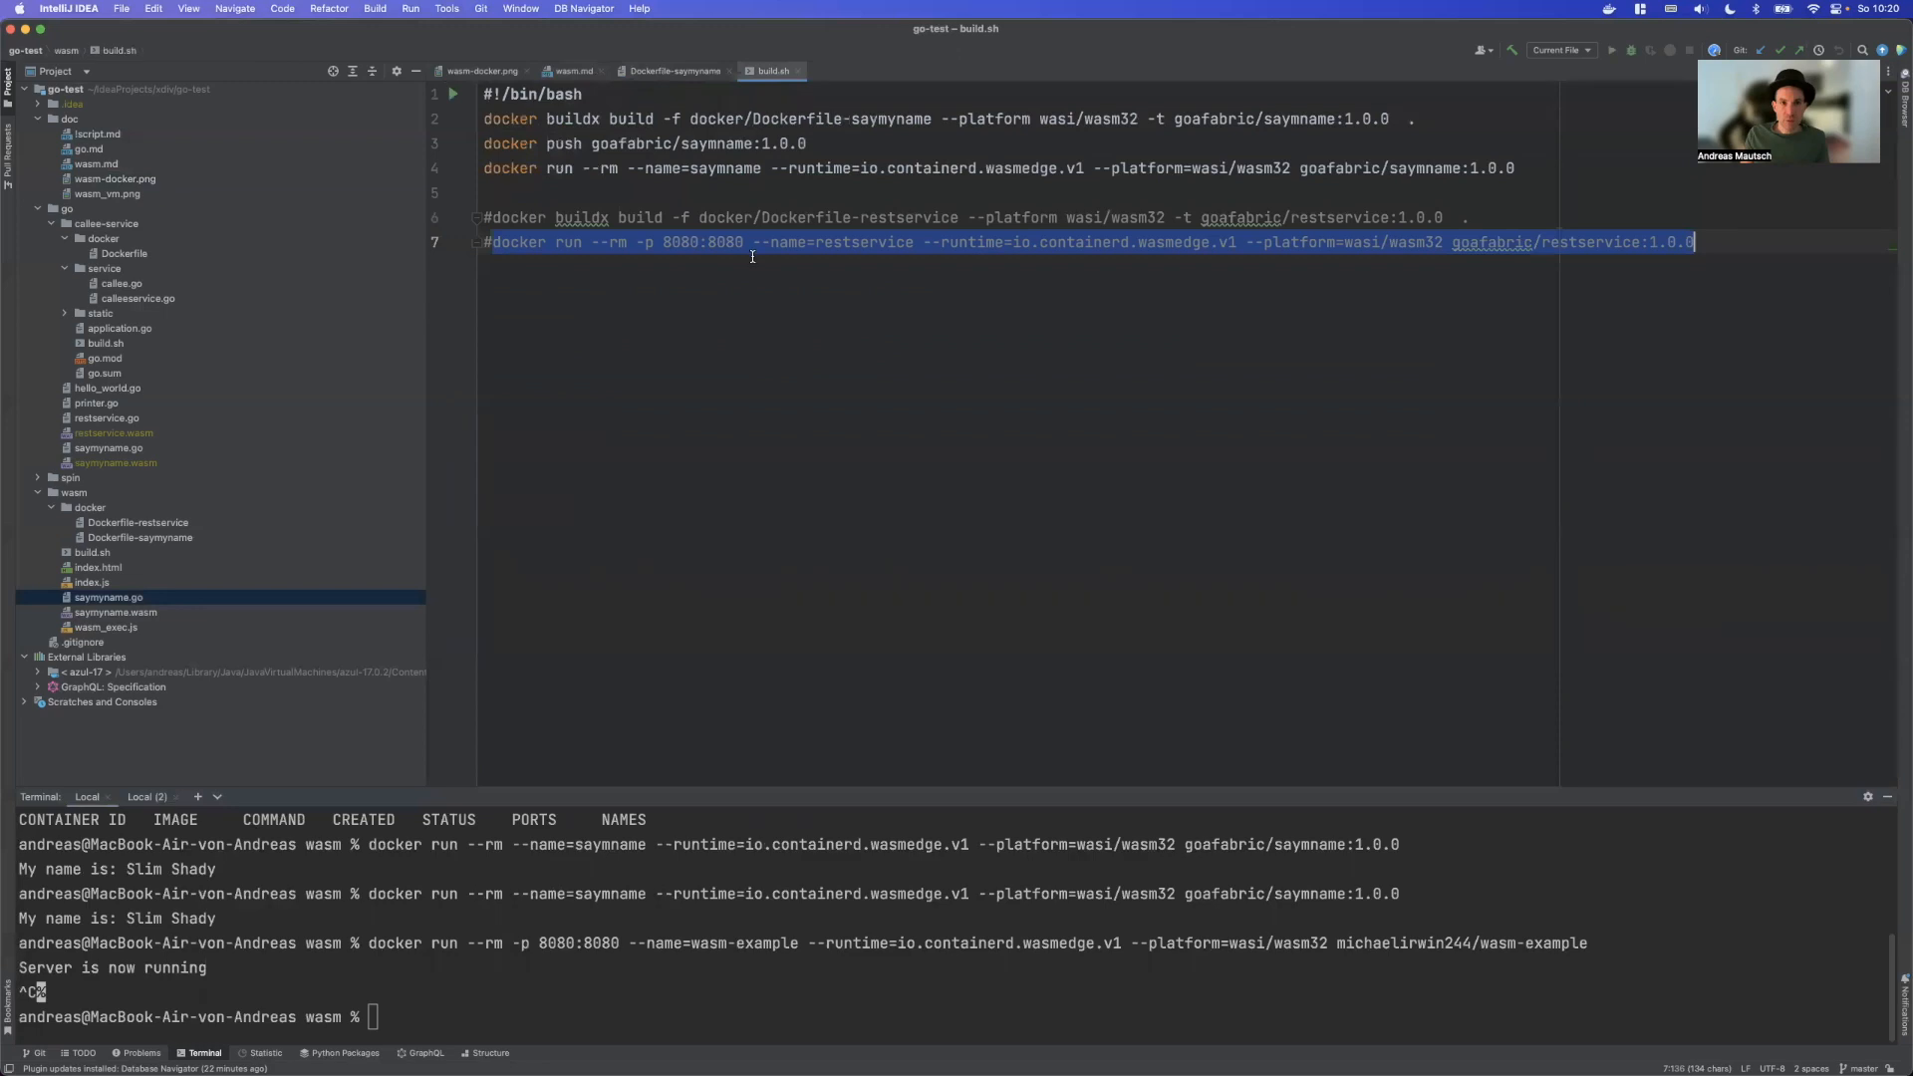
pyautogui.moveTo(597, 120)
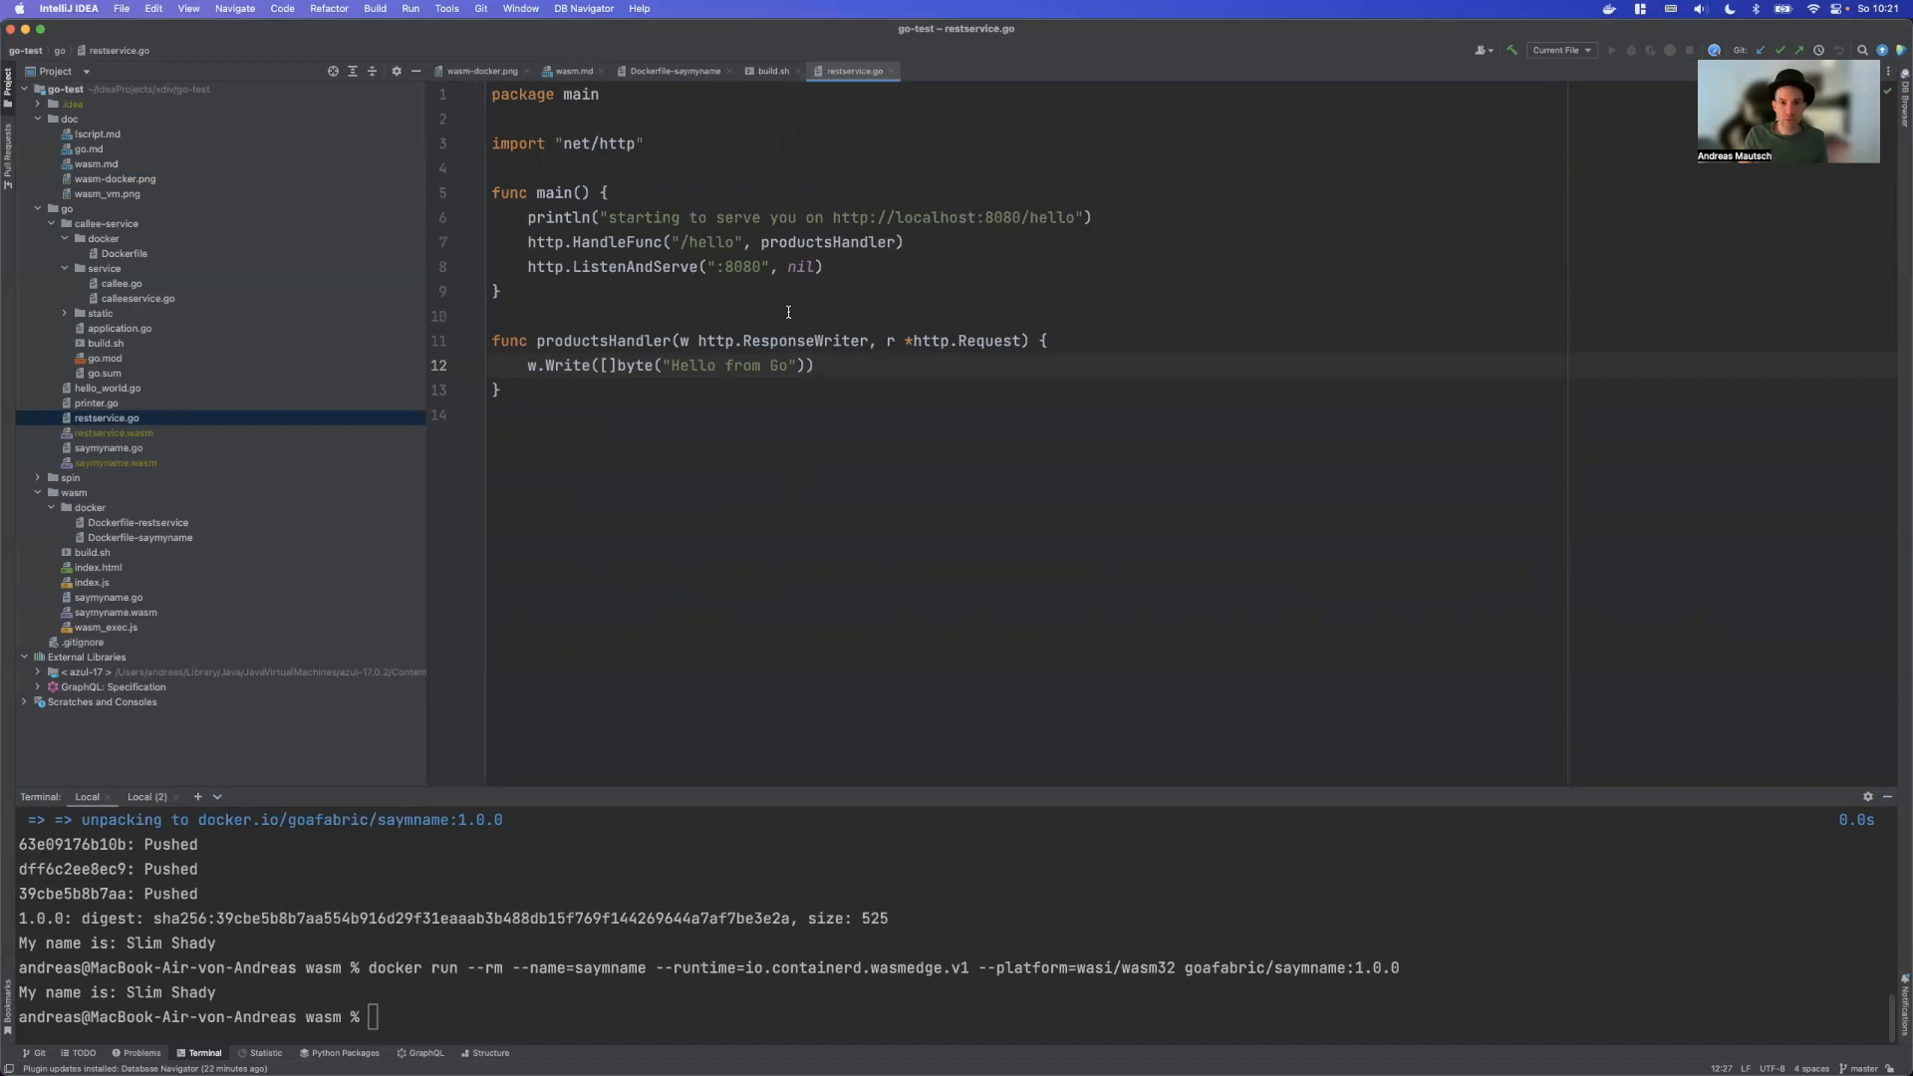
pyautogui.moveTo(486, 466)
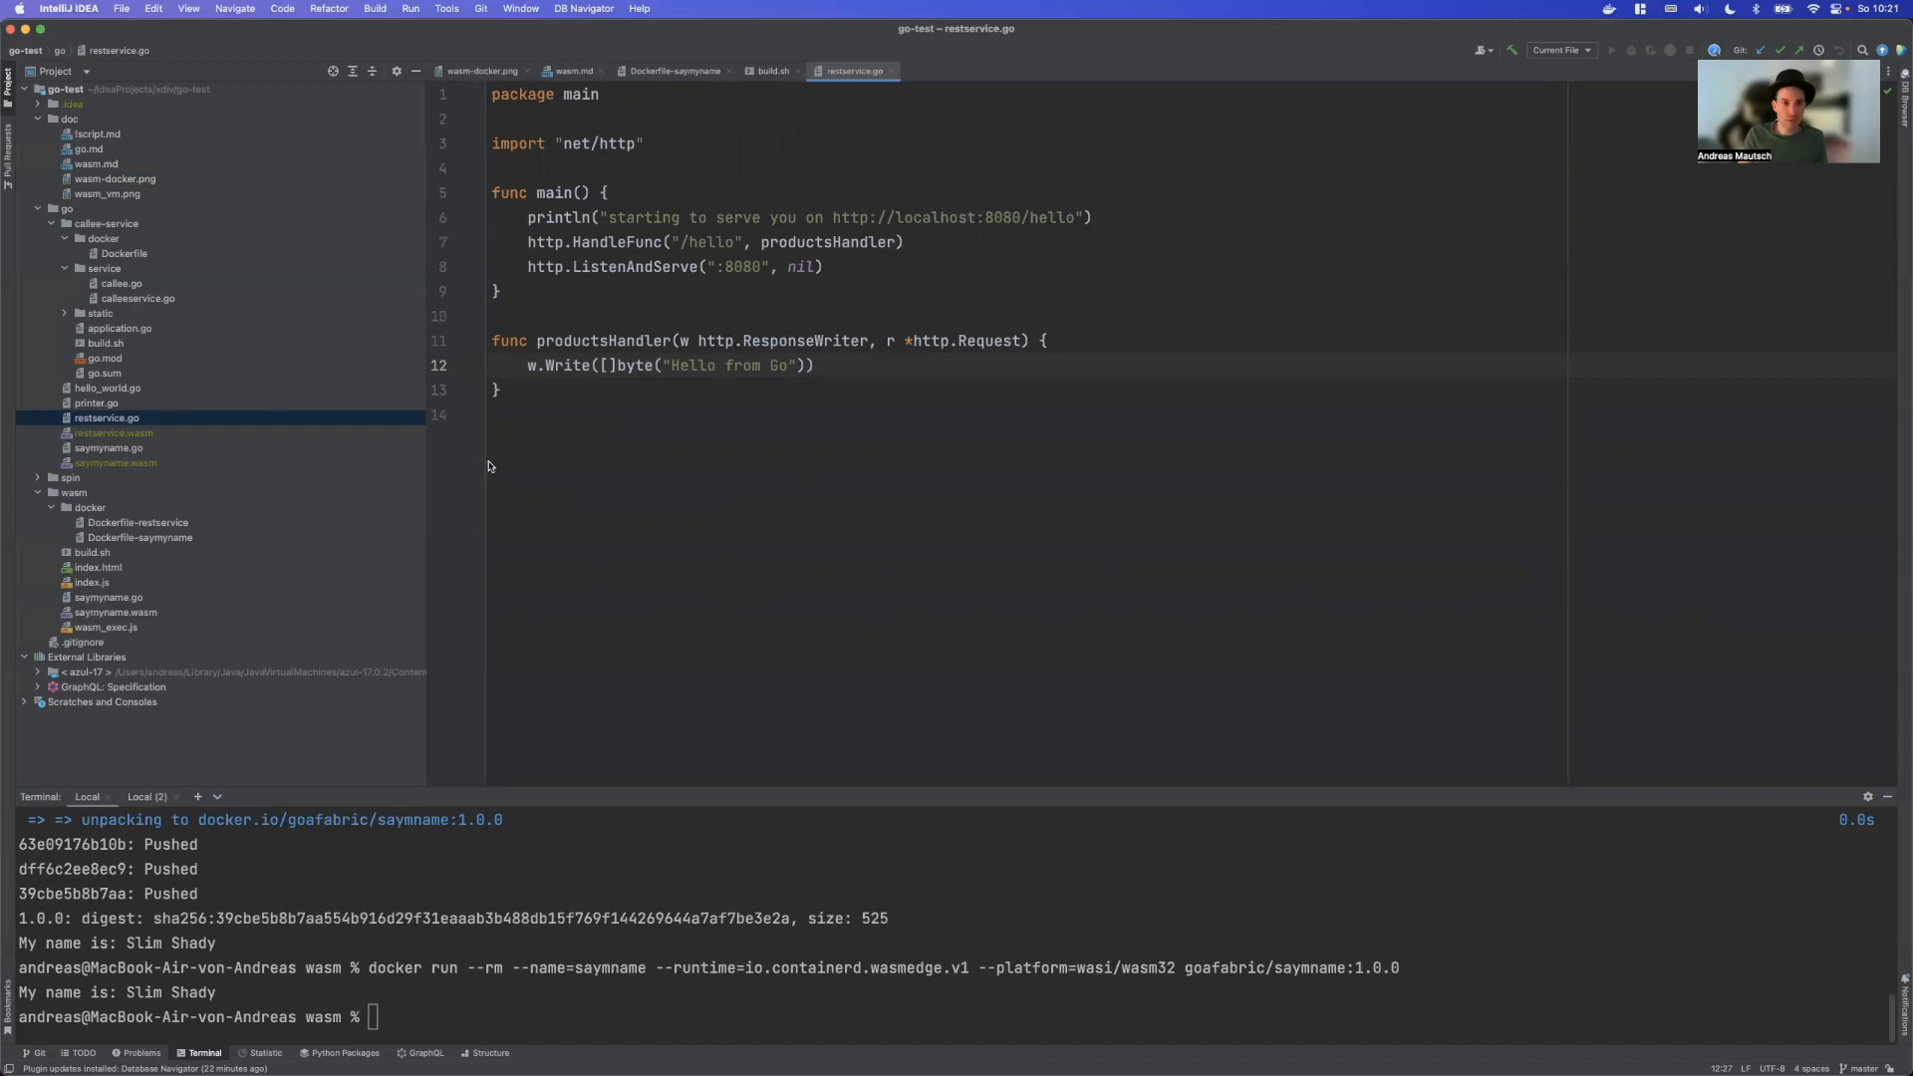
pyautogui.moveTo(113, 566)
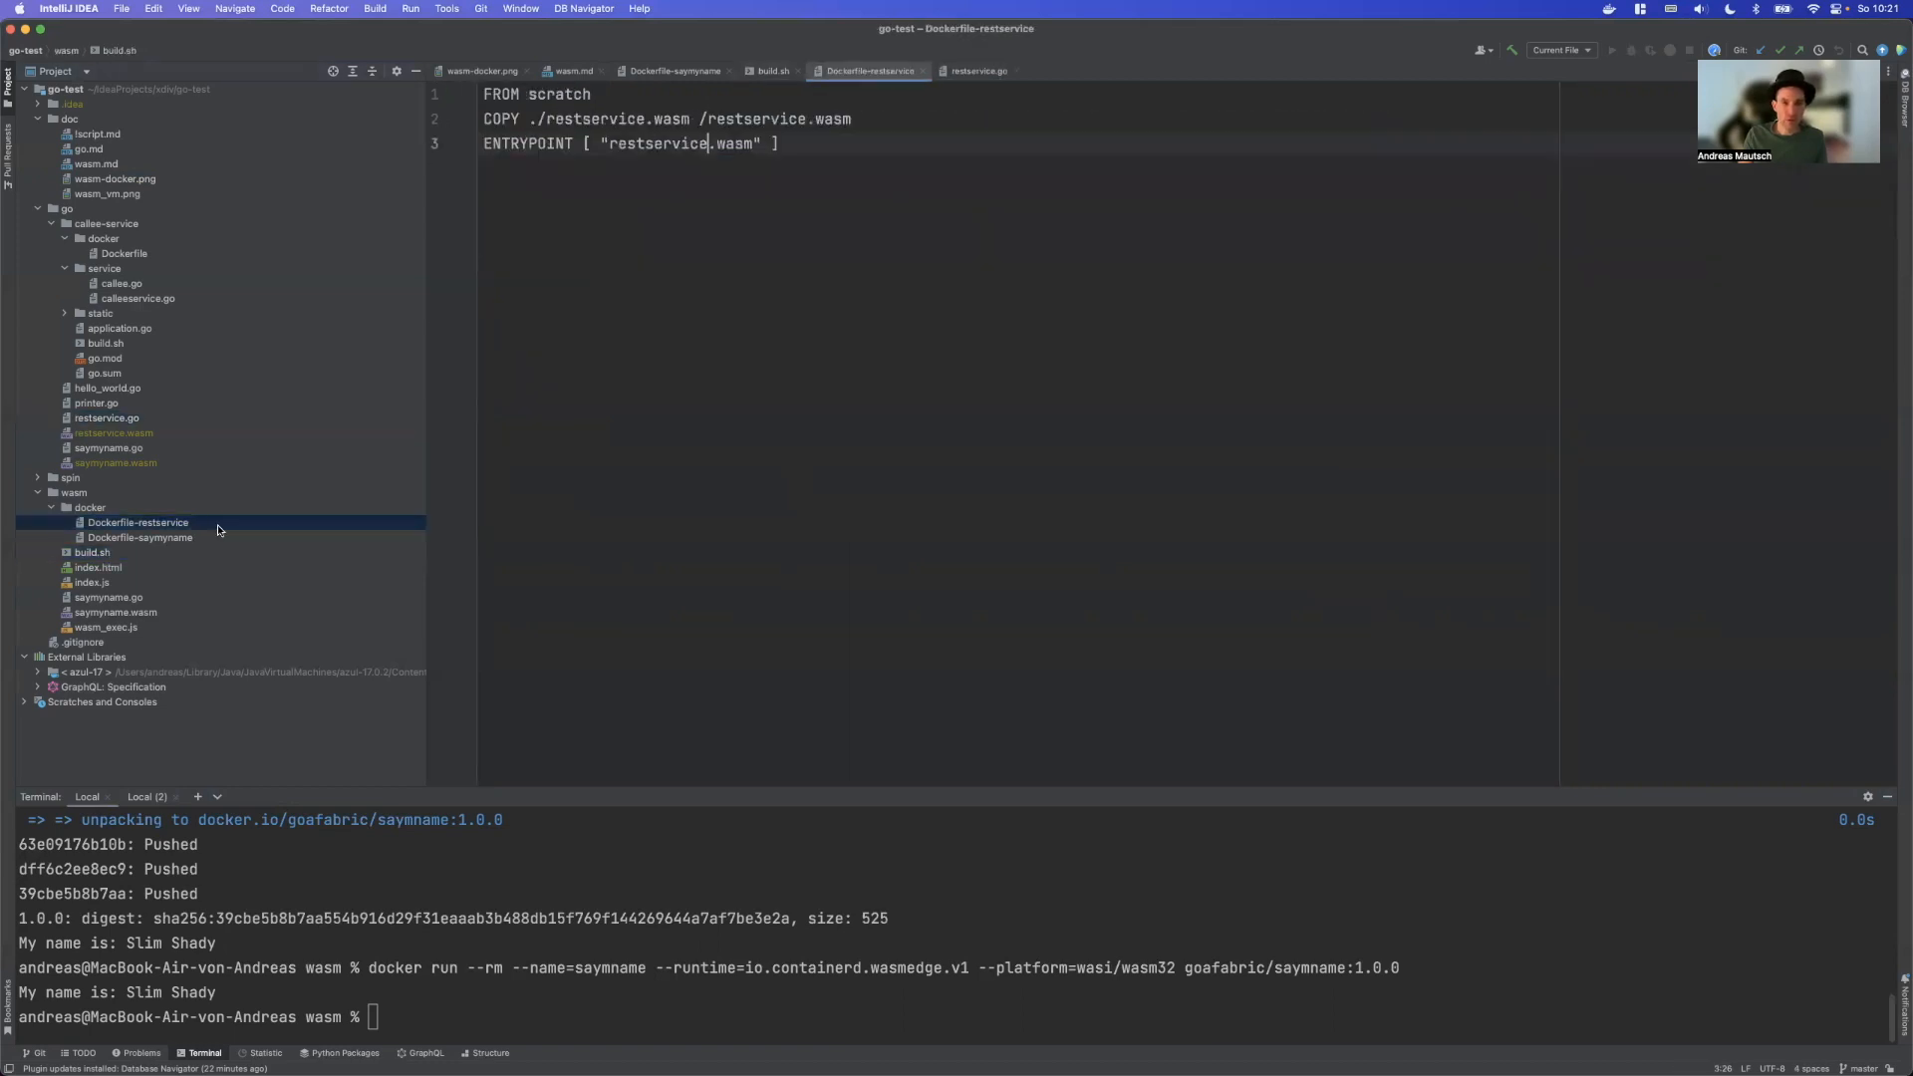
pyautogui.moveTo(143, 634)
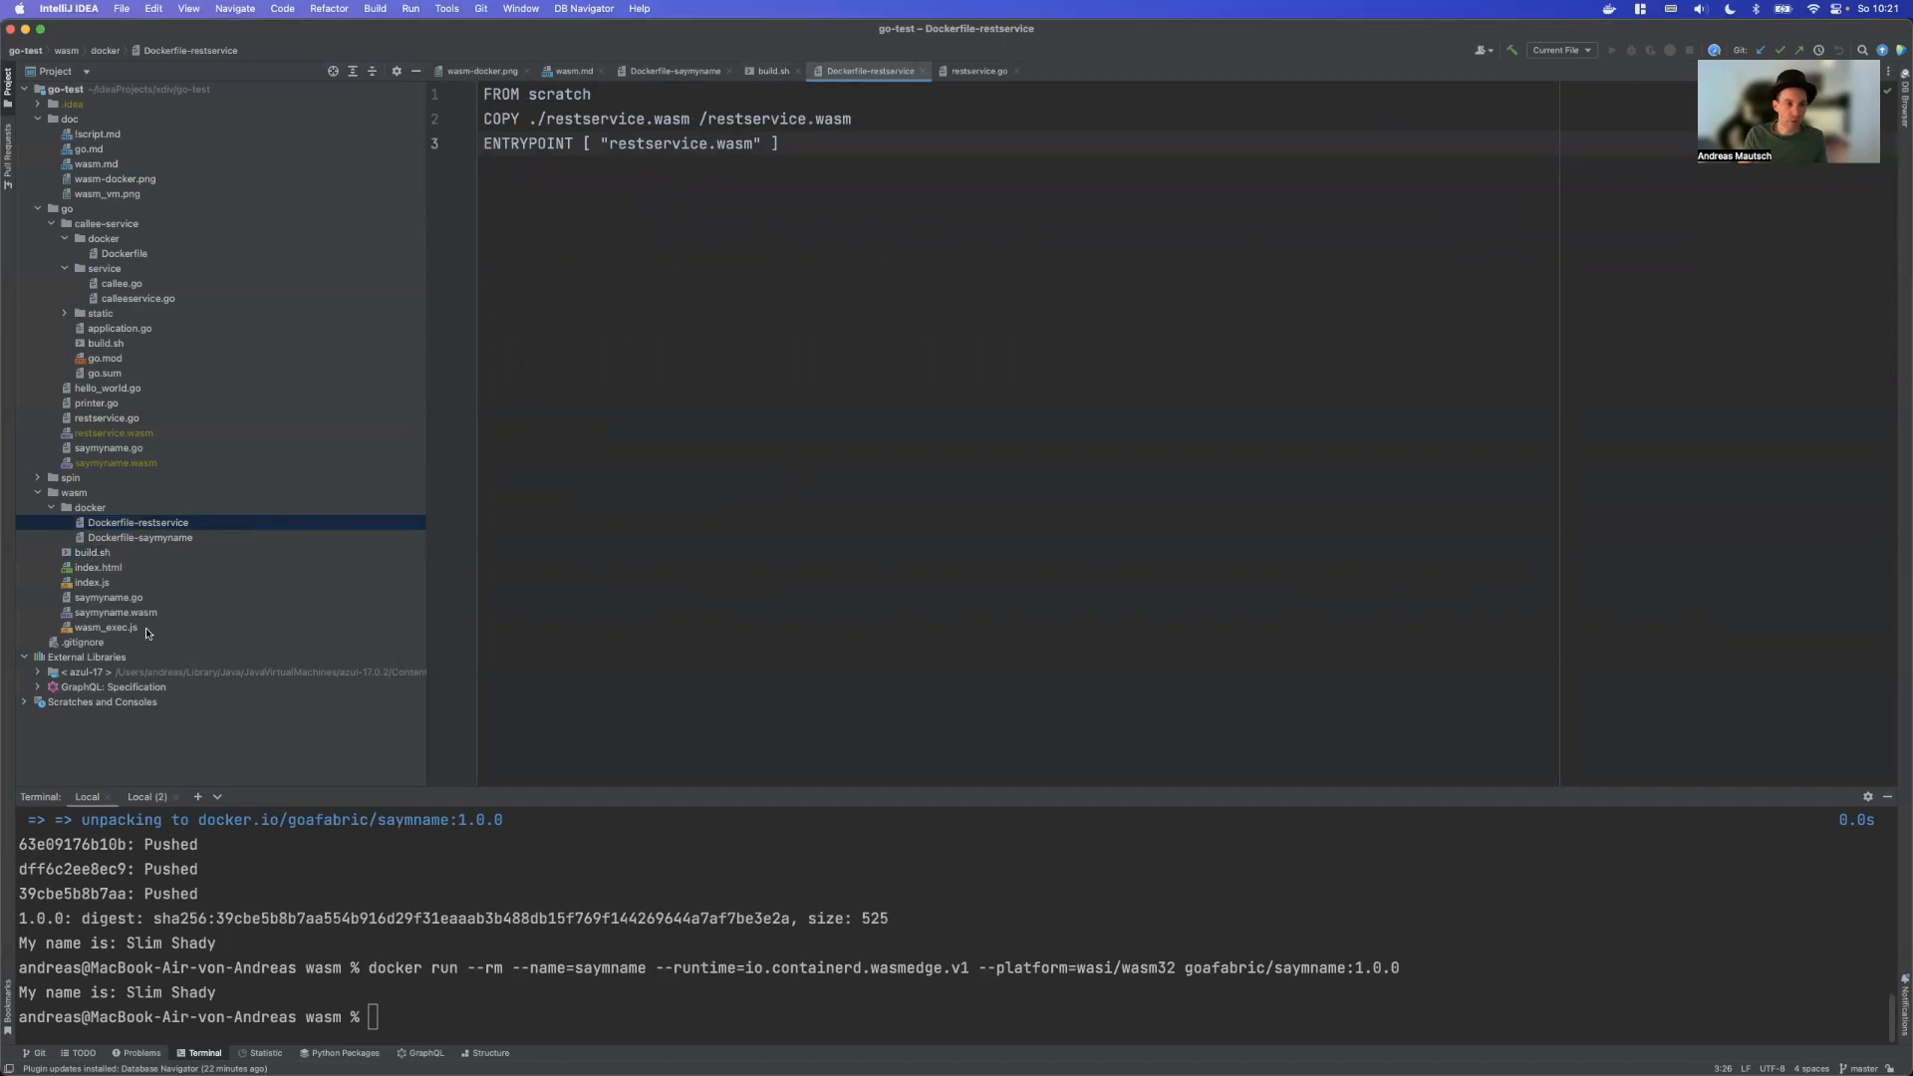
pyautogui.moveTo(124, 626)
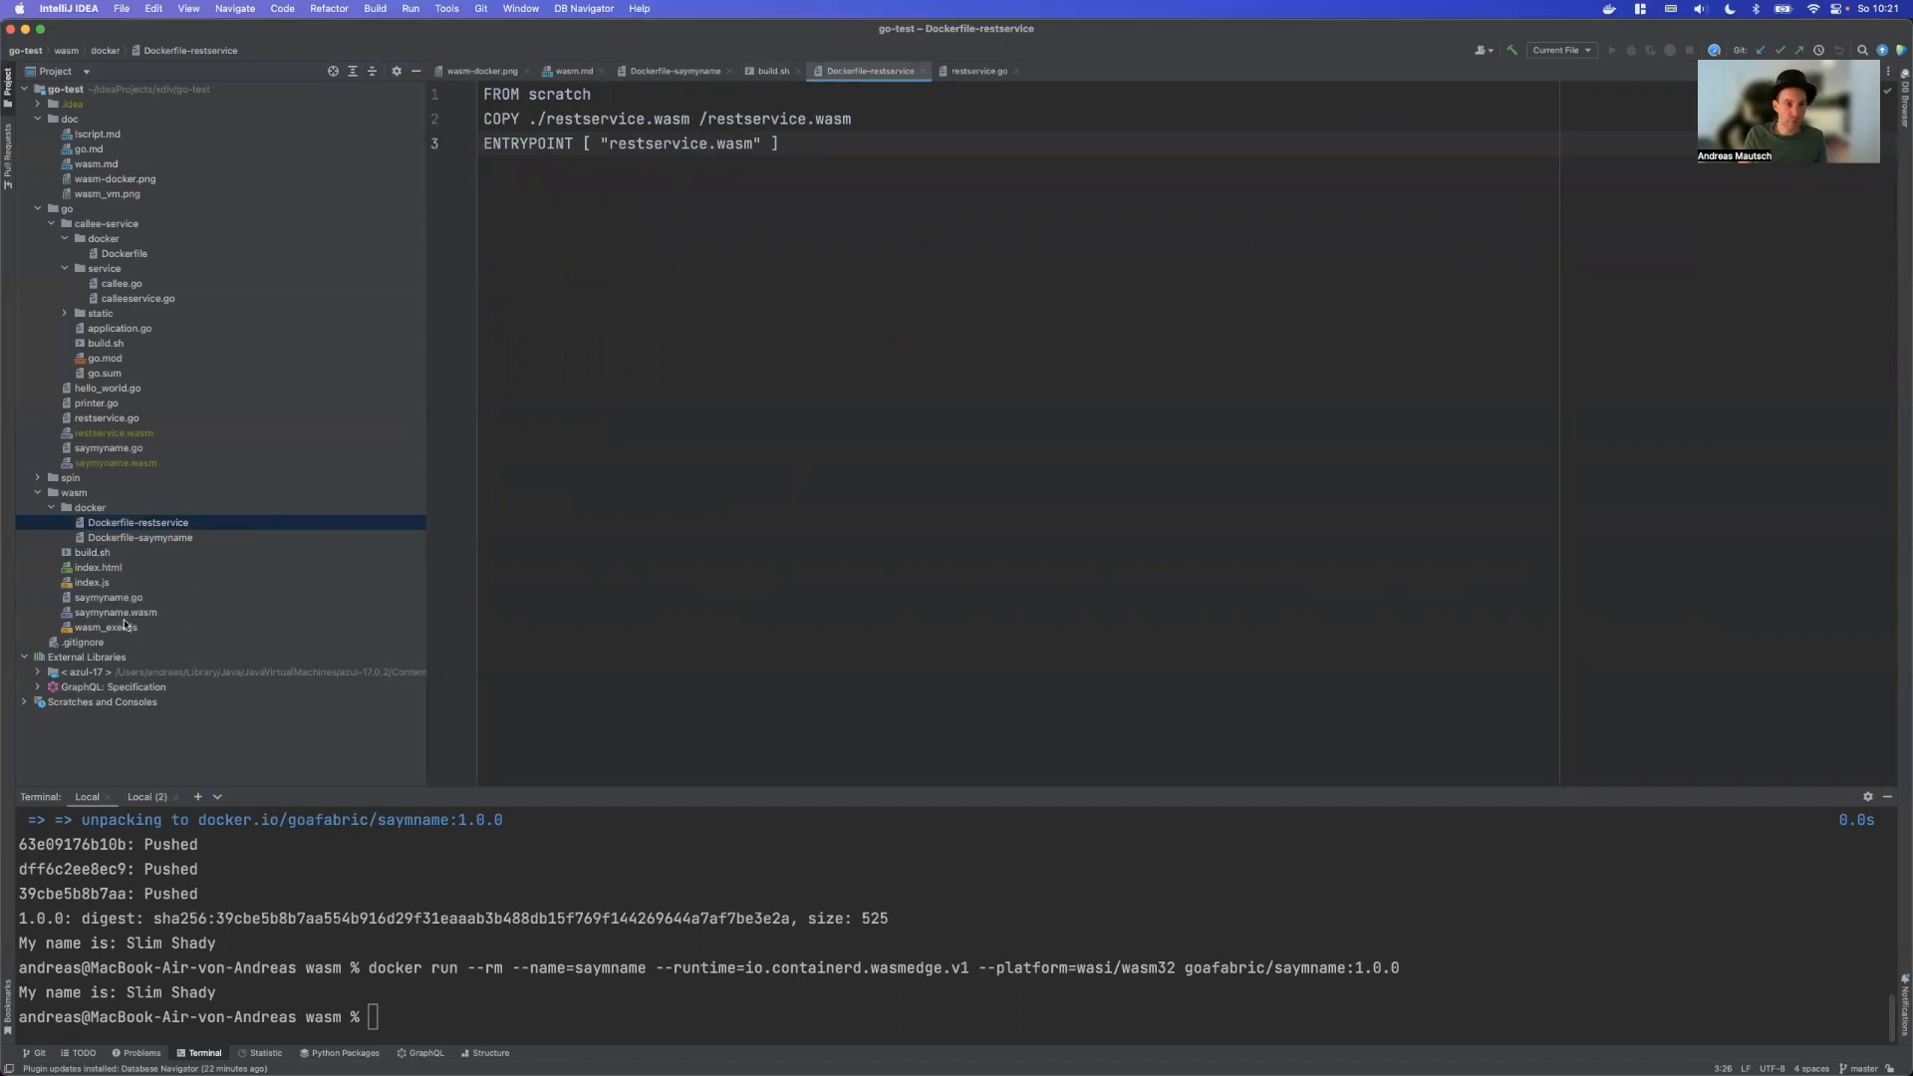
# Run the restservice docker run line from build.sh, serving at localhost:8080/hello
pyautogui.click(91, 552)
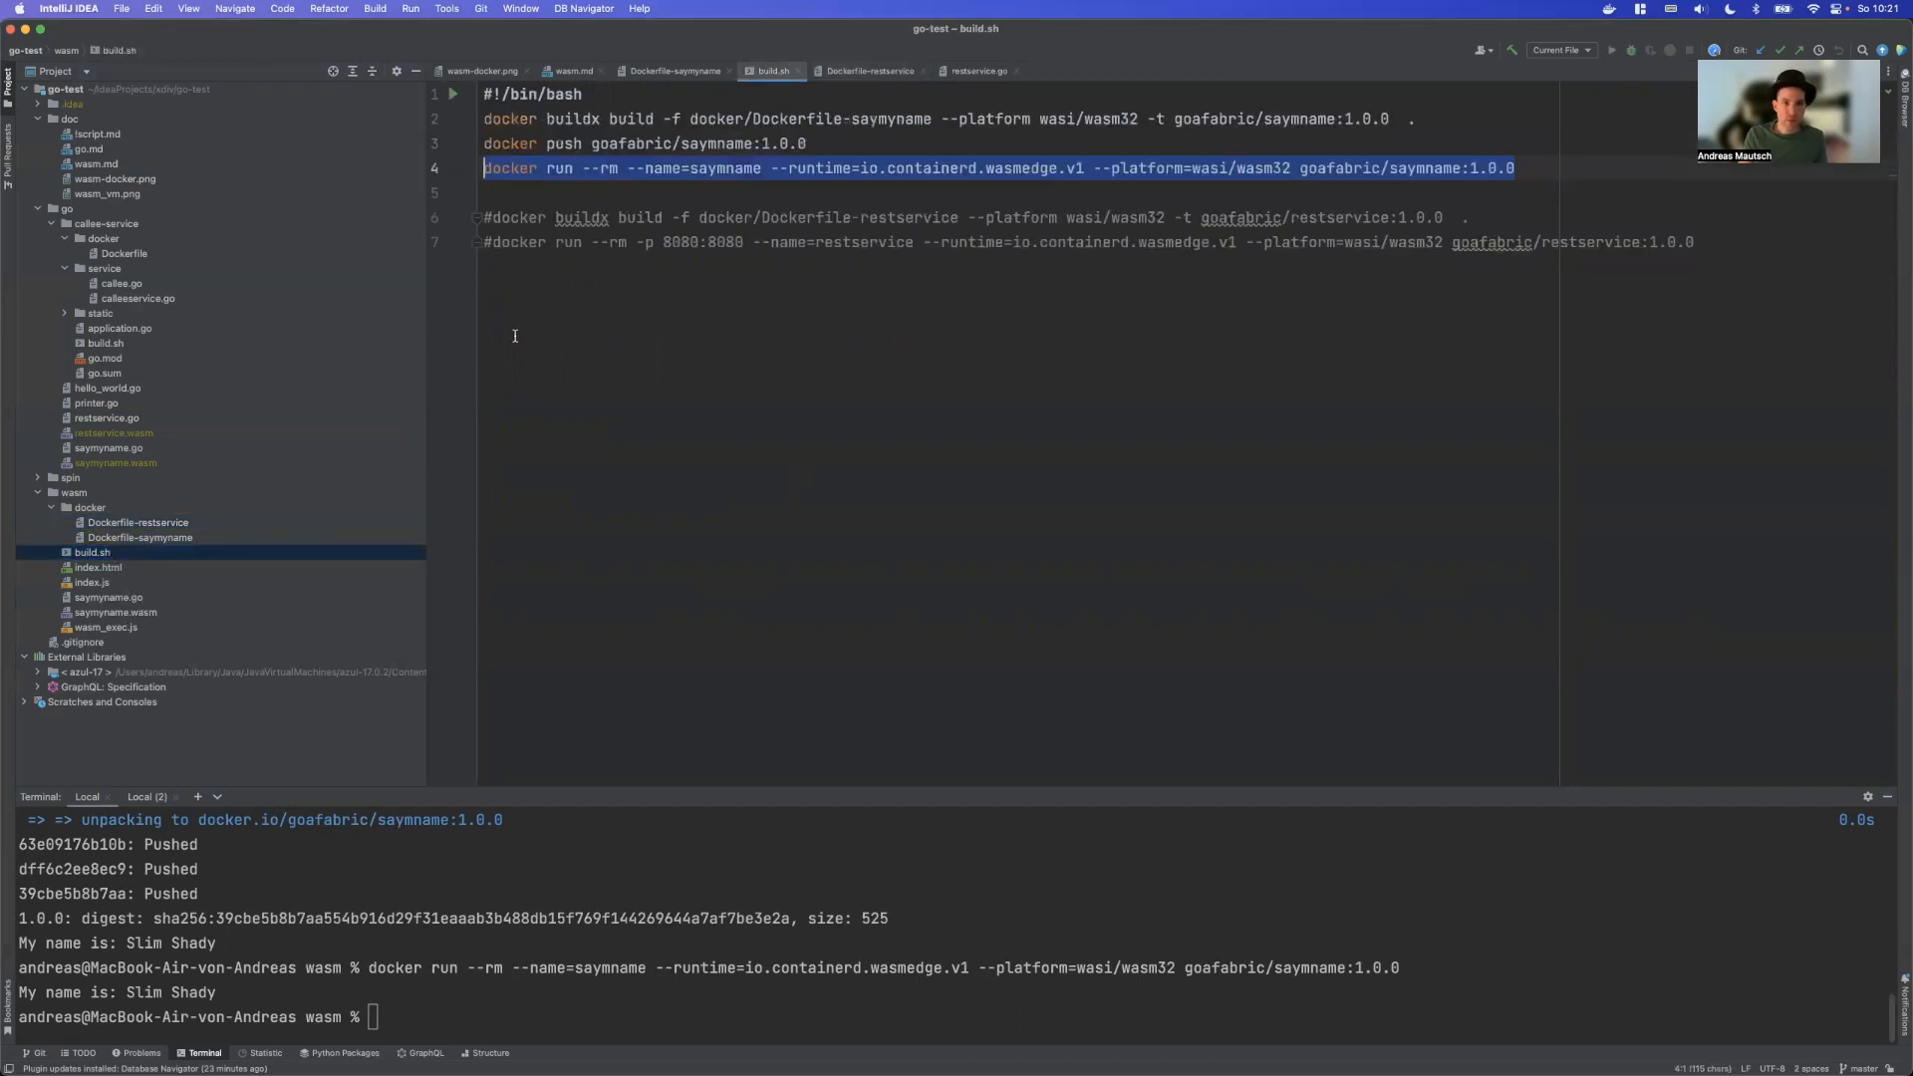
pyautogui.click(498, 241)
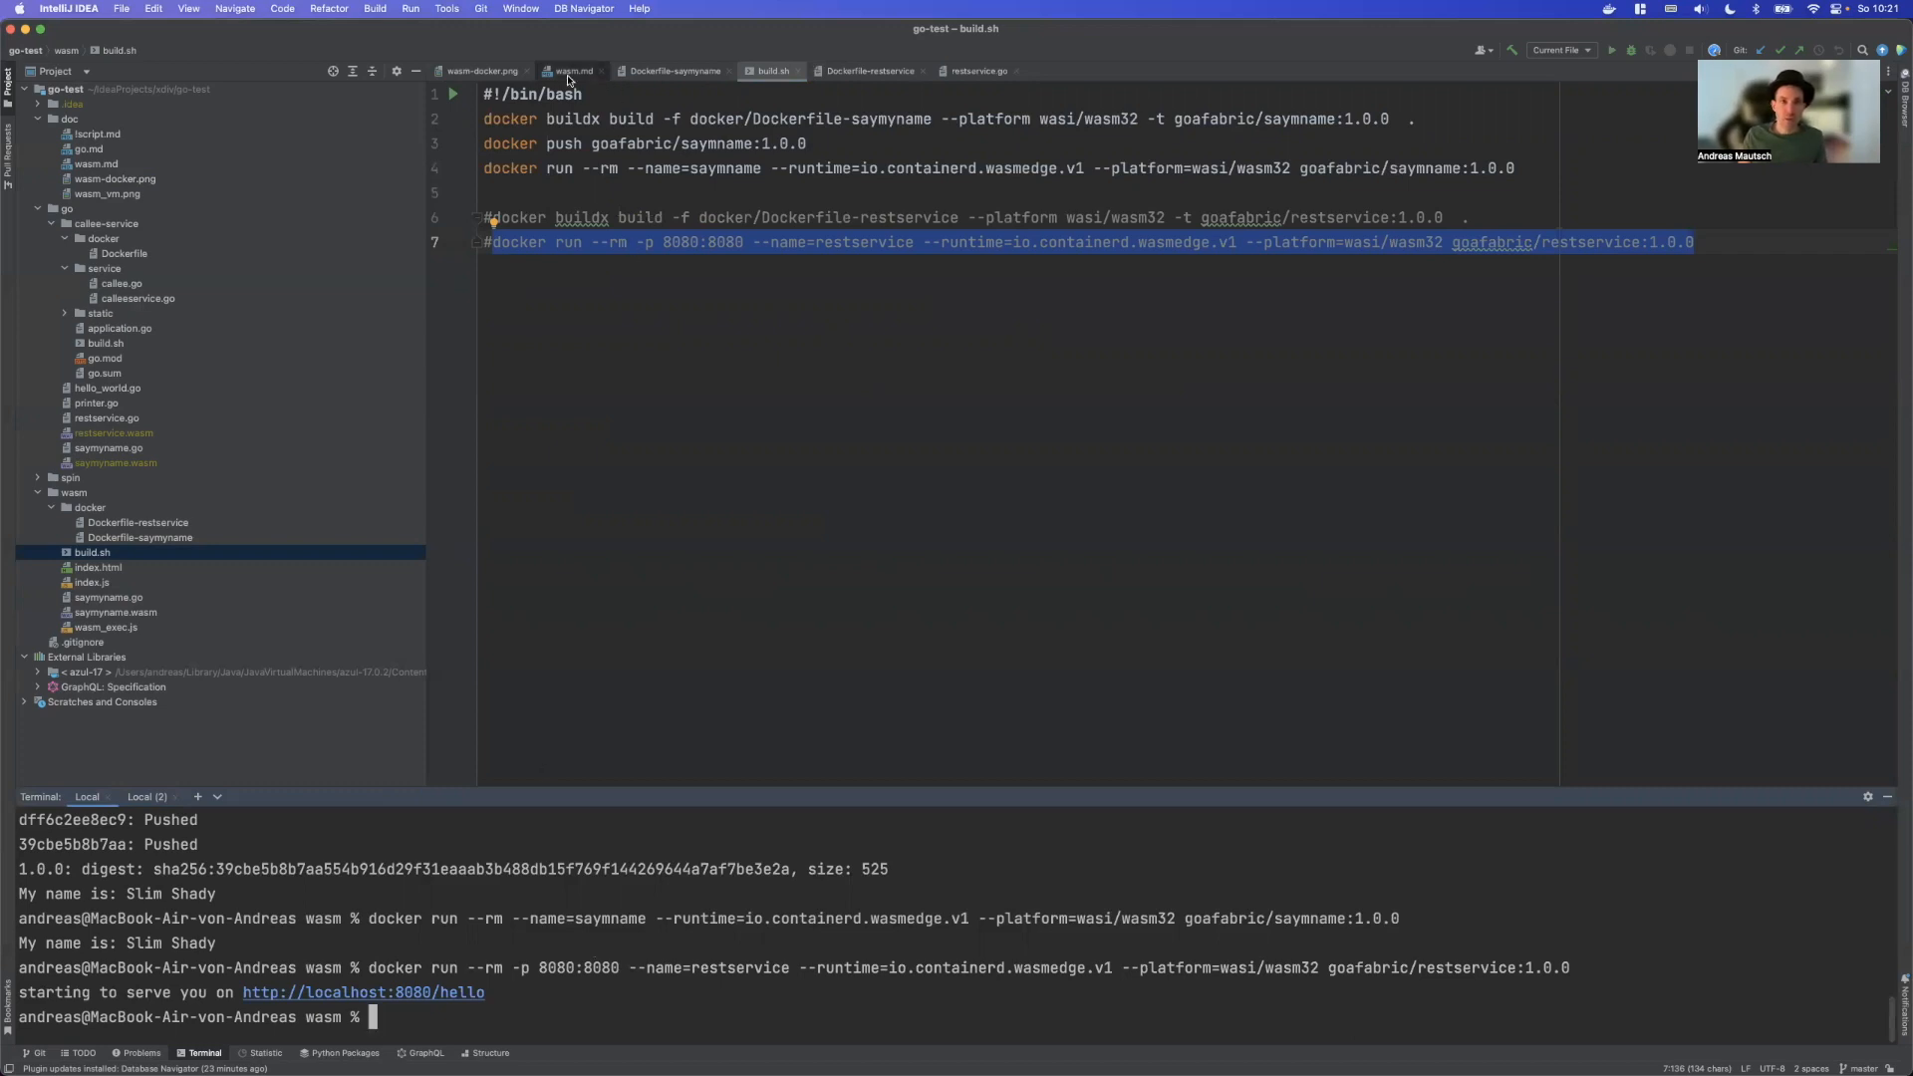
# Start the wasm-example container from wasm.md until the server runs, then stop it with Ctrl+C
pyautogui.click(572, 69)
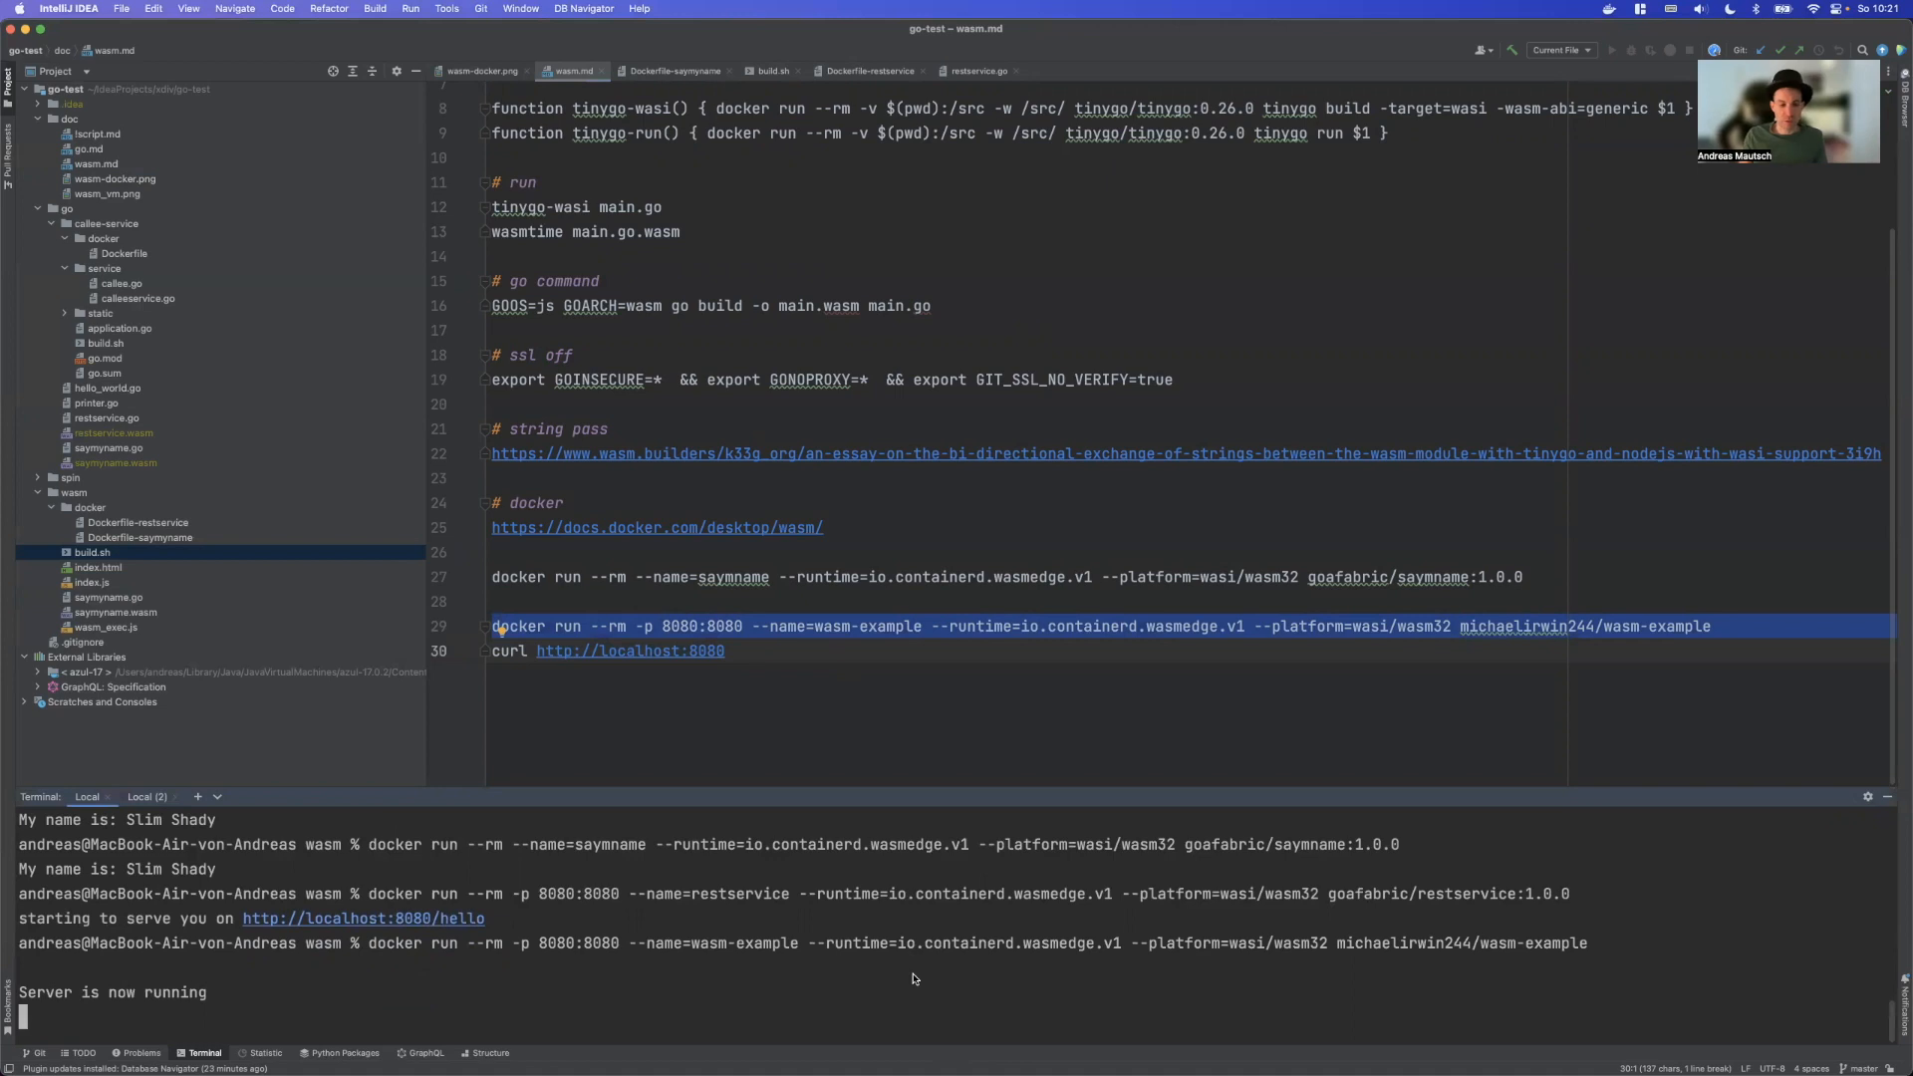
pyautogui.press('ctrl+c')
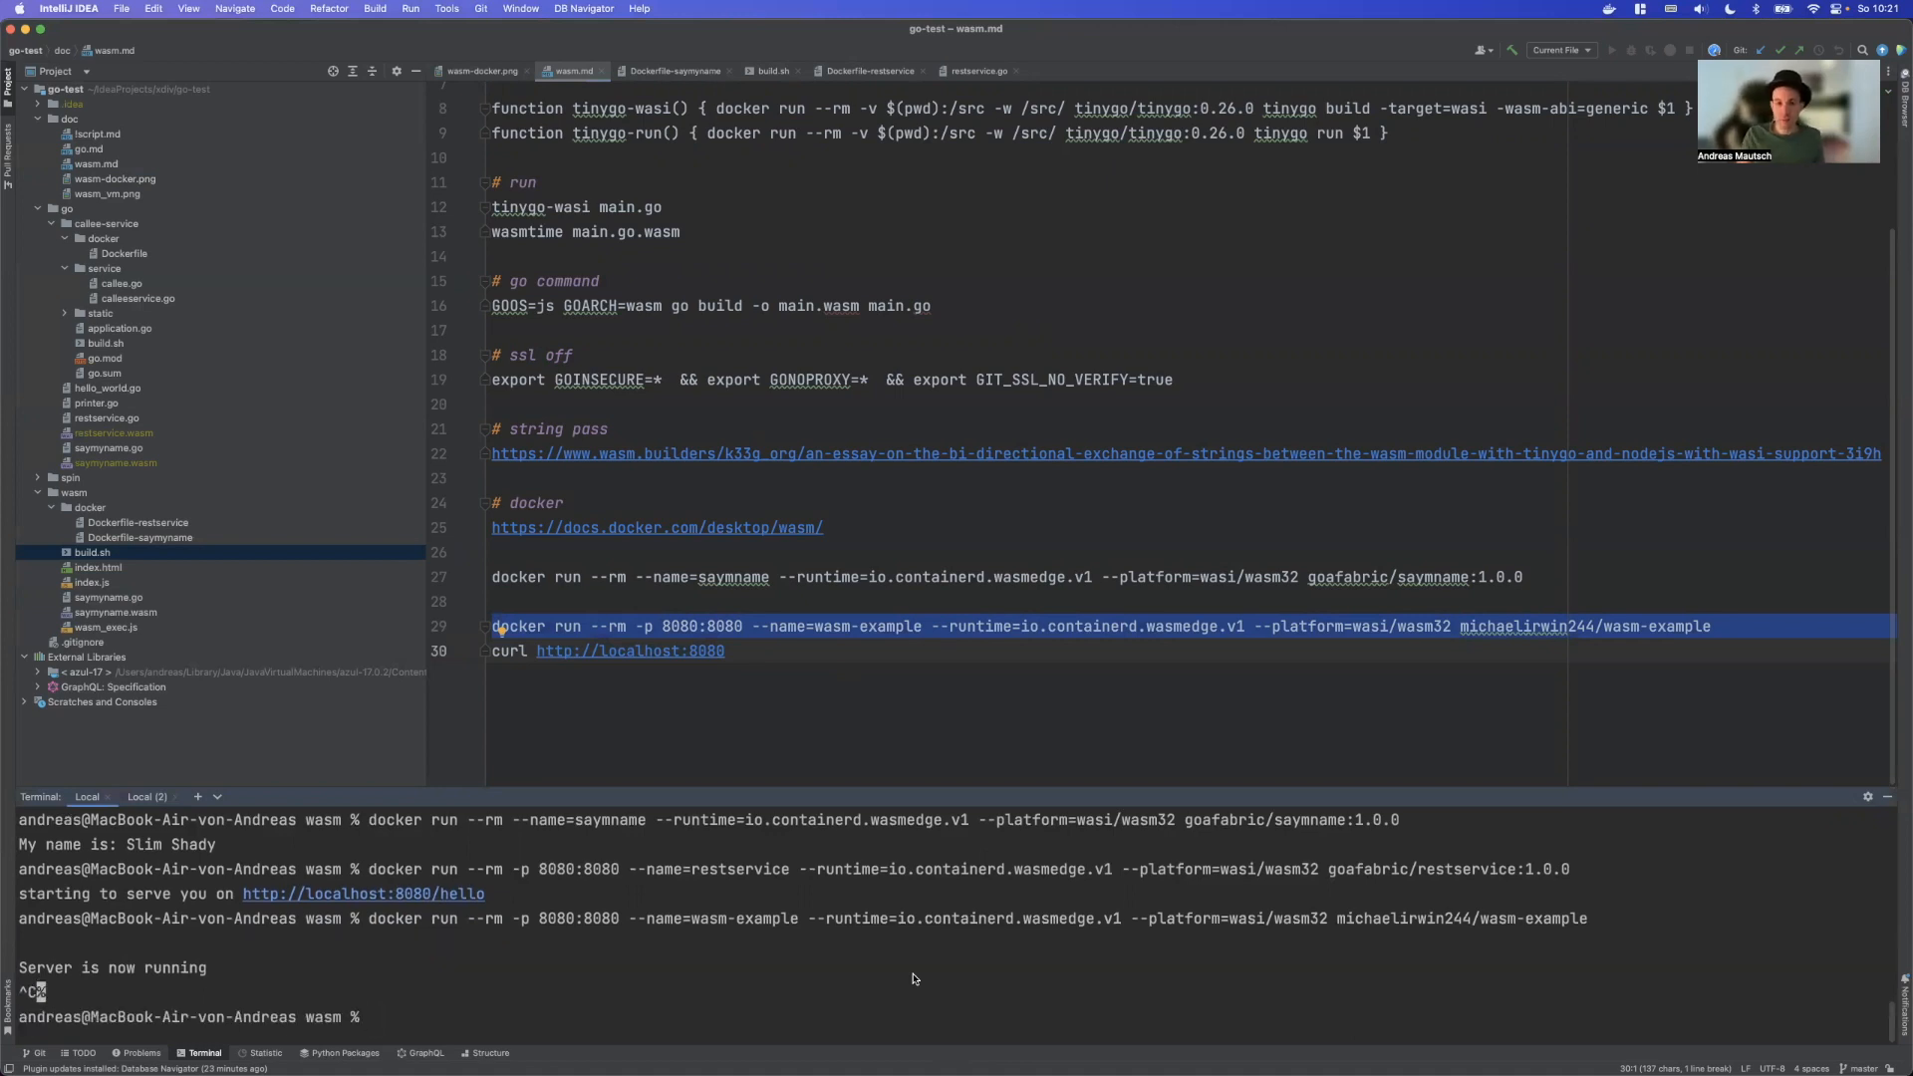
pyautogui.moveTo(933, 883)
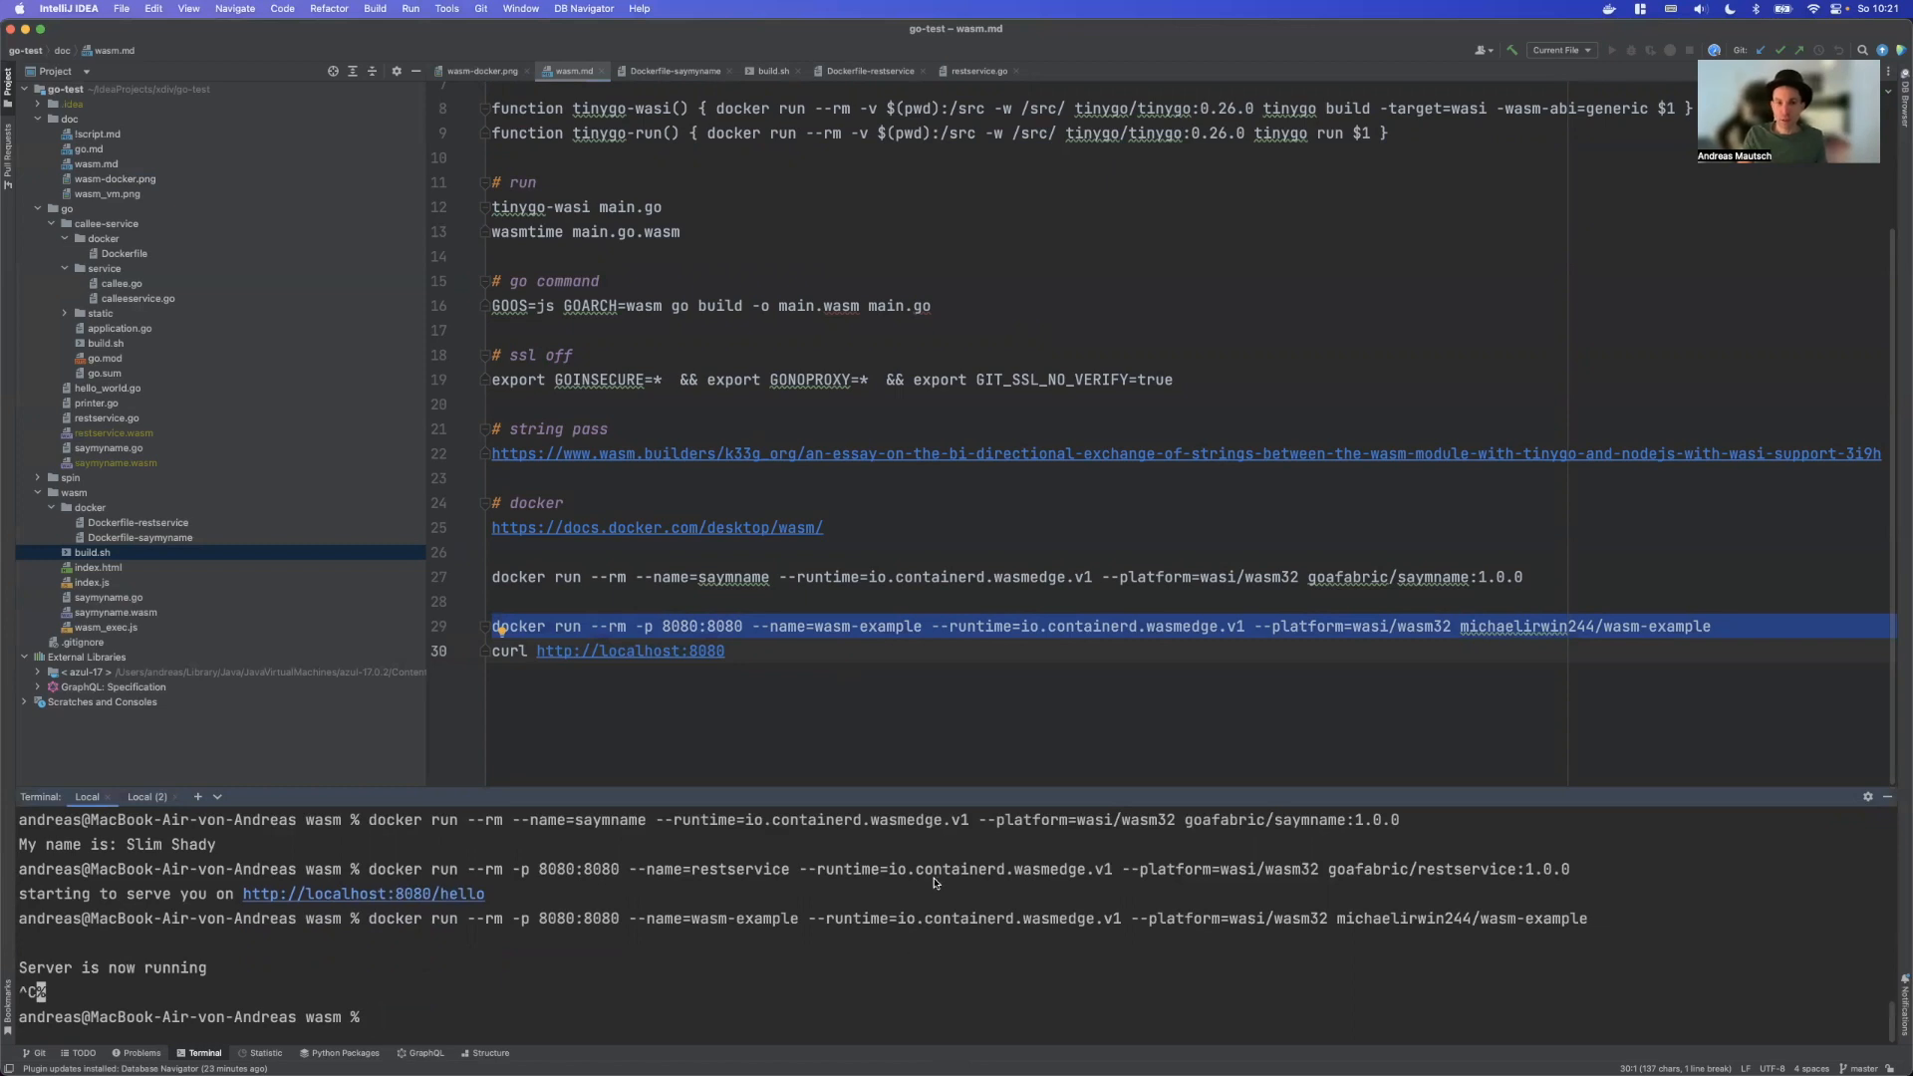